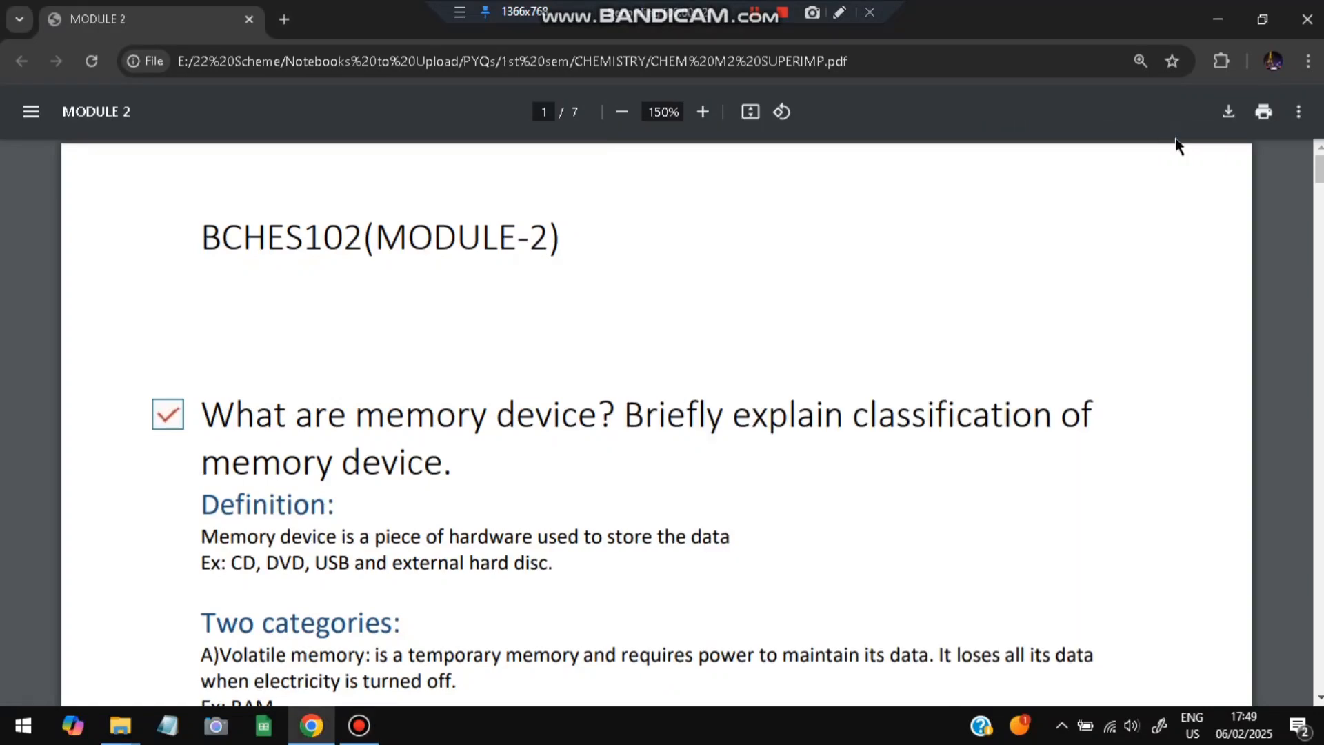
Enable the Bandicam red pen and scroll down to the volatile/non-volatile memory definitions.
click(838, 12)
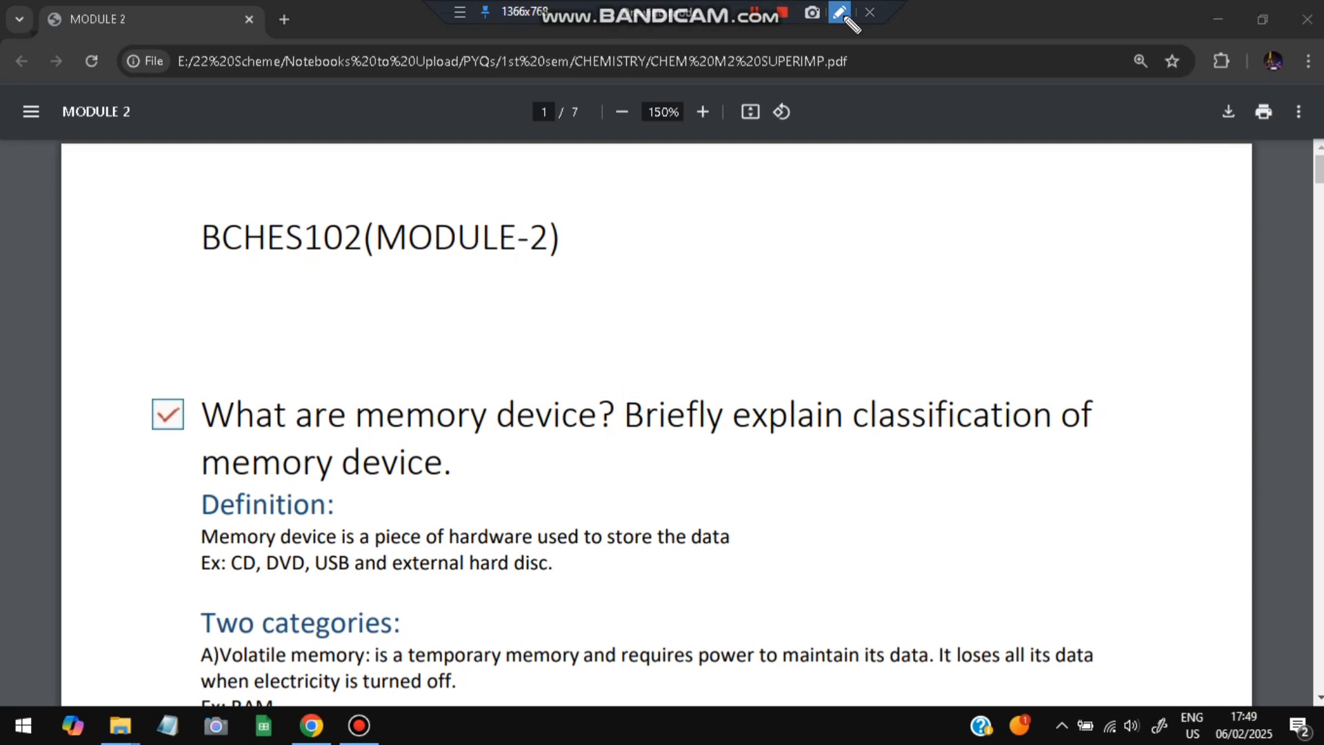
click(838, 13)
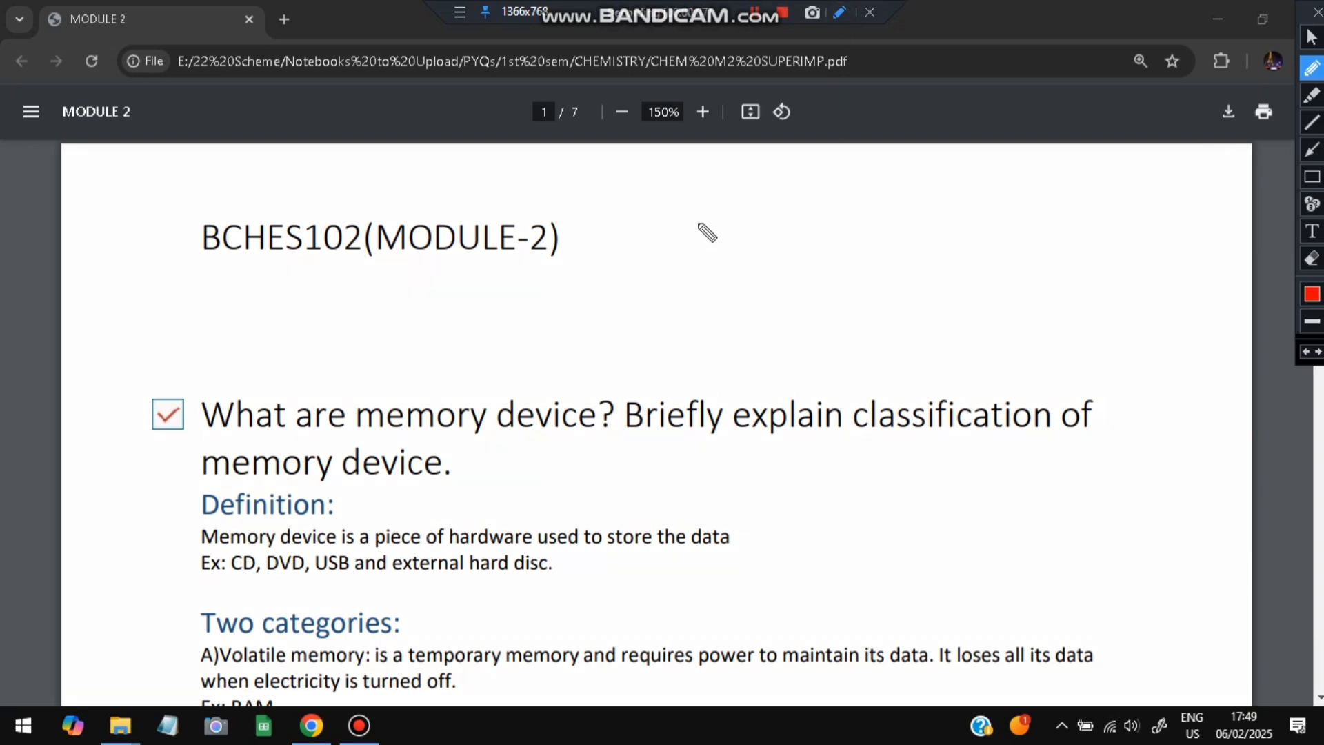
mouse_move(735, 244)
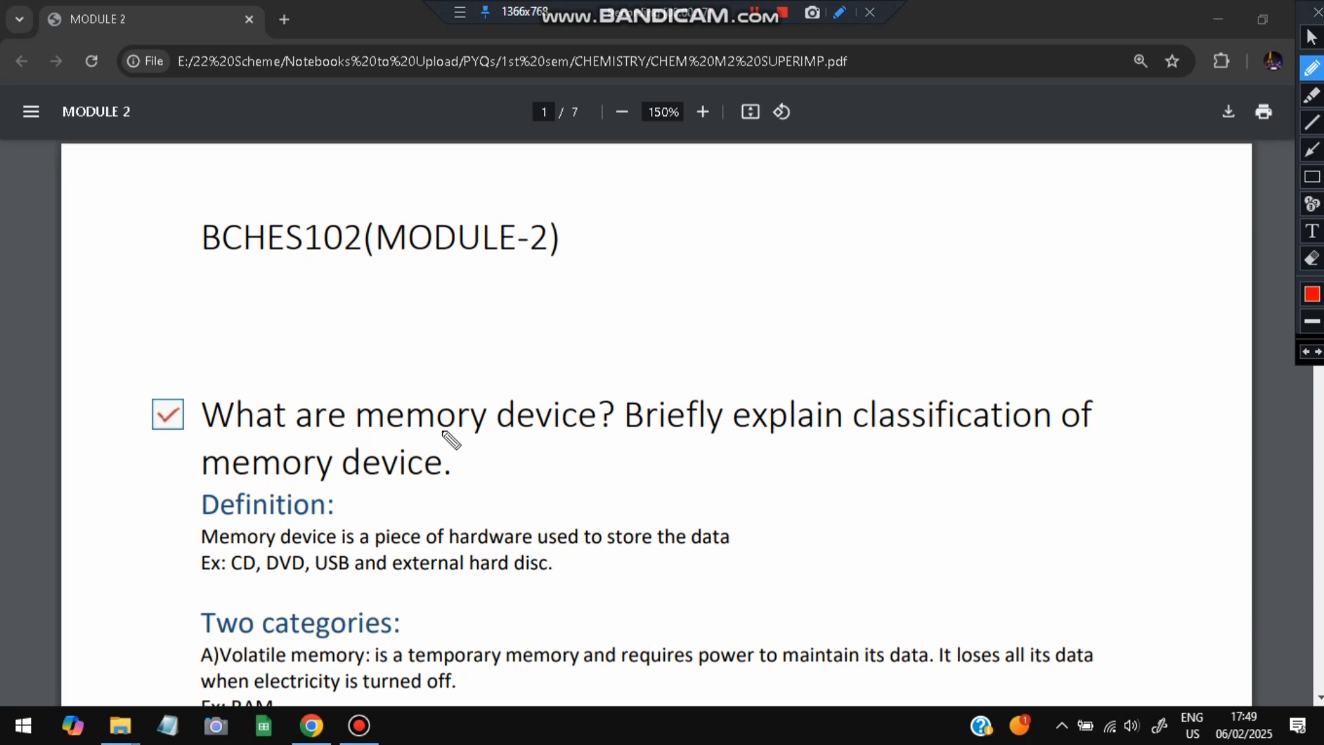
drag(409, 431, 557, 431)
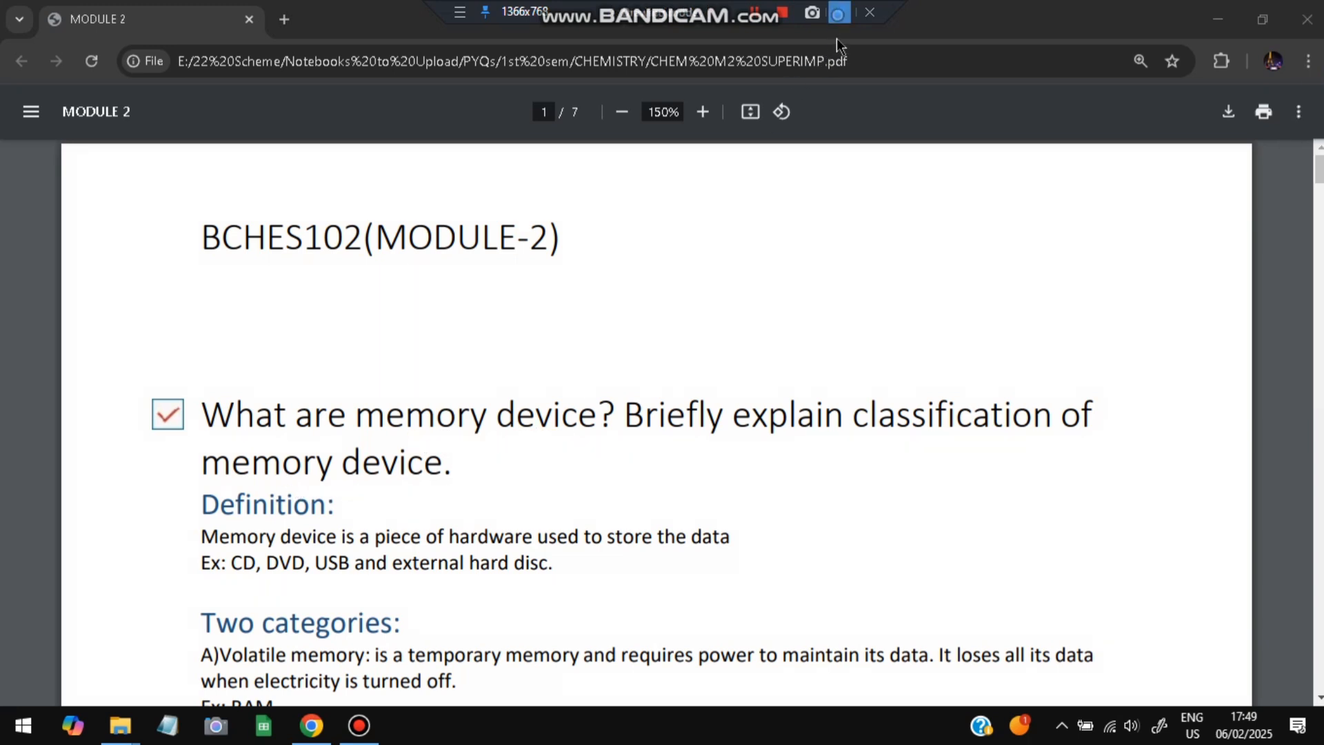
scroll(down, 3)
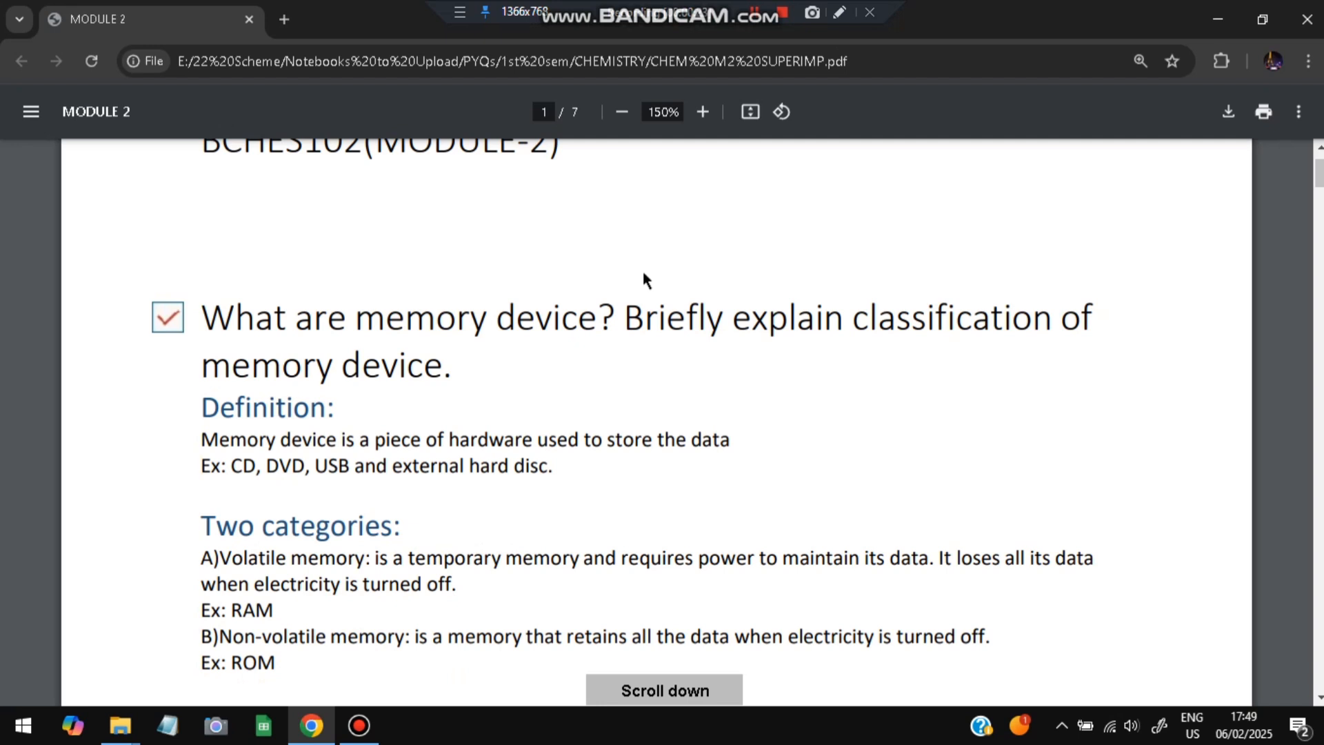
scroll(down, 3)
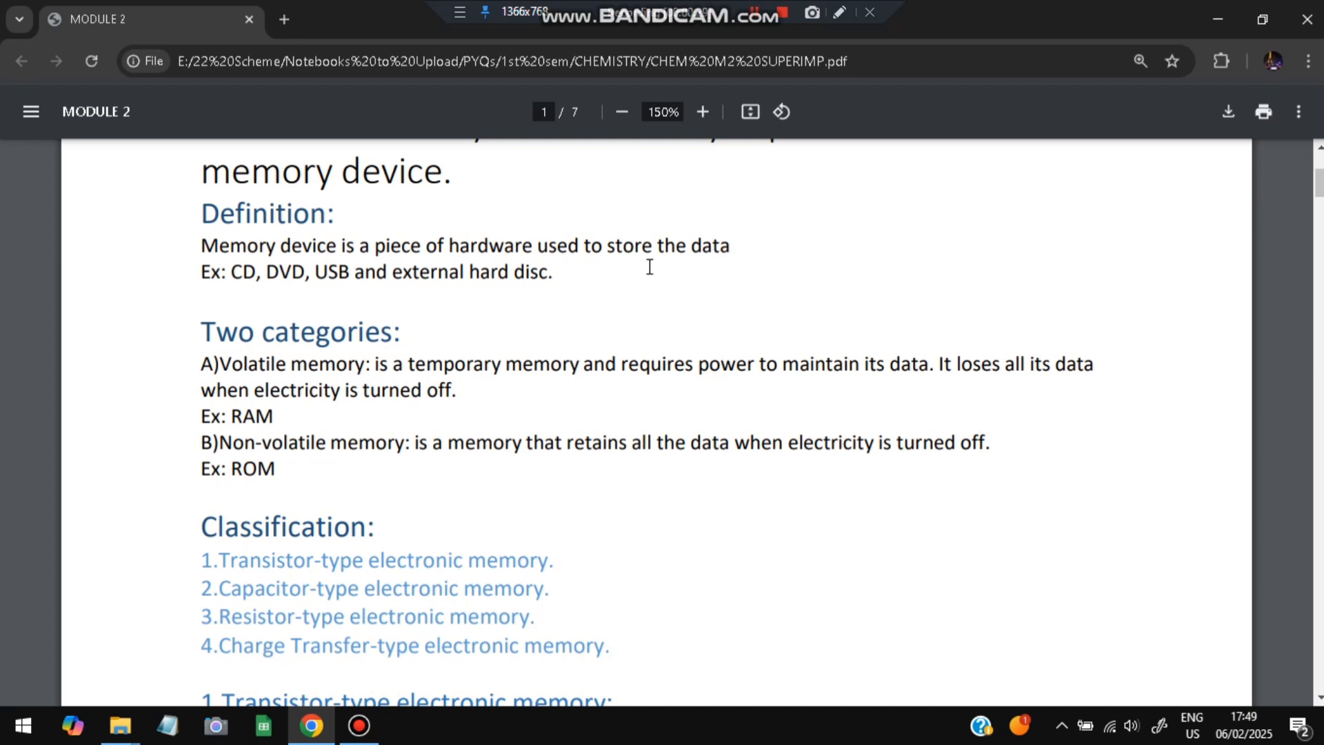
scroll(down, 3)
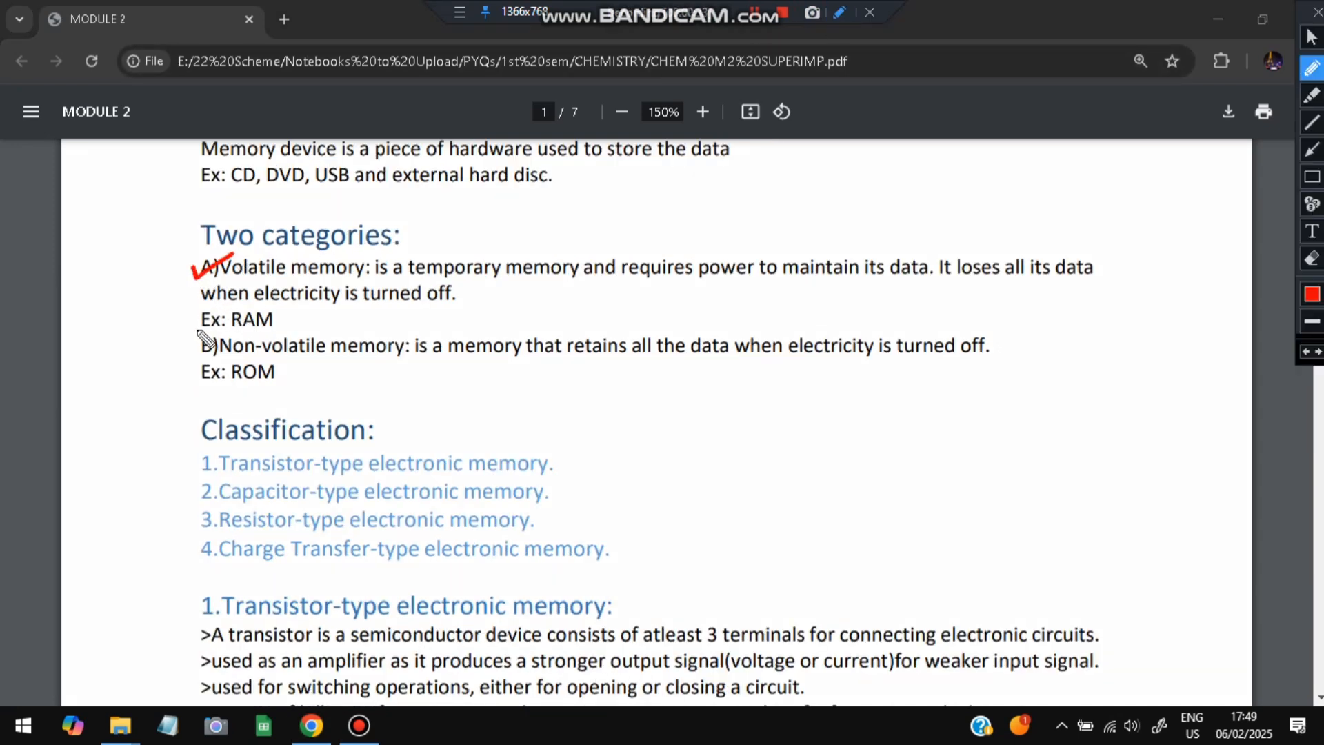
Tick the non-volatile item and underline 'Volatile memory', 'requires power to' and the non-volatile definition.
drag(194, 354, 207, 342)
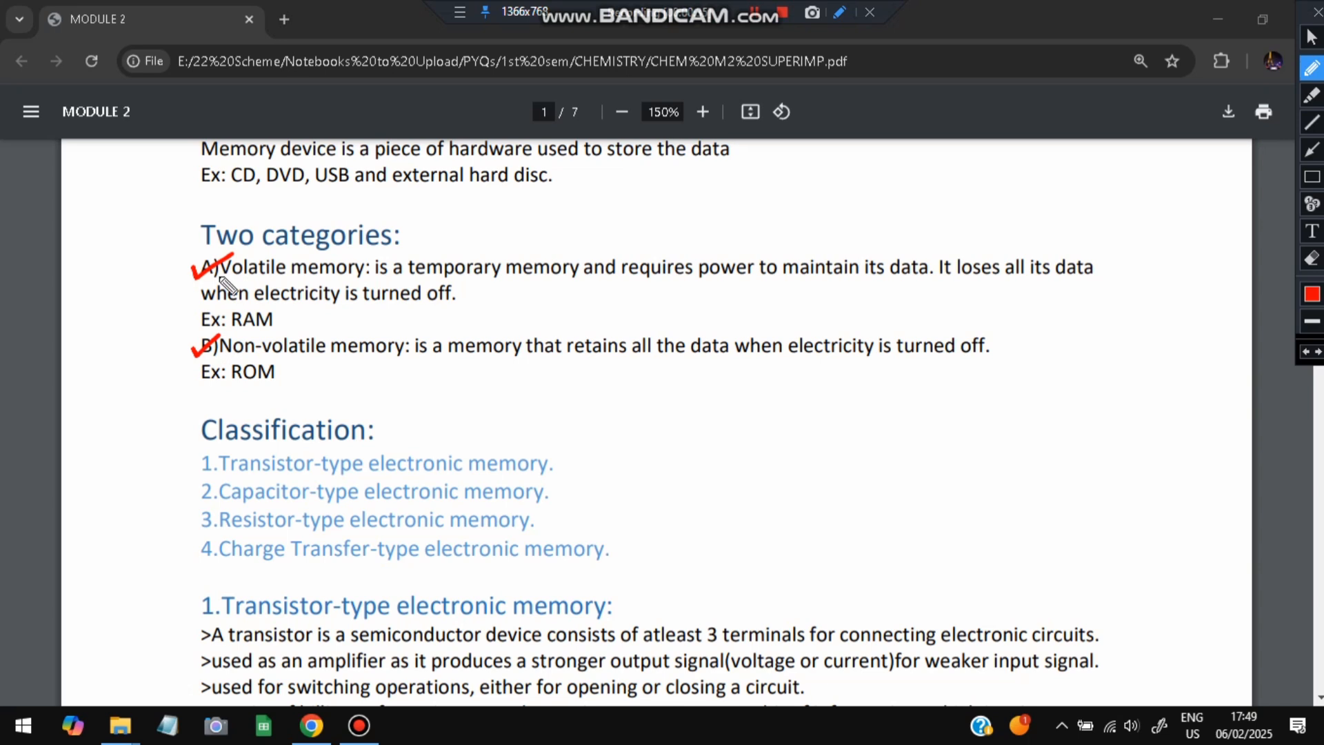
drag(211, 280, 329, 274)
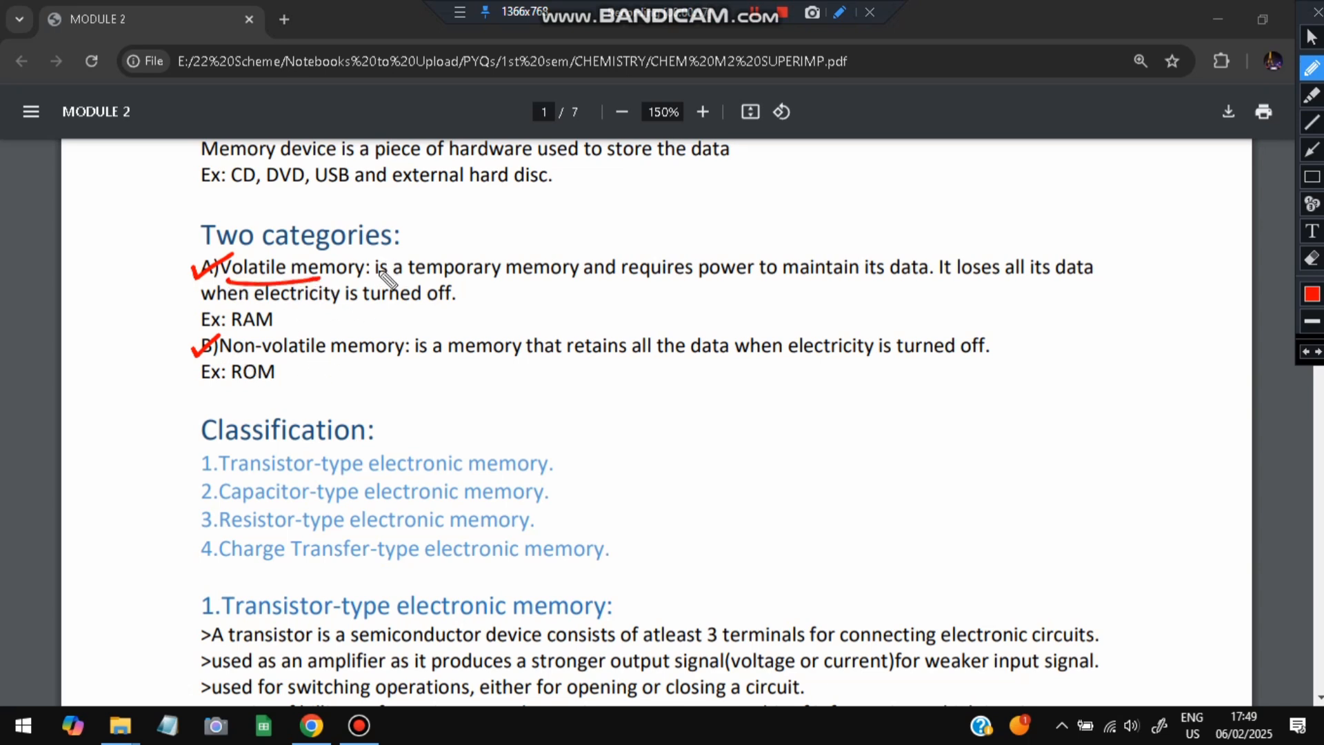
drag(626, 279, 768, 279)
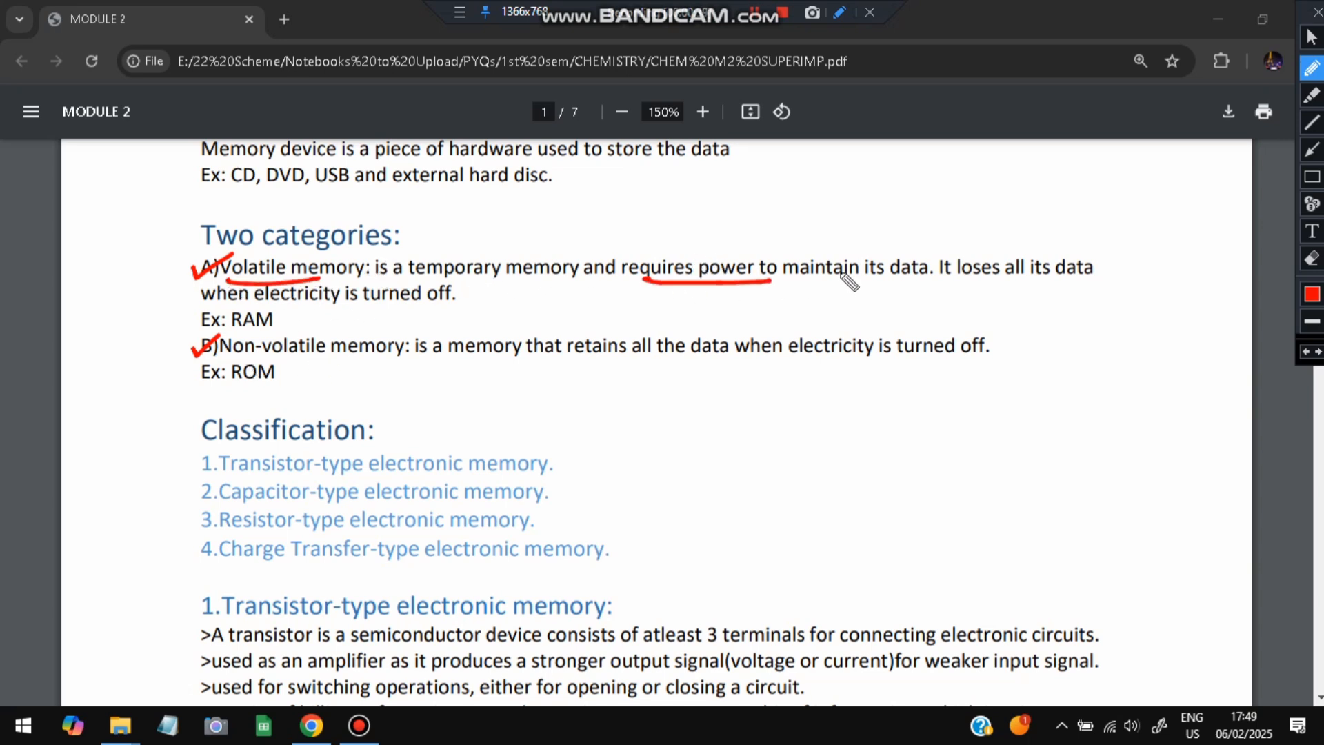
mouse_move(460, 374)
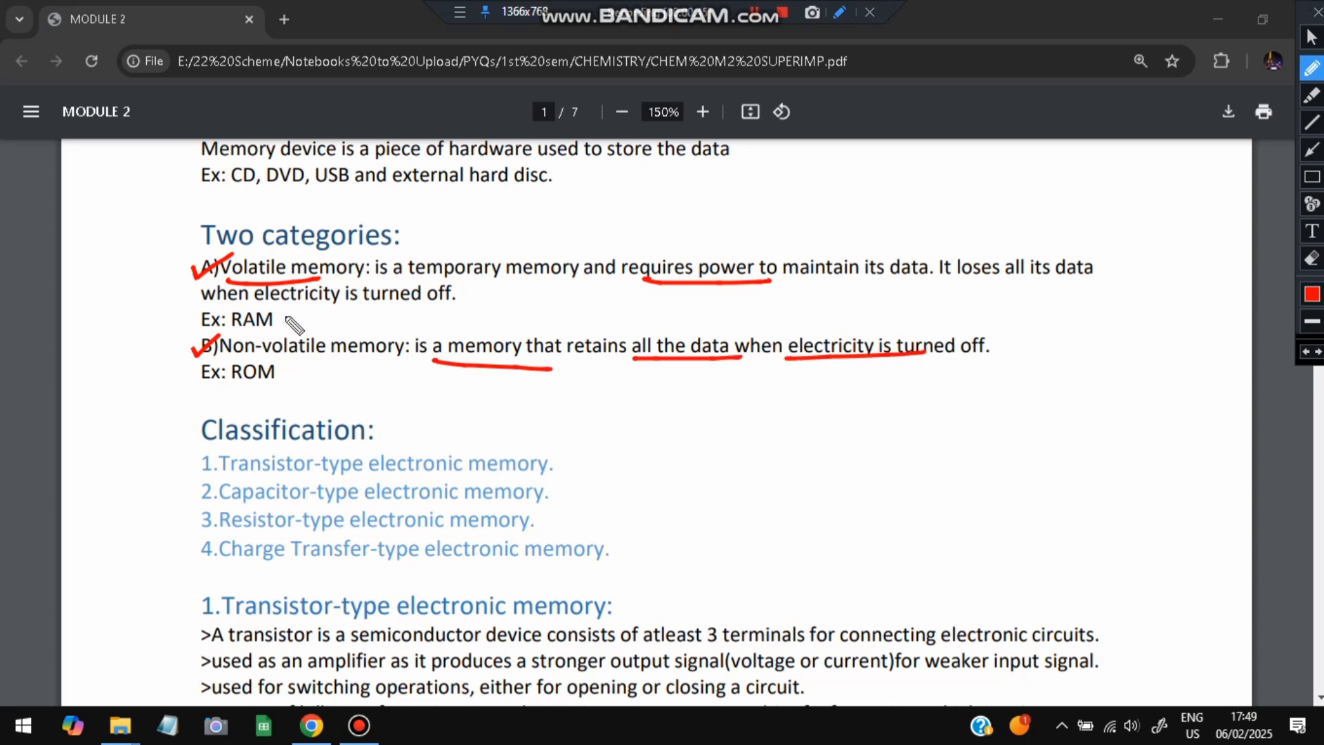
drag(317, 318, 279, 363)
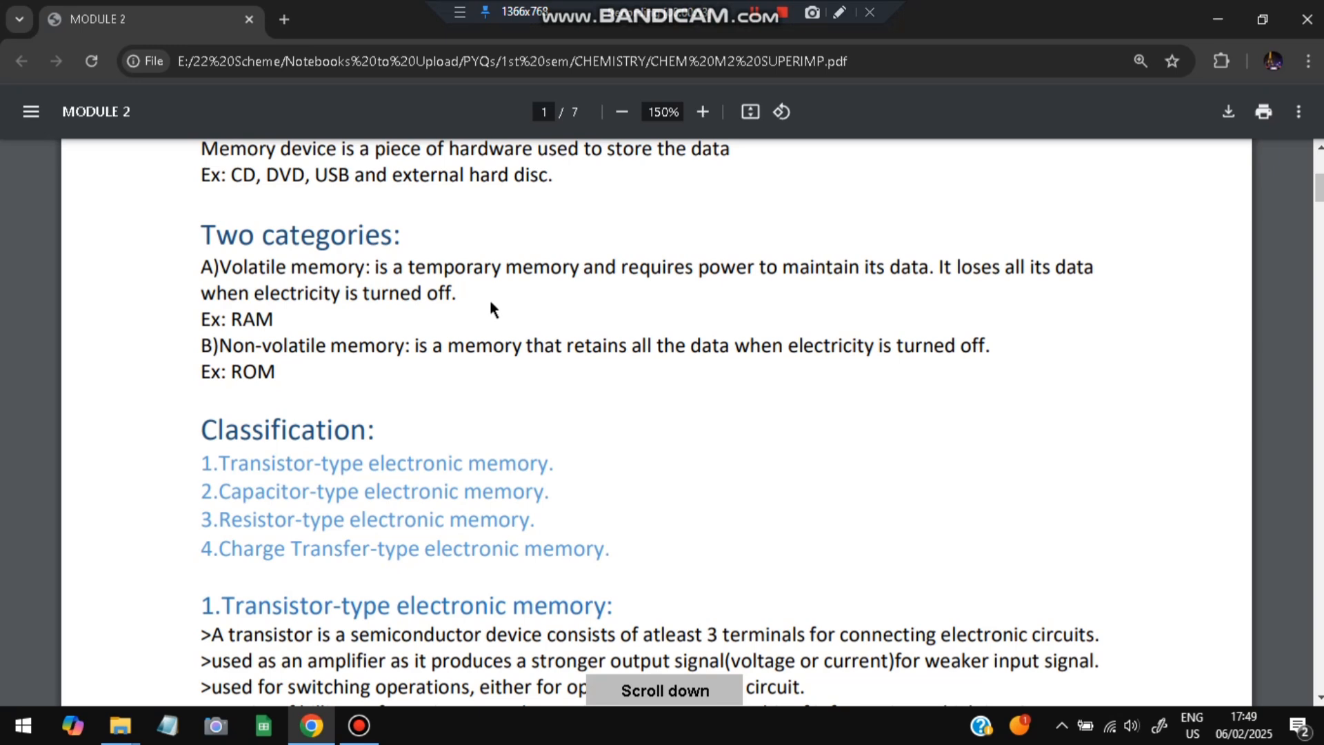
Tick the remaining memory classification items with the red pen and scroll to the transistor section.
scroll(down, 3)
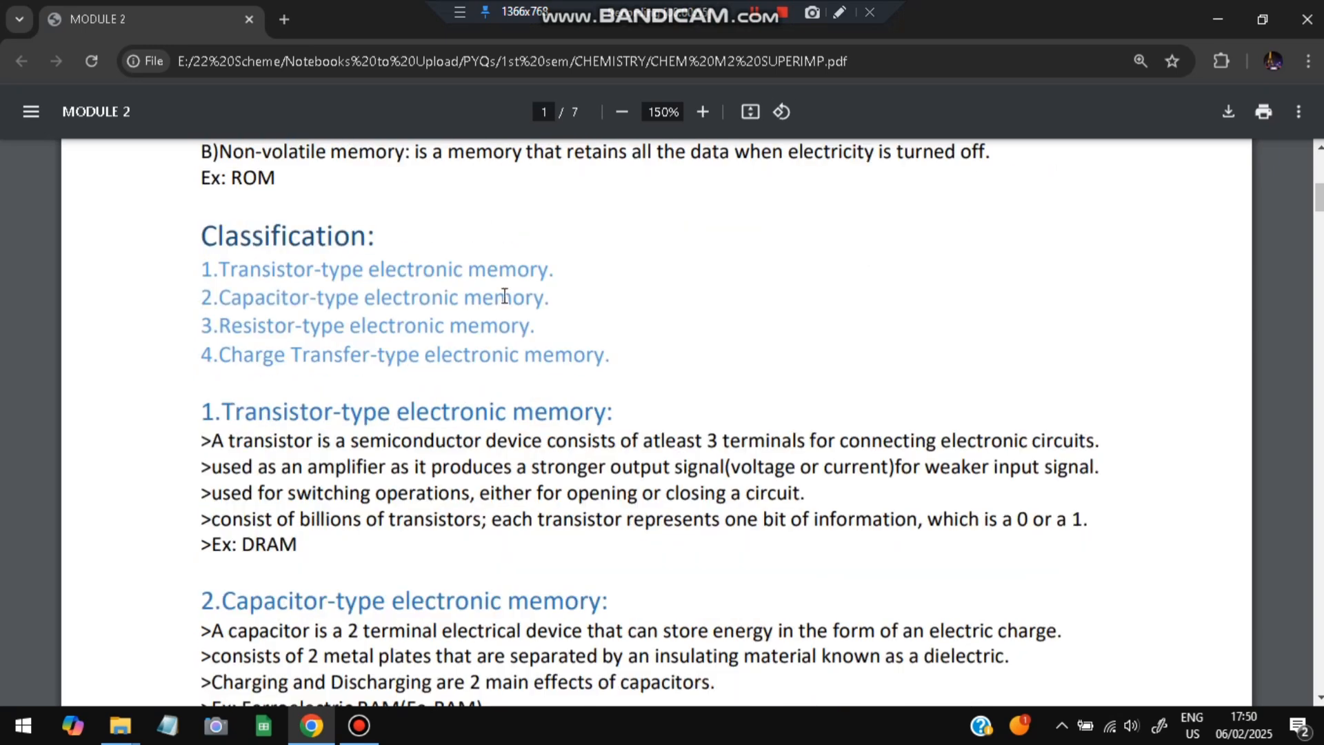
click(840, 13)
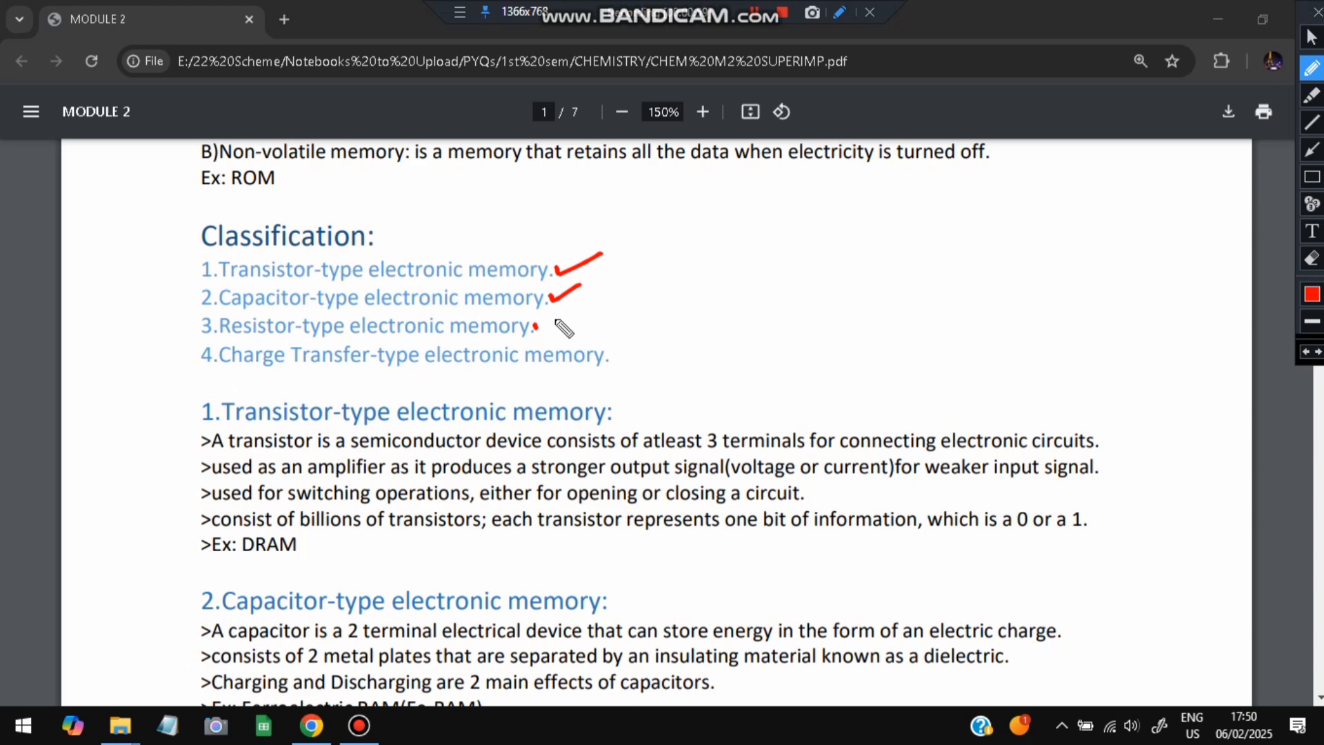
drag(533, 325, 641, 321)
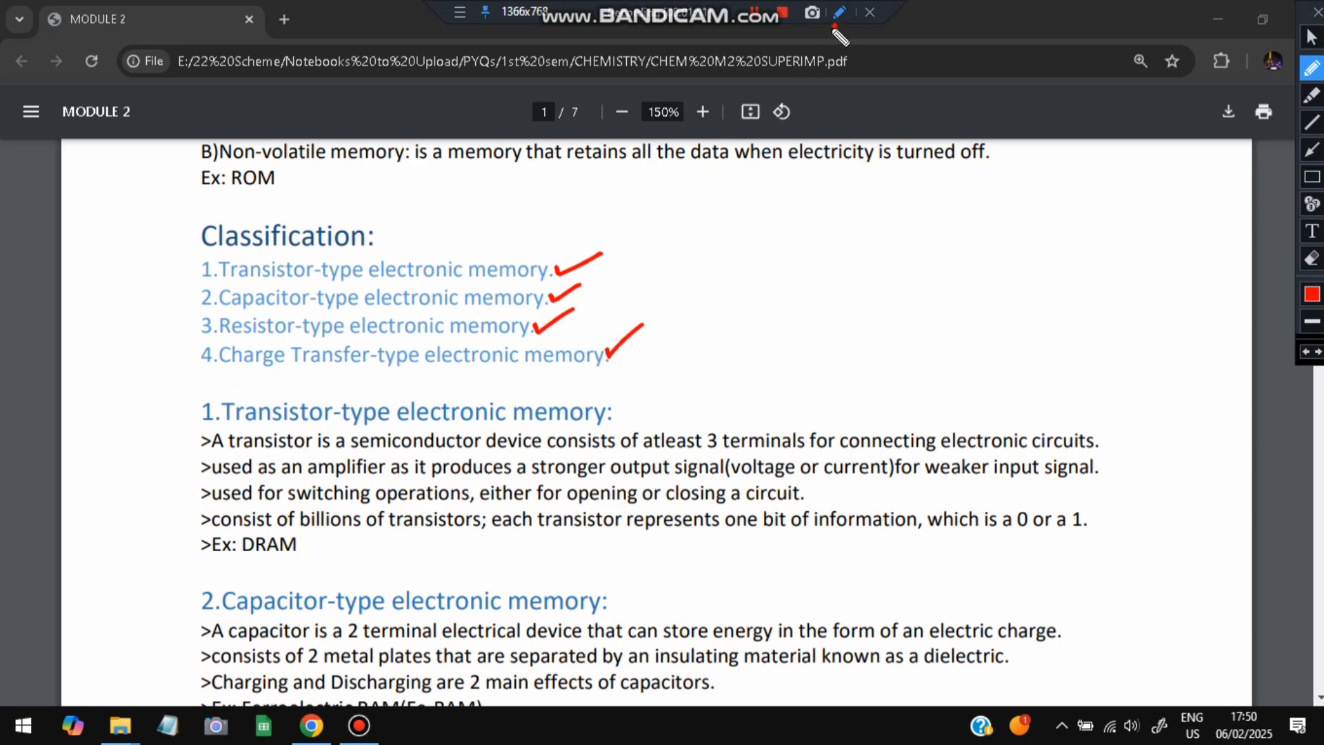
scroll(down, 3)
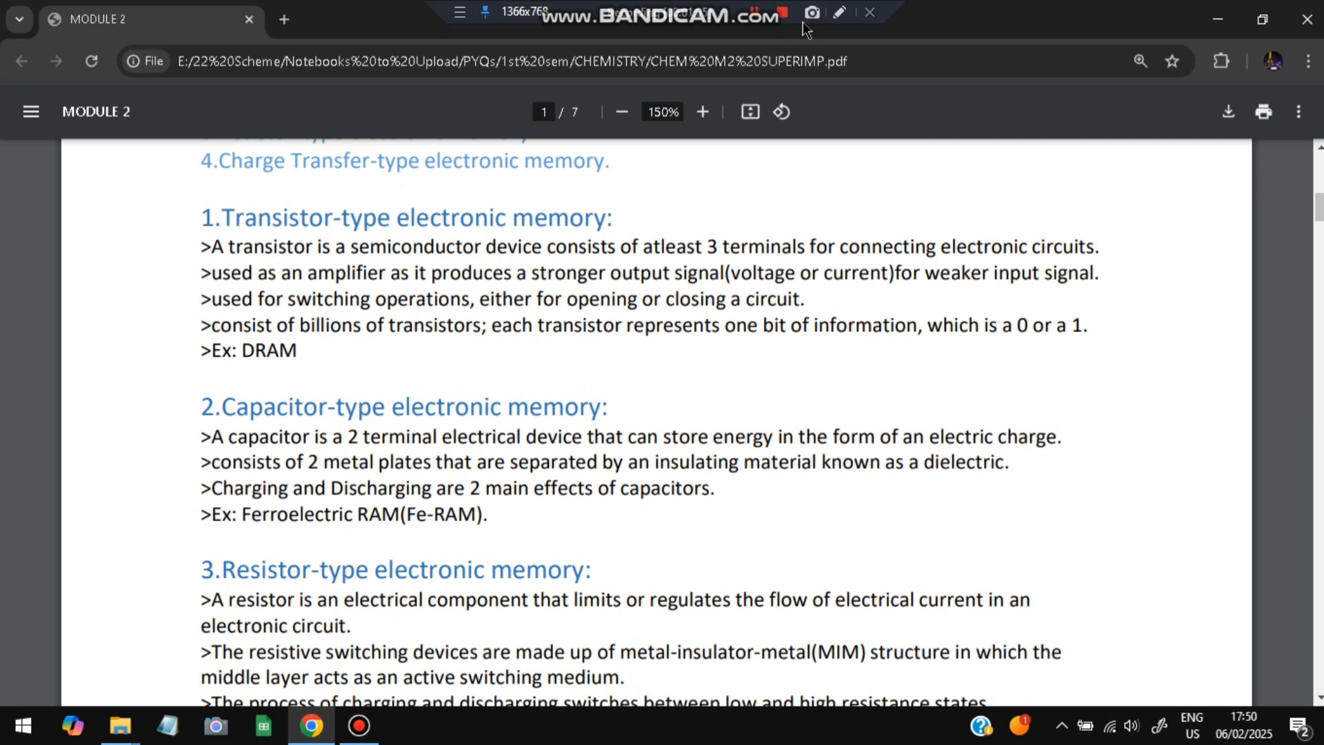
Underline semiconductor, 3 terminals, stronger output signal and weaker input signal in the transistor definition.
drag(367, 259, 485, 259)
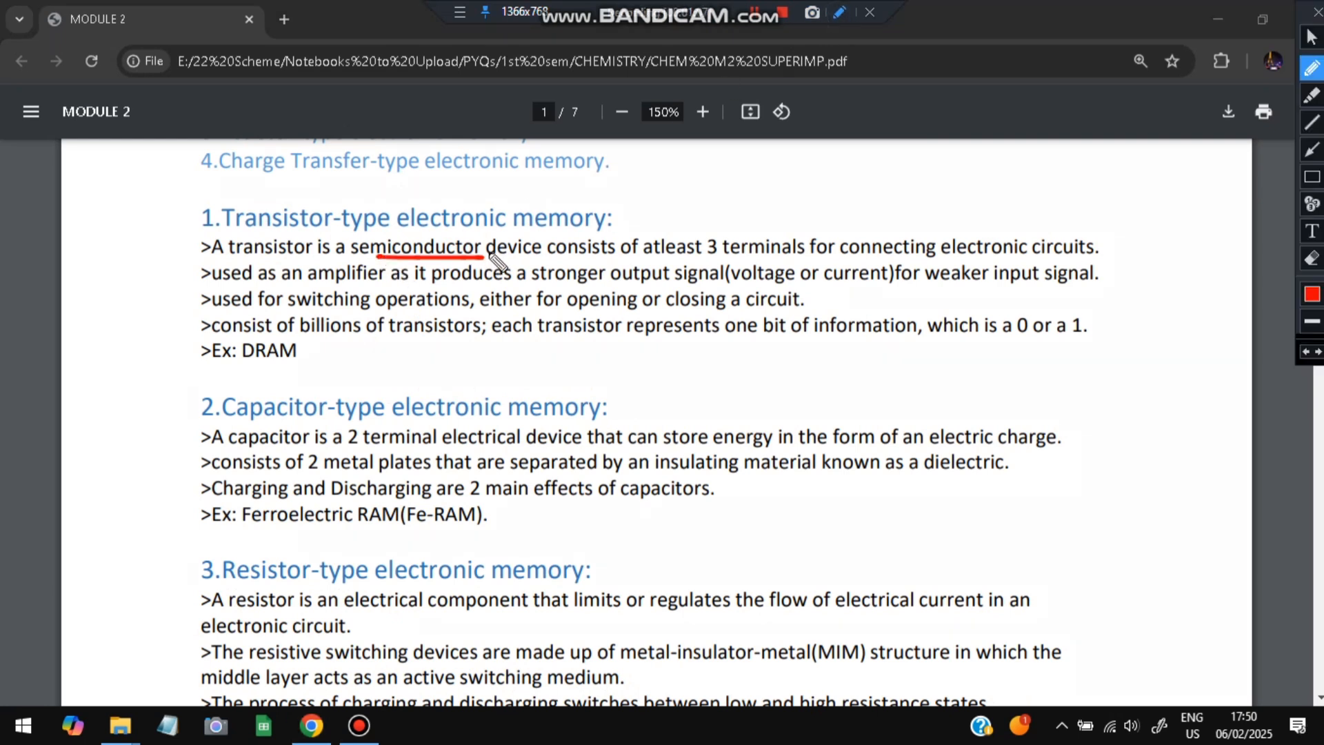
drag(701, 258, 780, 262)
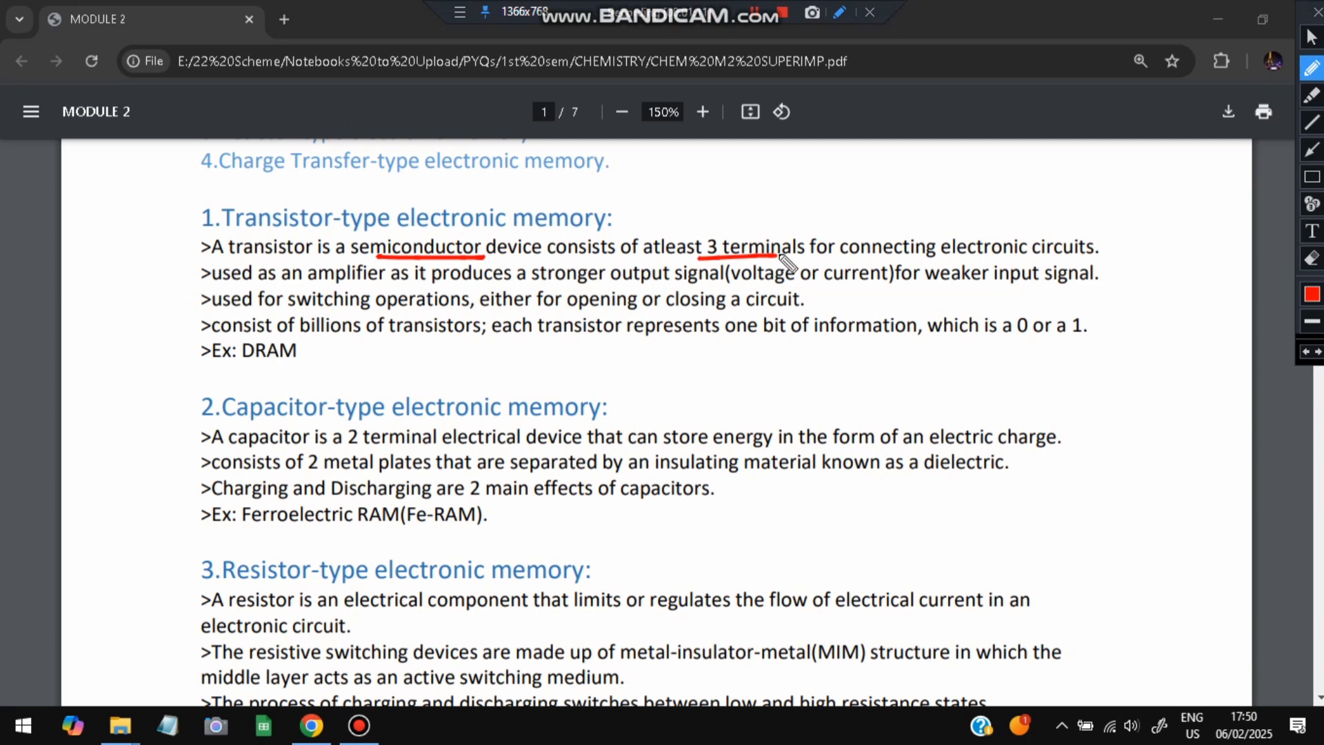
drag(574, 285, 705, 295)
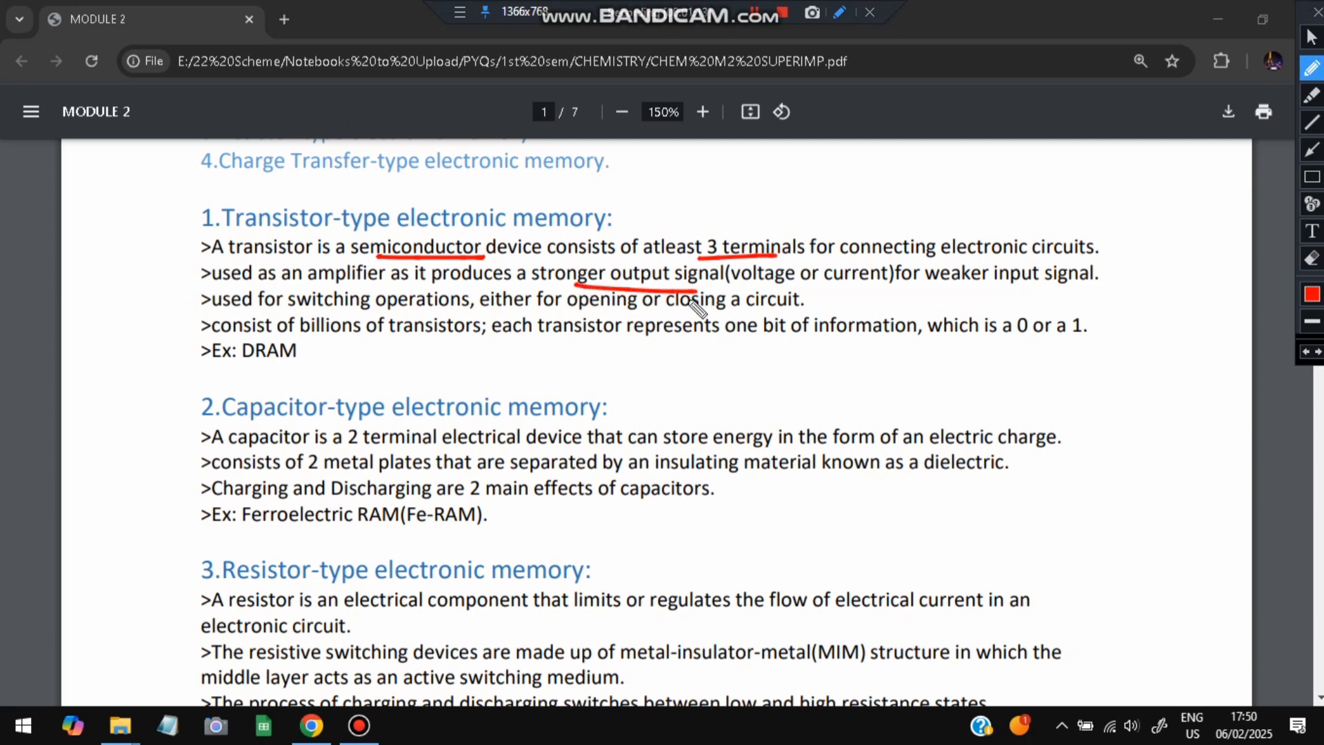
drag(950, 278, 1051, 280)
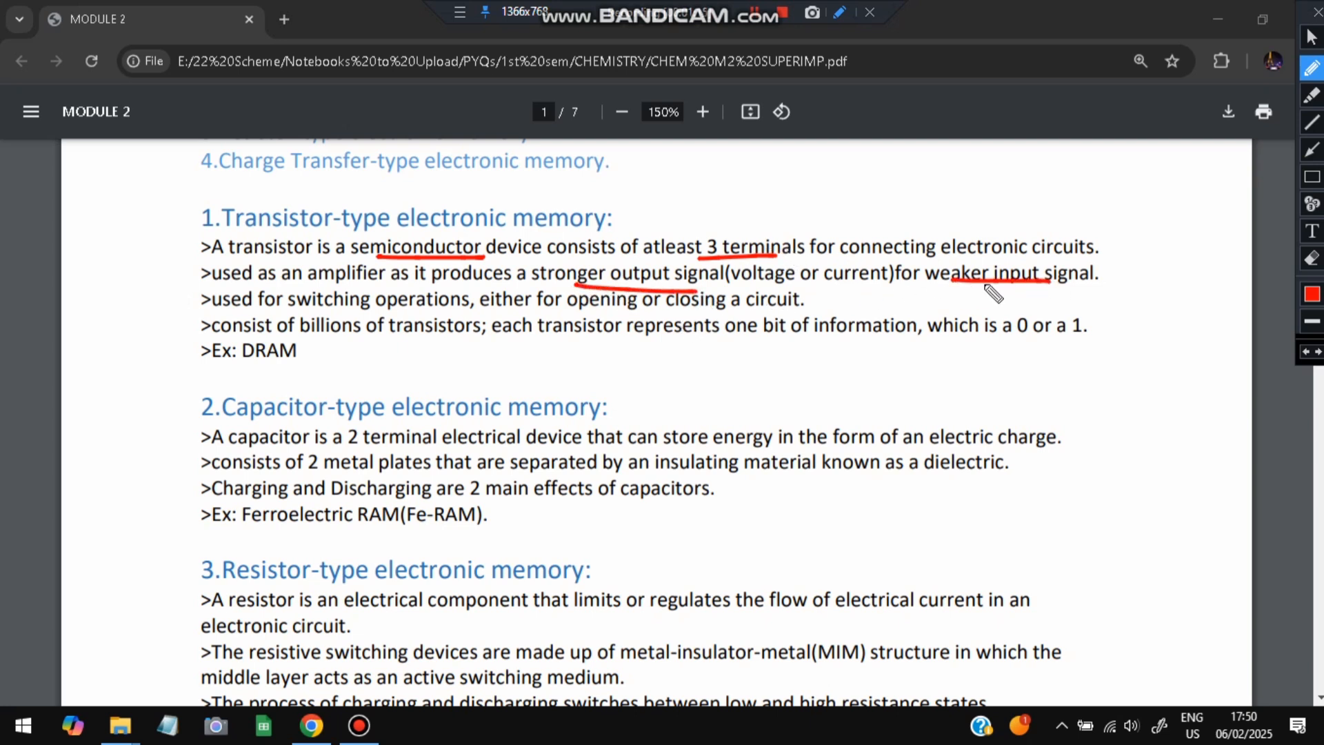
mouse_move(443, 345)
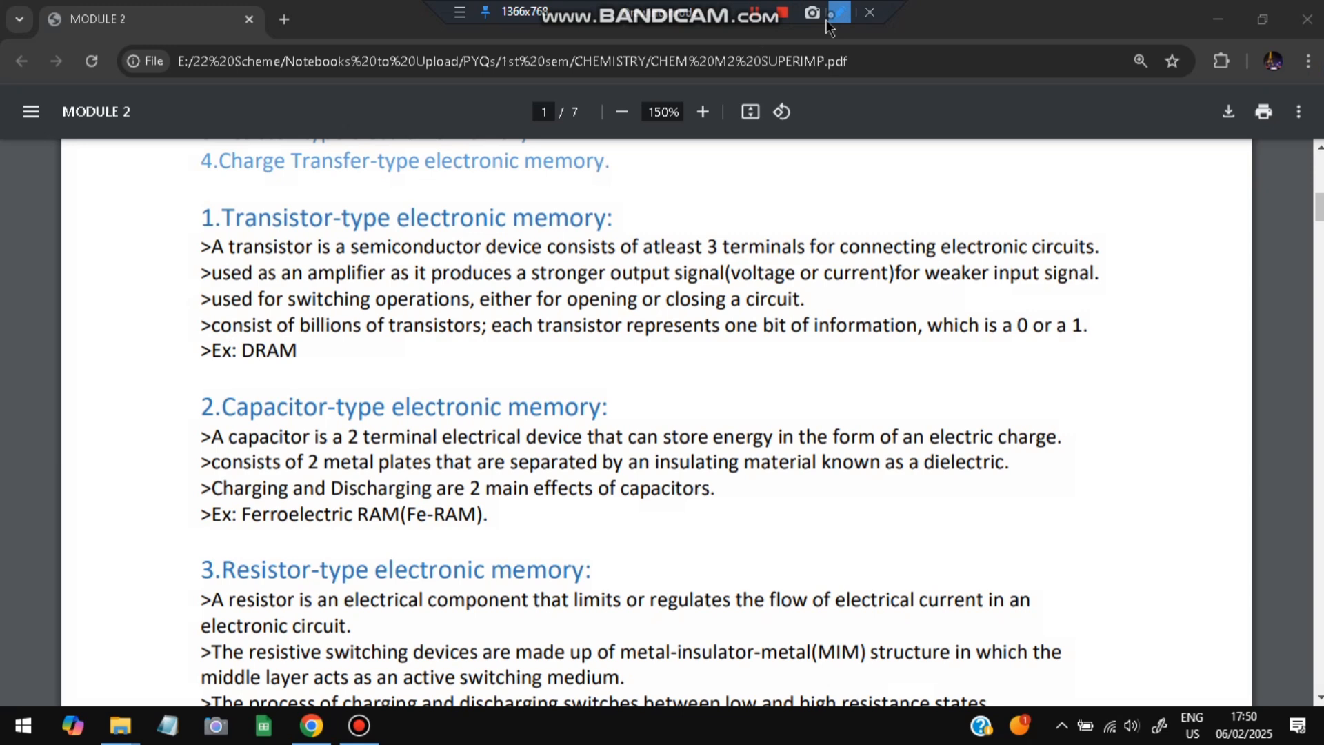
scroll(down, 3)
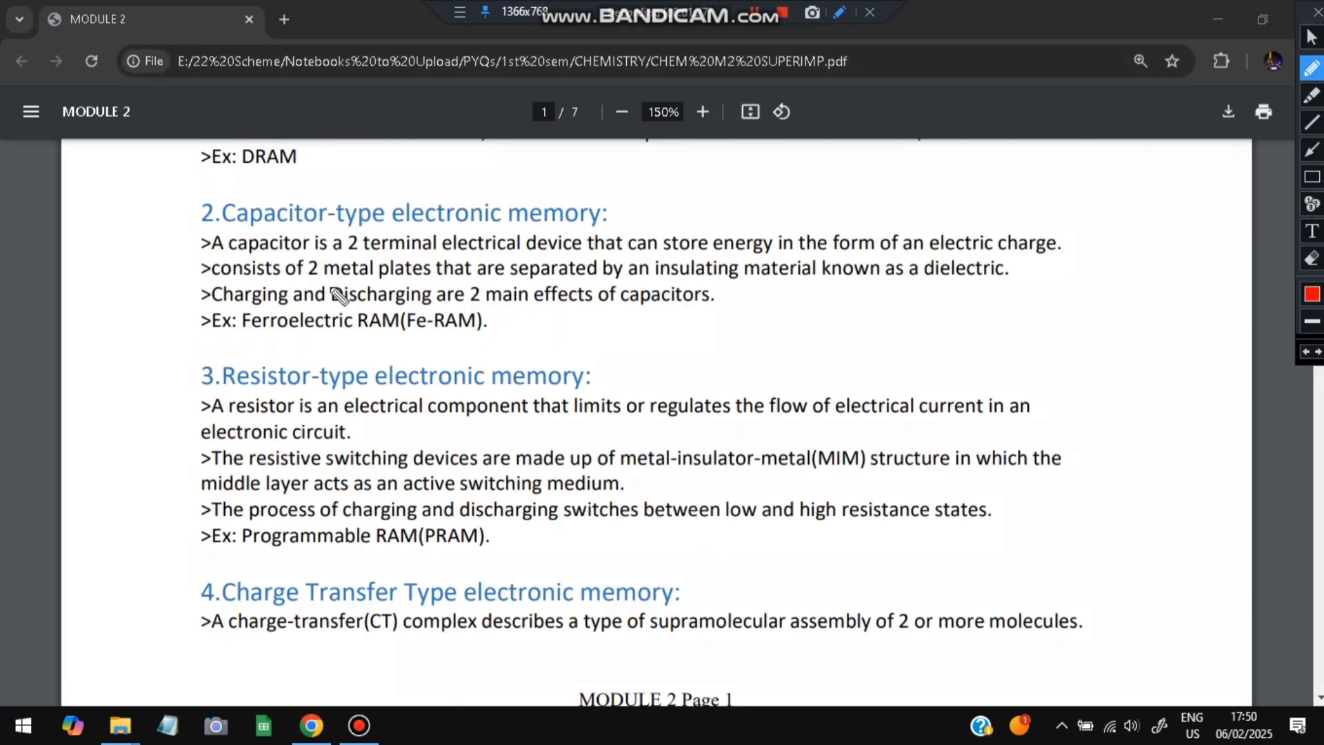
drag(705, 251, 770, 251)
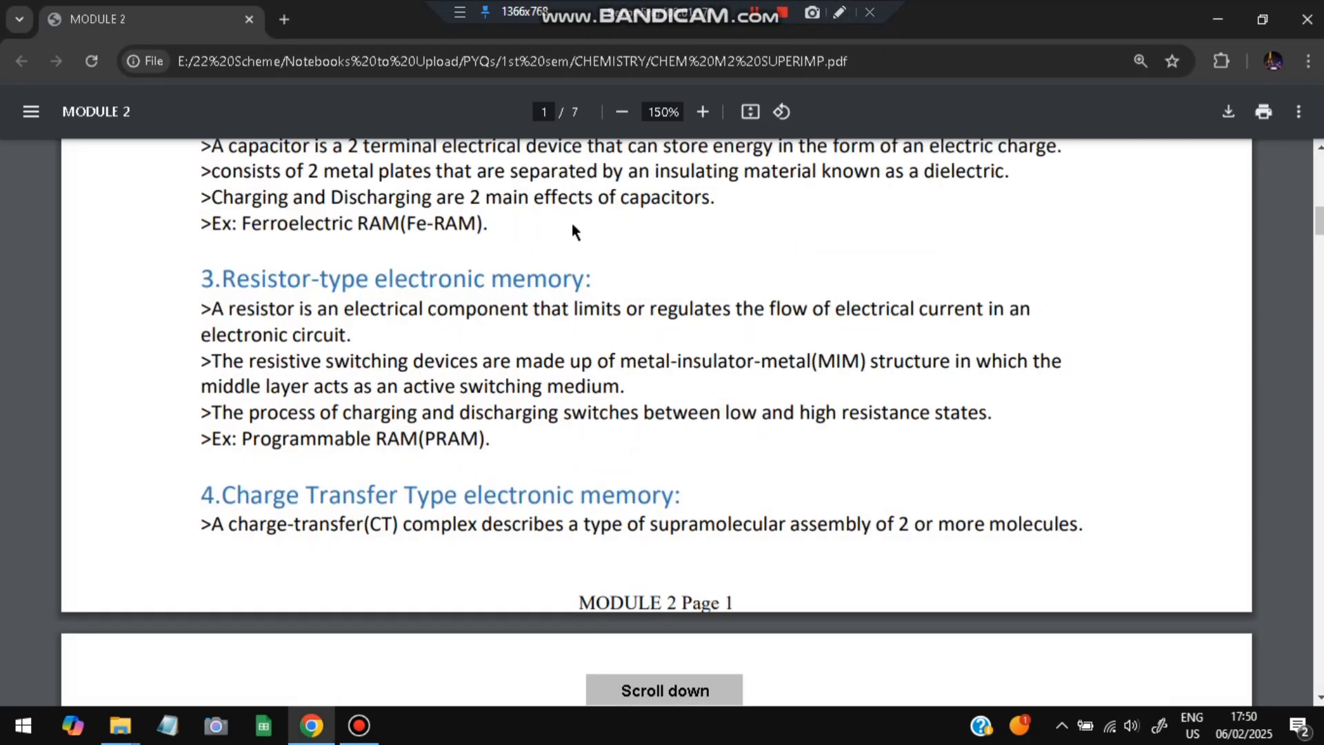
Underline 'limits or regulates', 'electronic circuit', 'metal-insulator-metal' and 'layer acts' in the resistor-type notes.
scroll(down, 3)
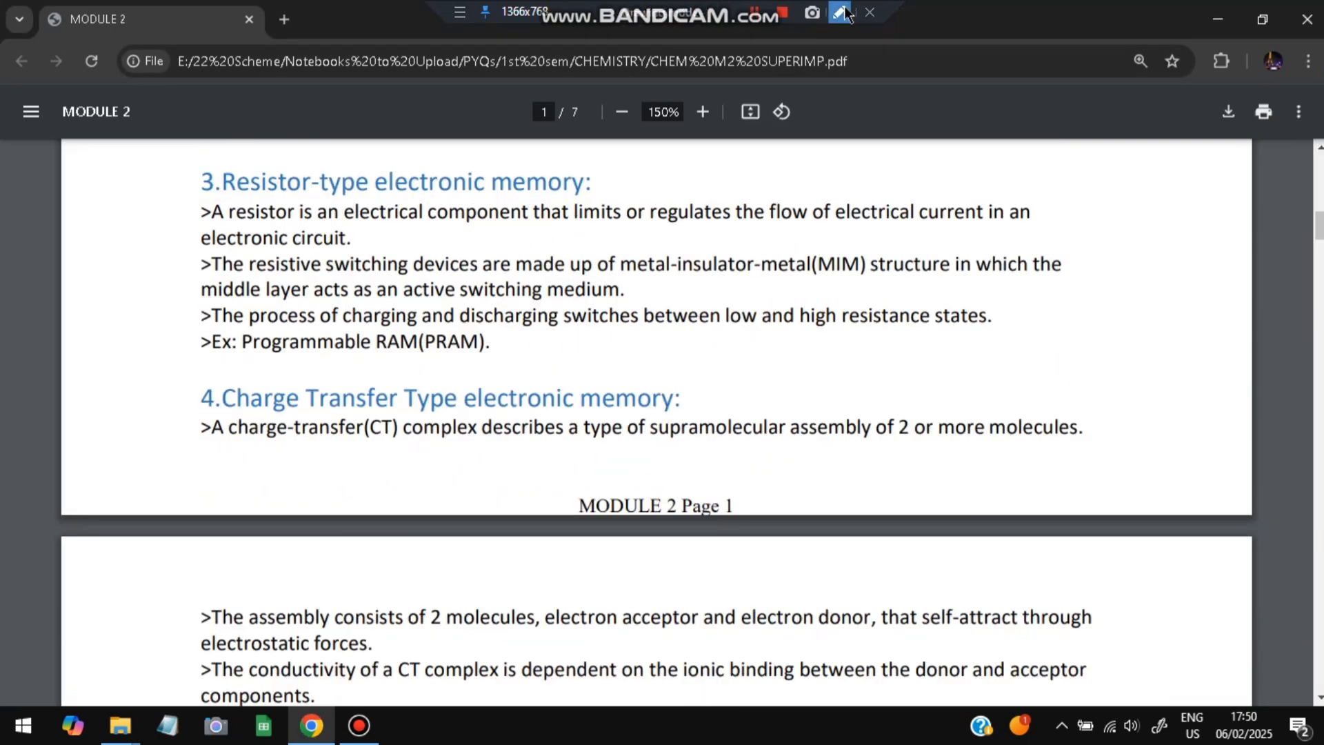
click(837, 12)
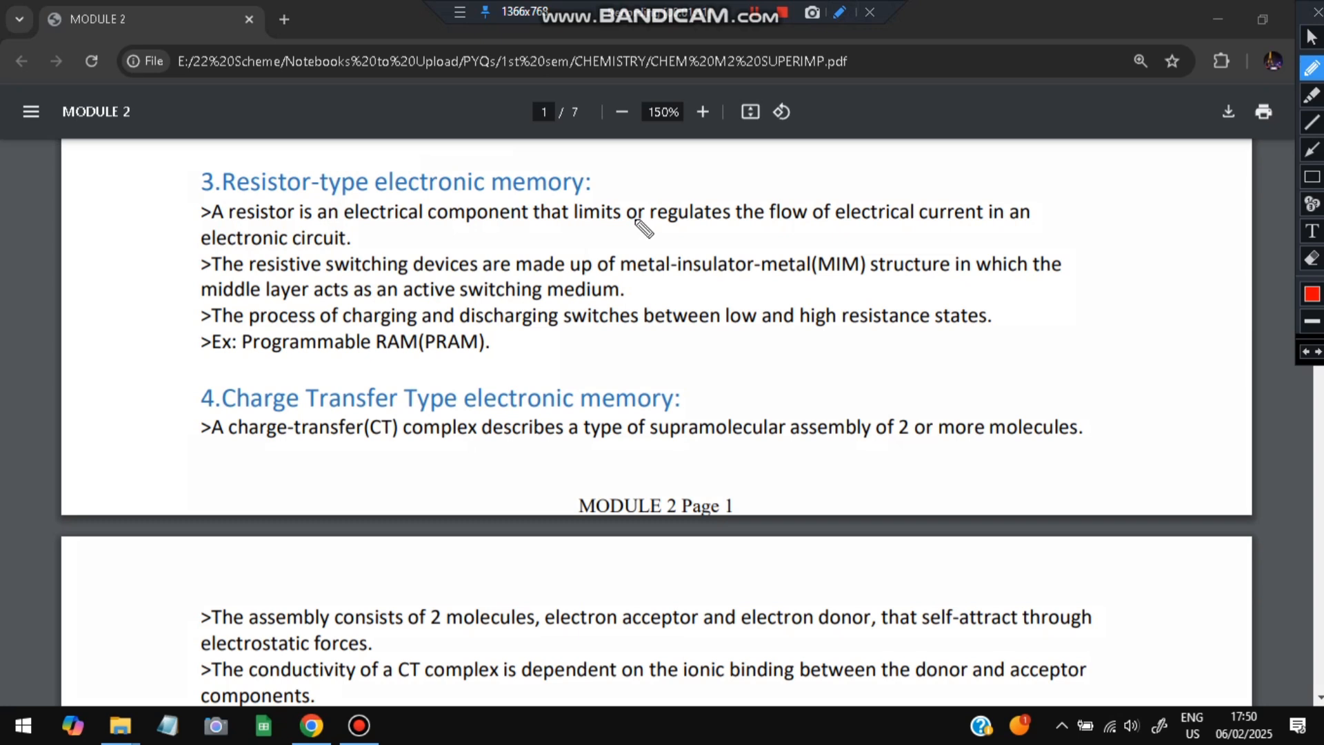
drag(560, 228, 661, 225)
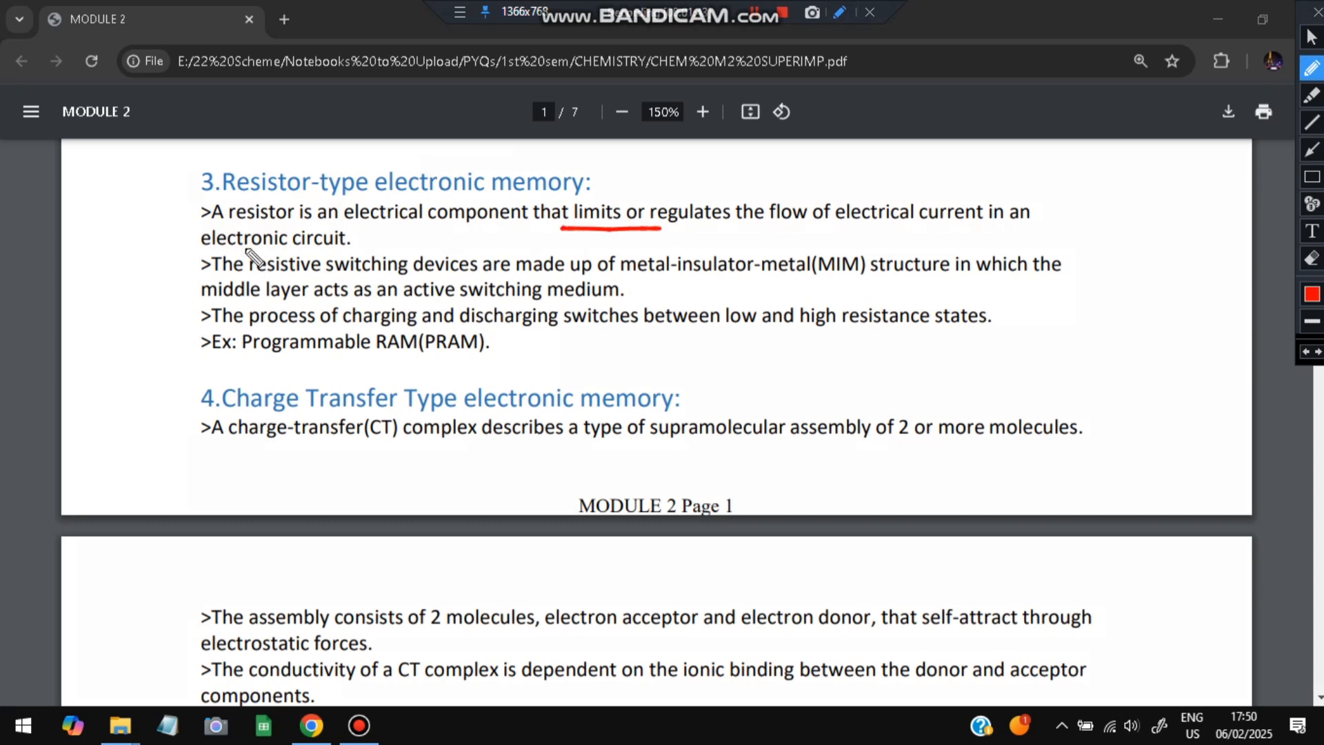
drag(240, 249, 328, 247)
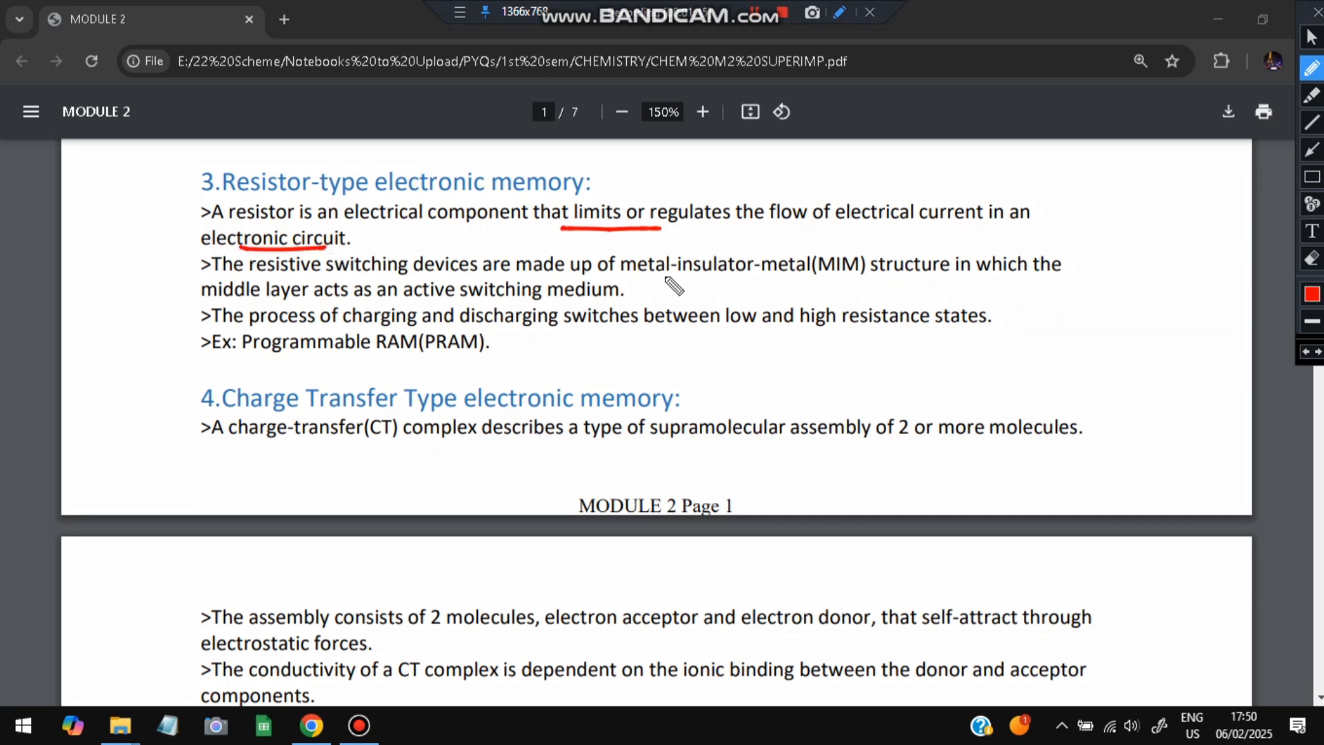
drag(651, 277, 731, 278)
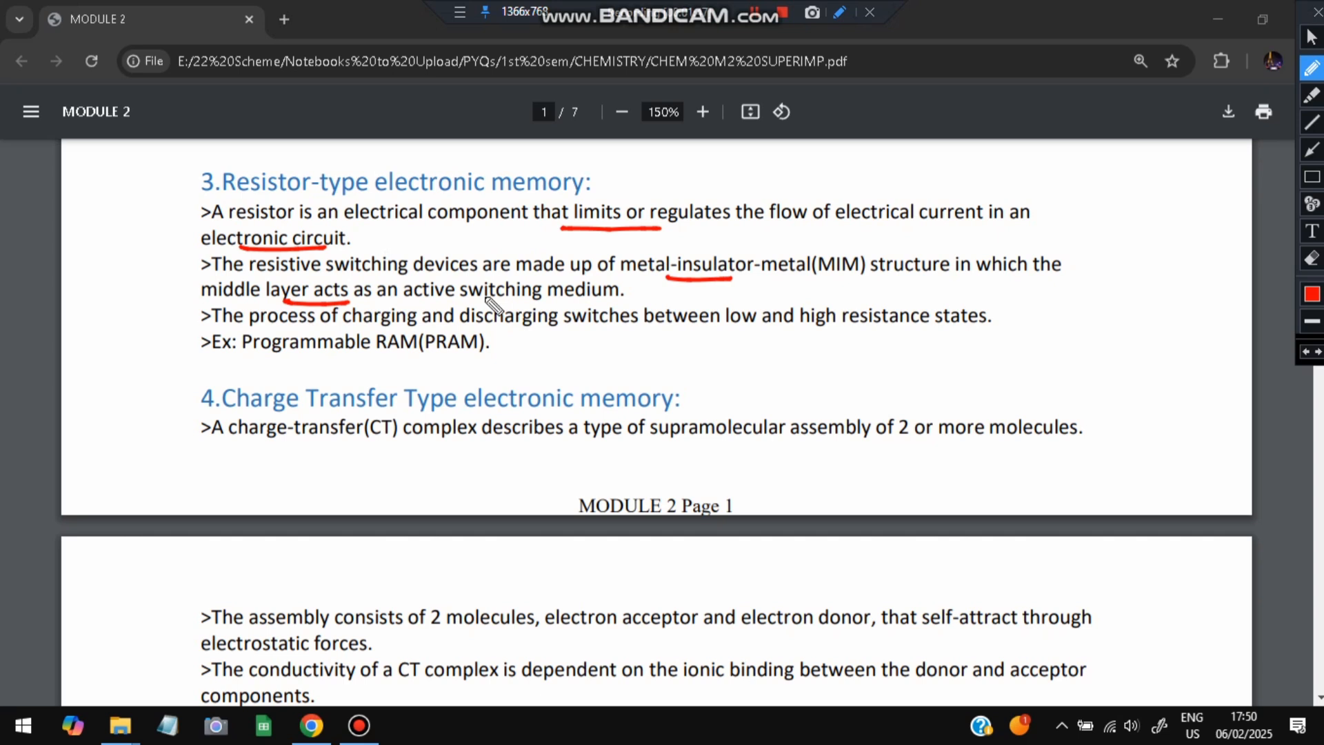
drag(463, 295, 548, 295)
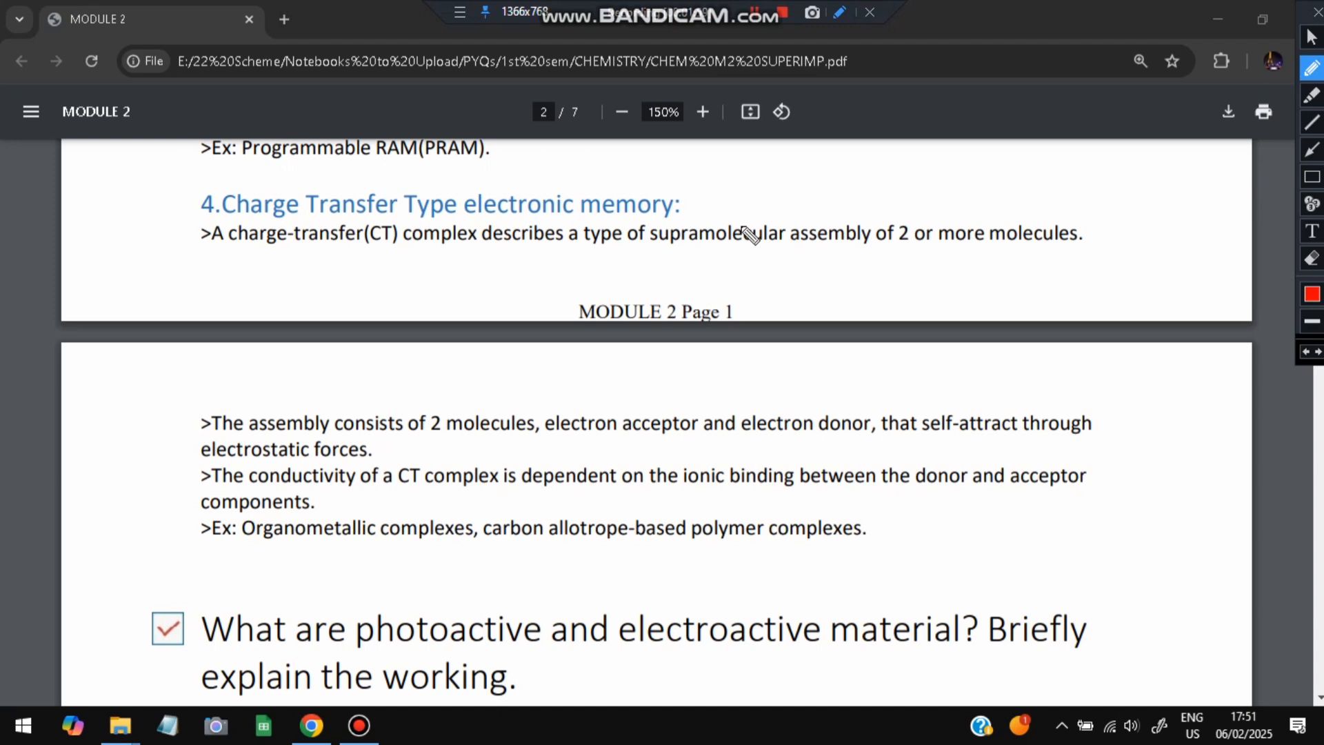
Underline 'of 2 or more', 'electron acceptor' and 'electron donor' in the charge-transfer memory definition.
drag(840, 245, 958, 247)
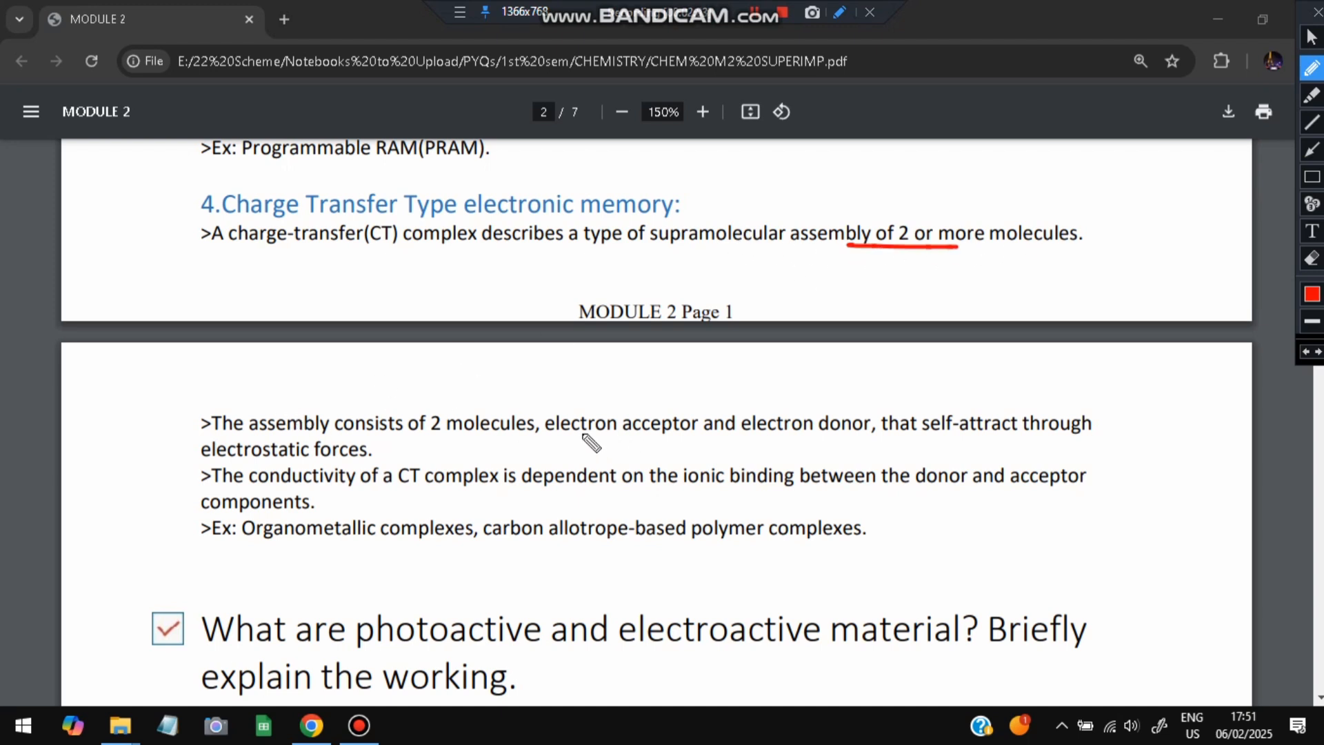
drag(559, 437, 839, 433)
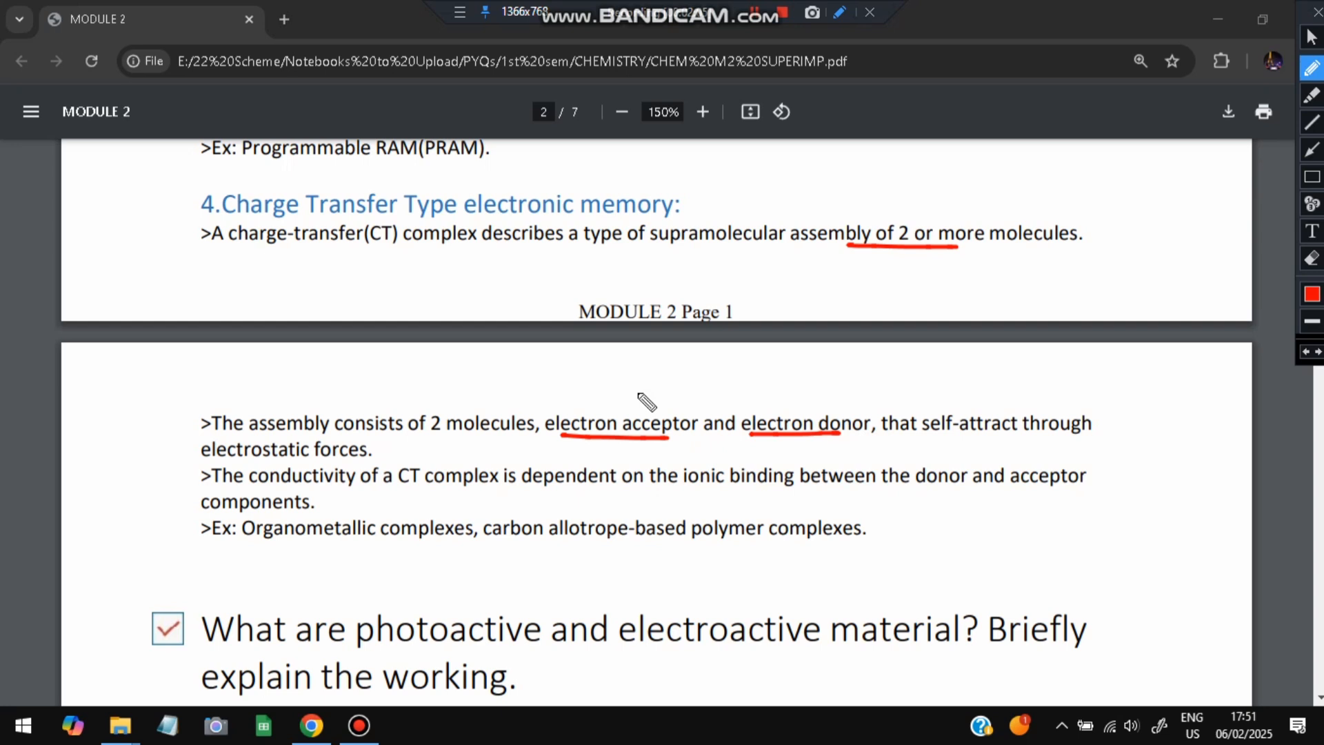
drag(659, 413, 823, 414)
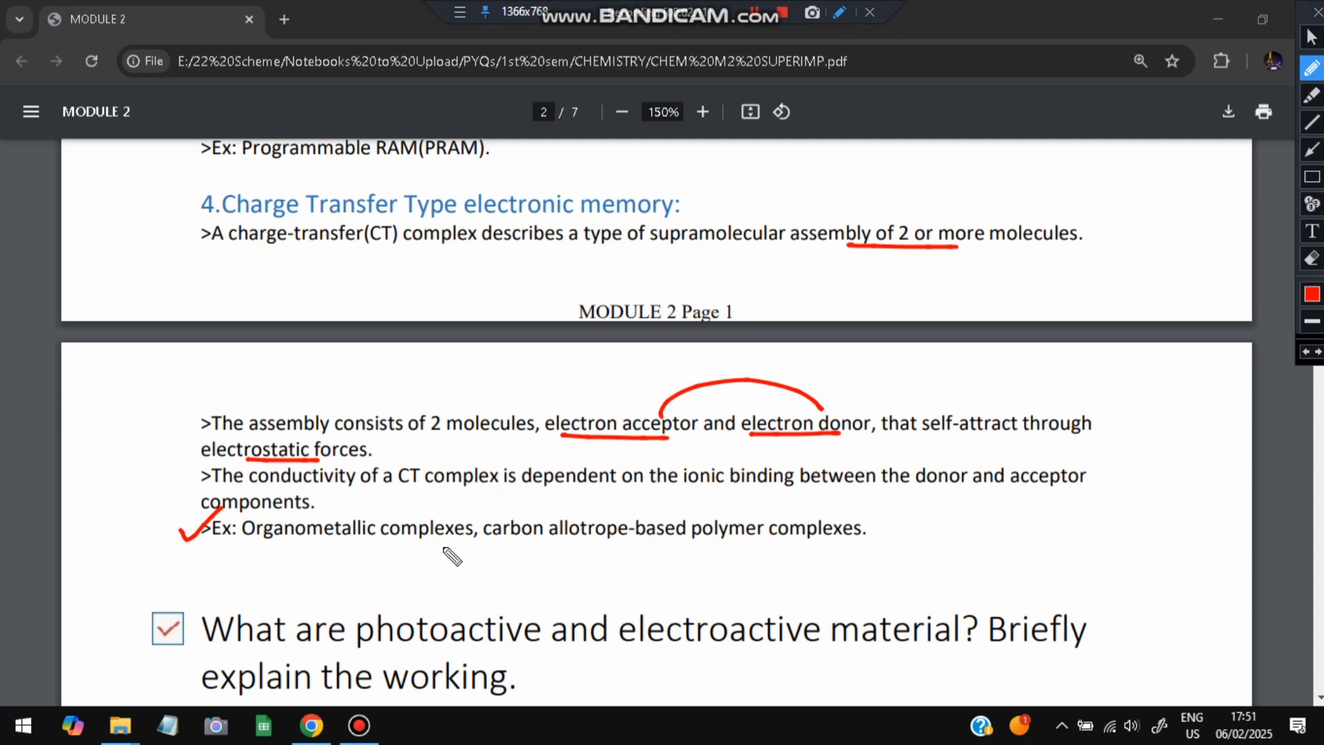
mouse_move(719, 550)
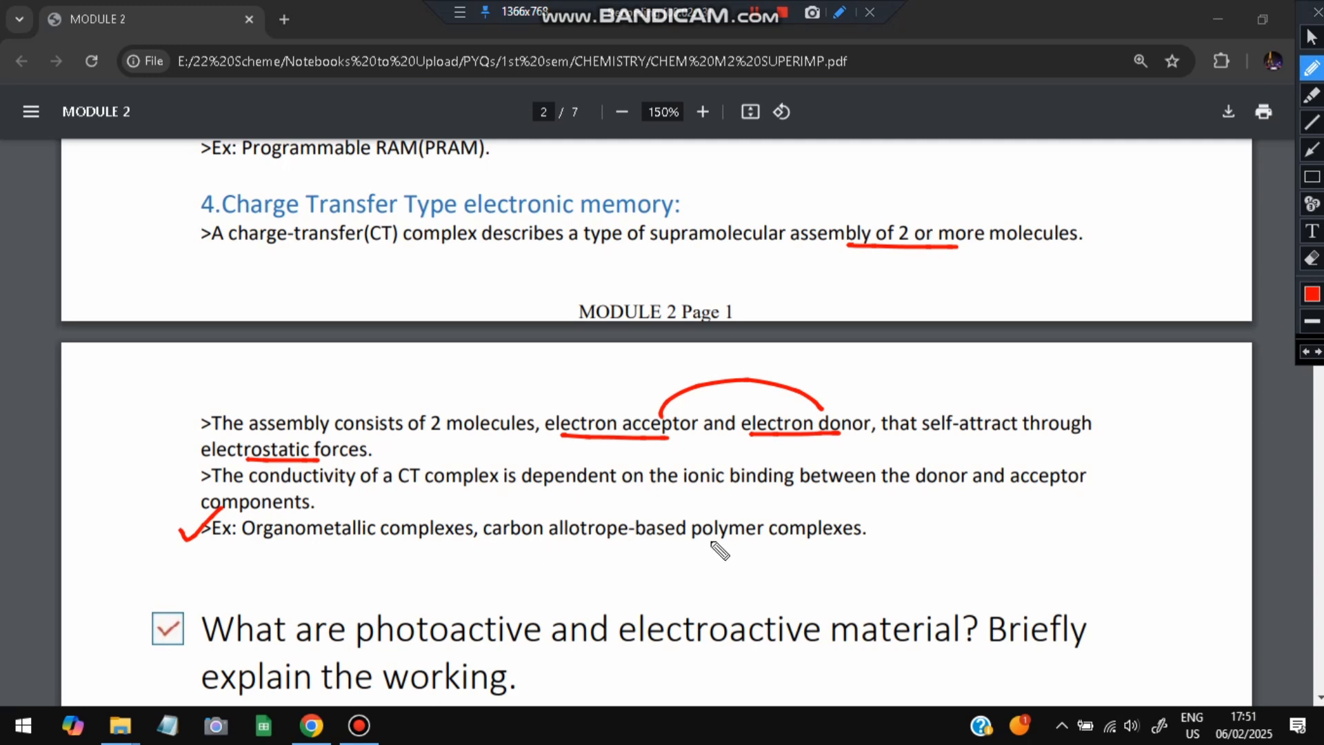
Pause drawing, scroll down to the photoactive materials question and turn the pen back on.
click(838, 12)
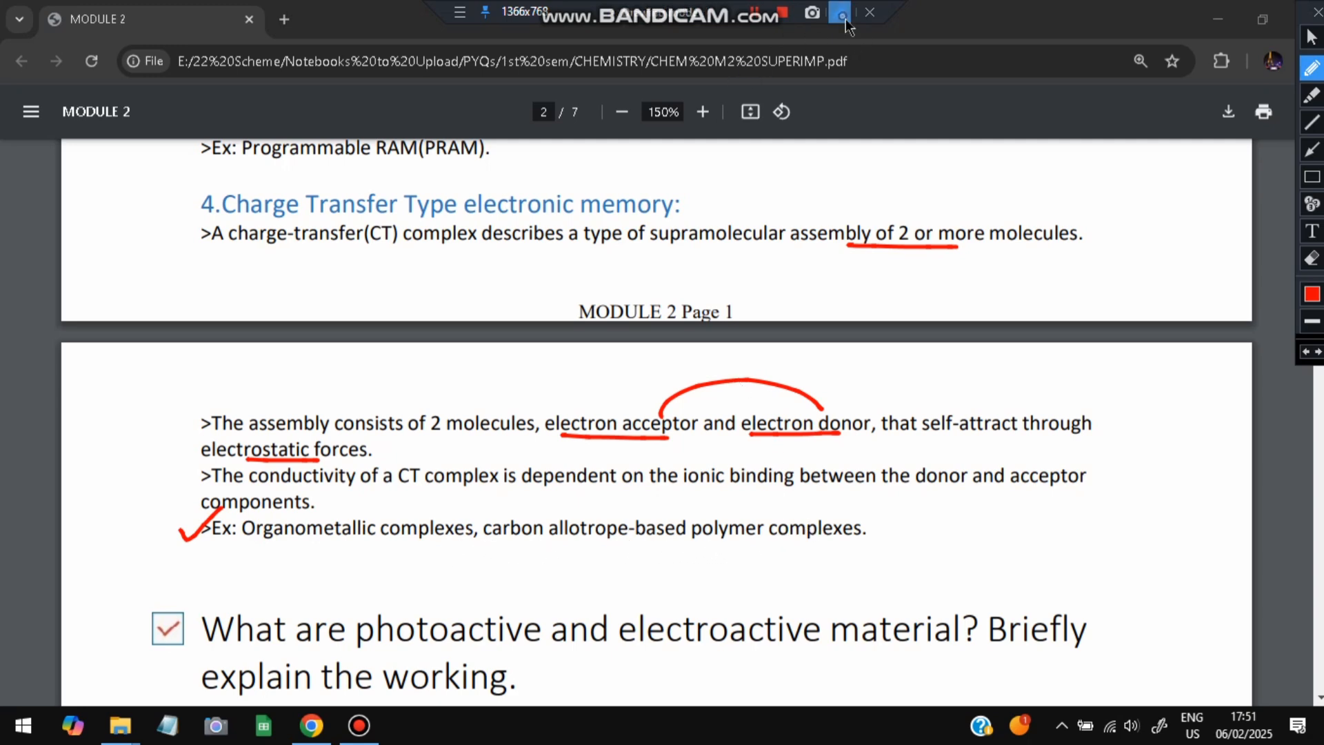
scroll(down, 3)
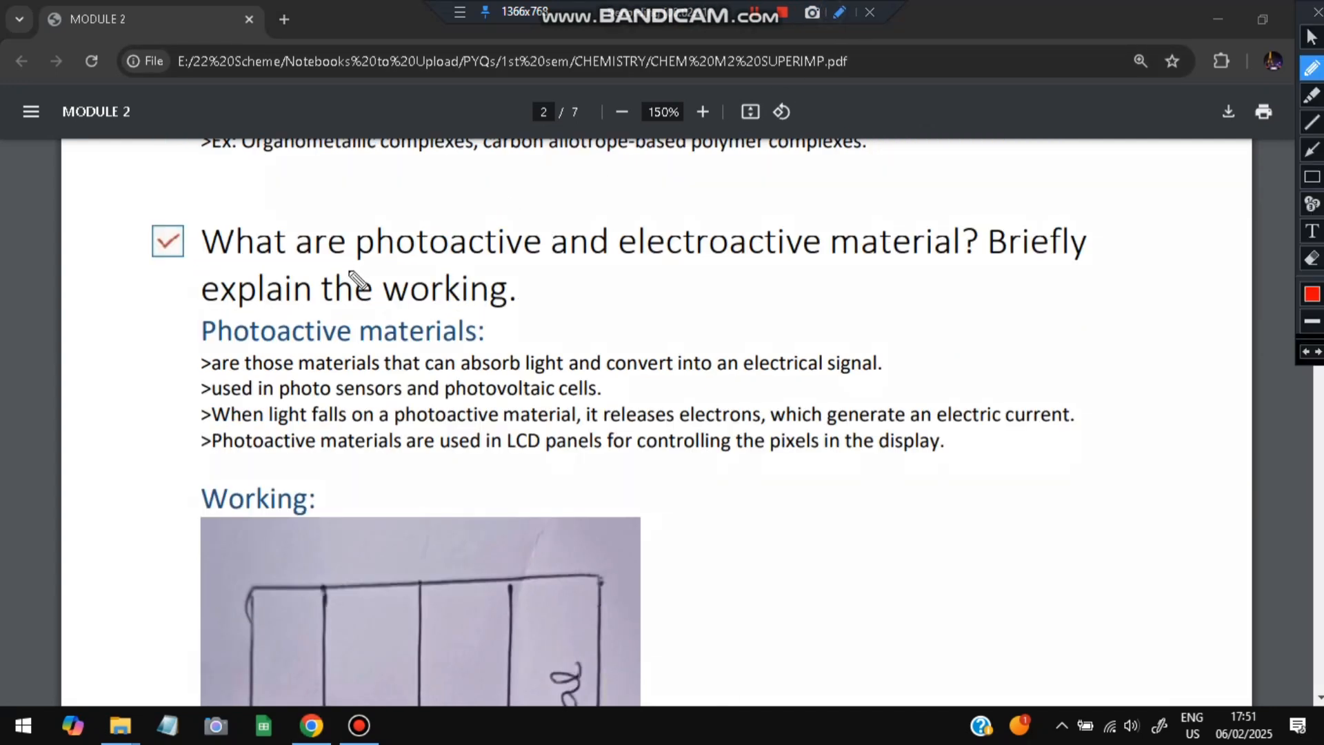
drag(359, 257, 520, 258)
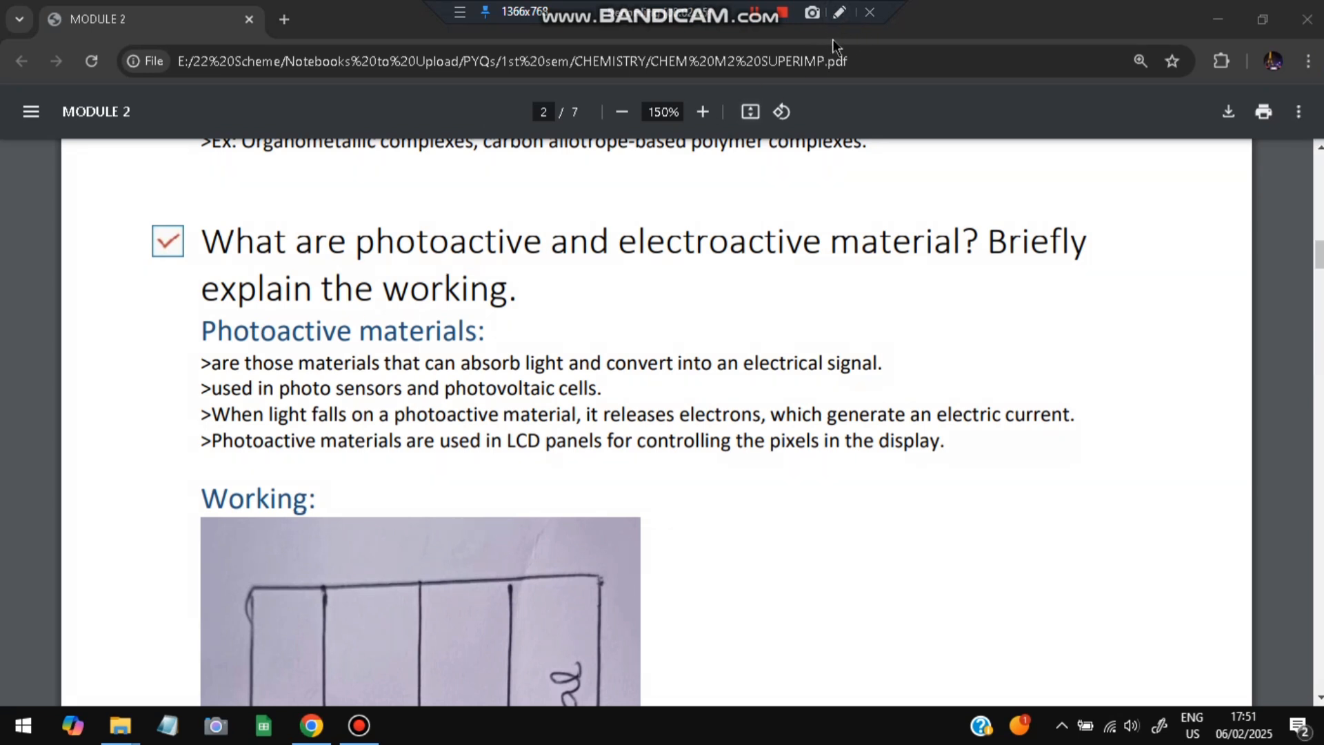
scroll(down, 3)
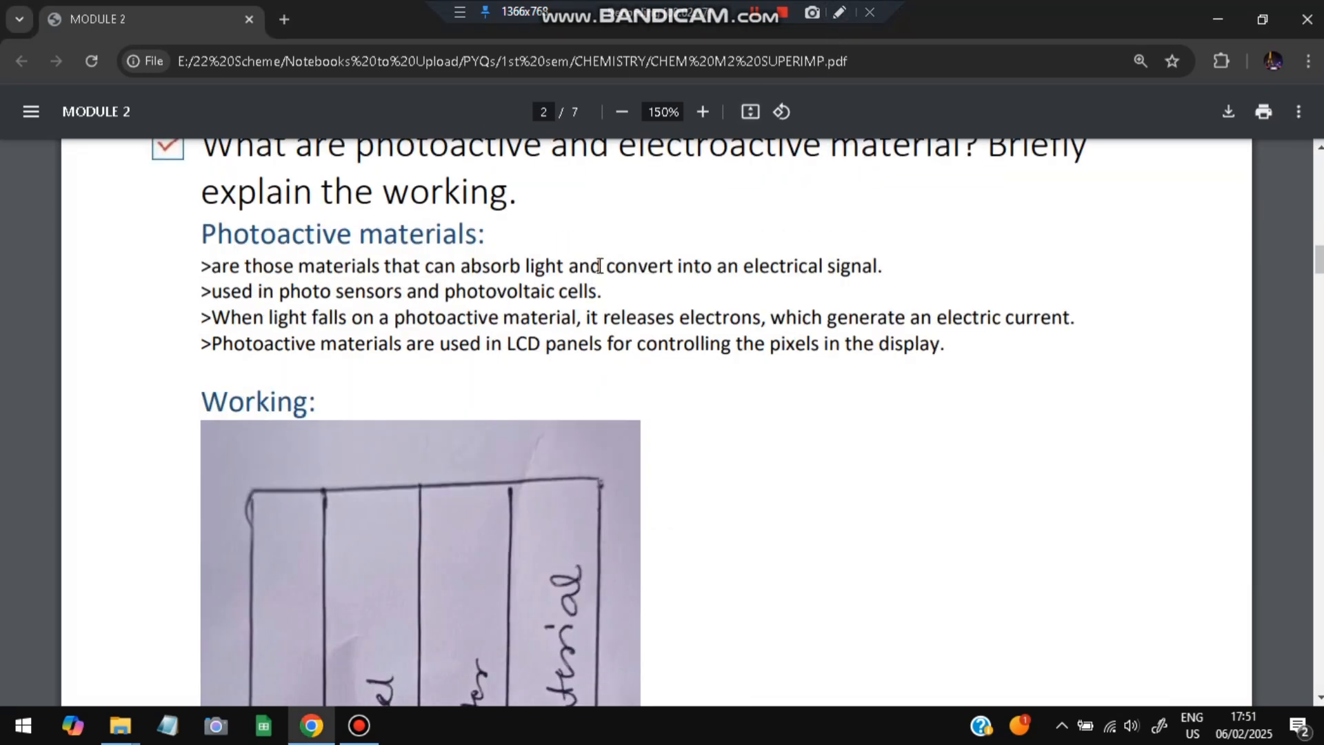
click(839, 12)
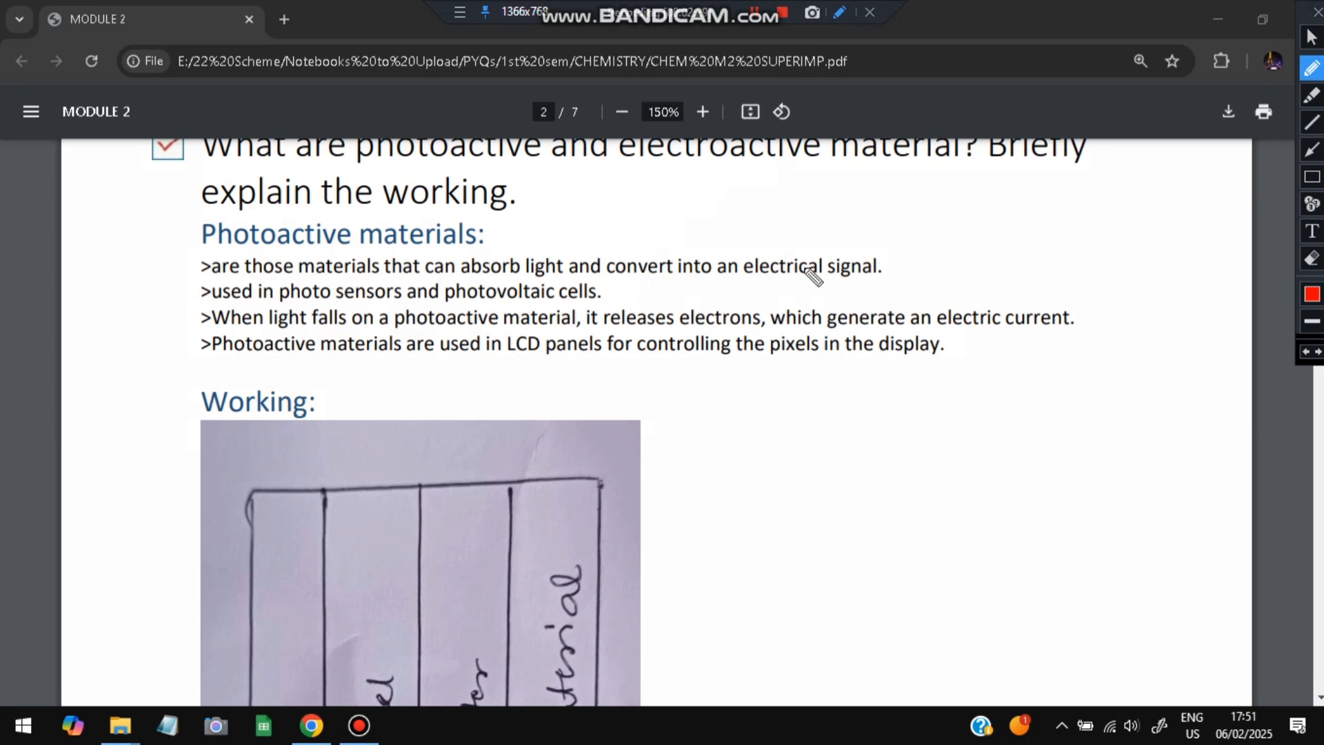
Write 'Light → electric' beside the heading and underline 'photoactive material' and 'releases electrons' in the third bullet.
drag(721, 211, 777, 211)
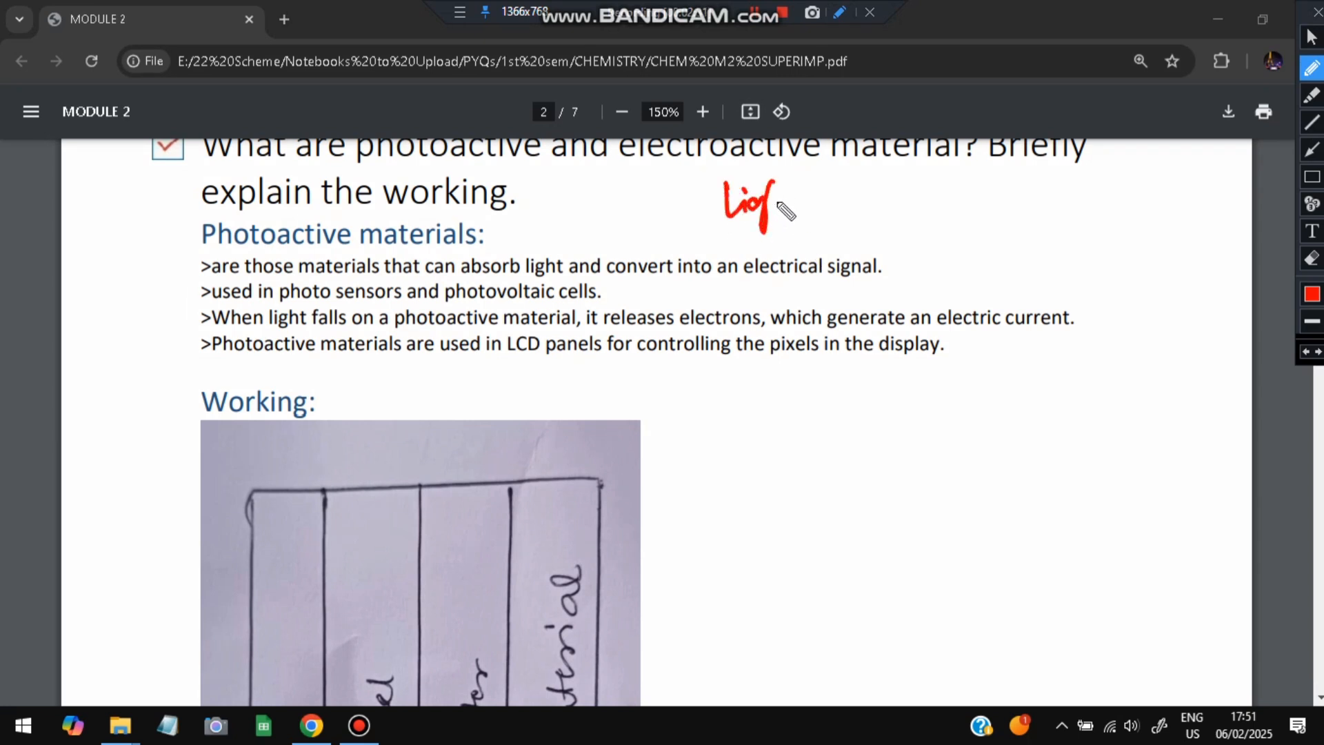
drag(776, 198, 912, 198)
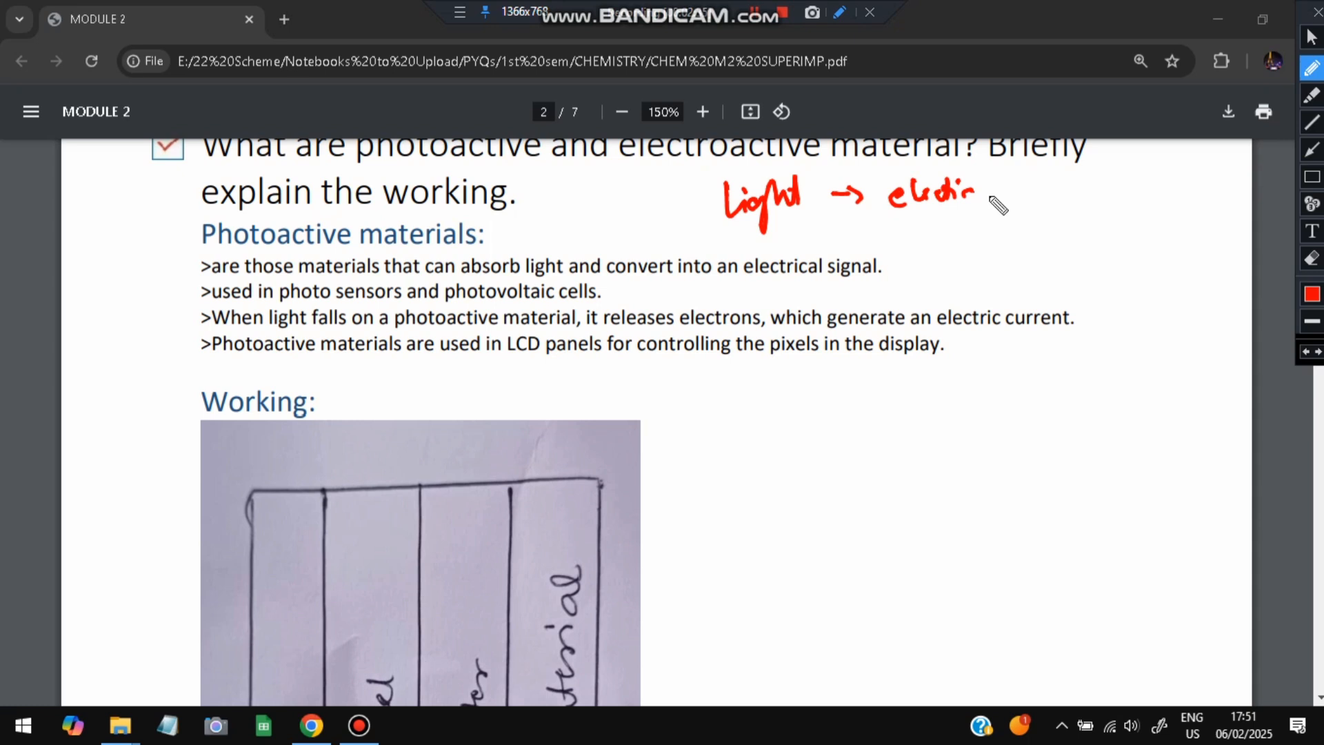
mouse_move(354, 325)
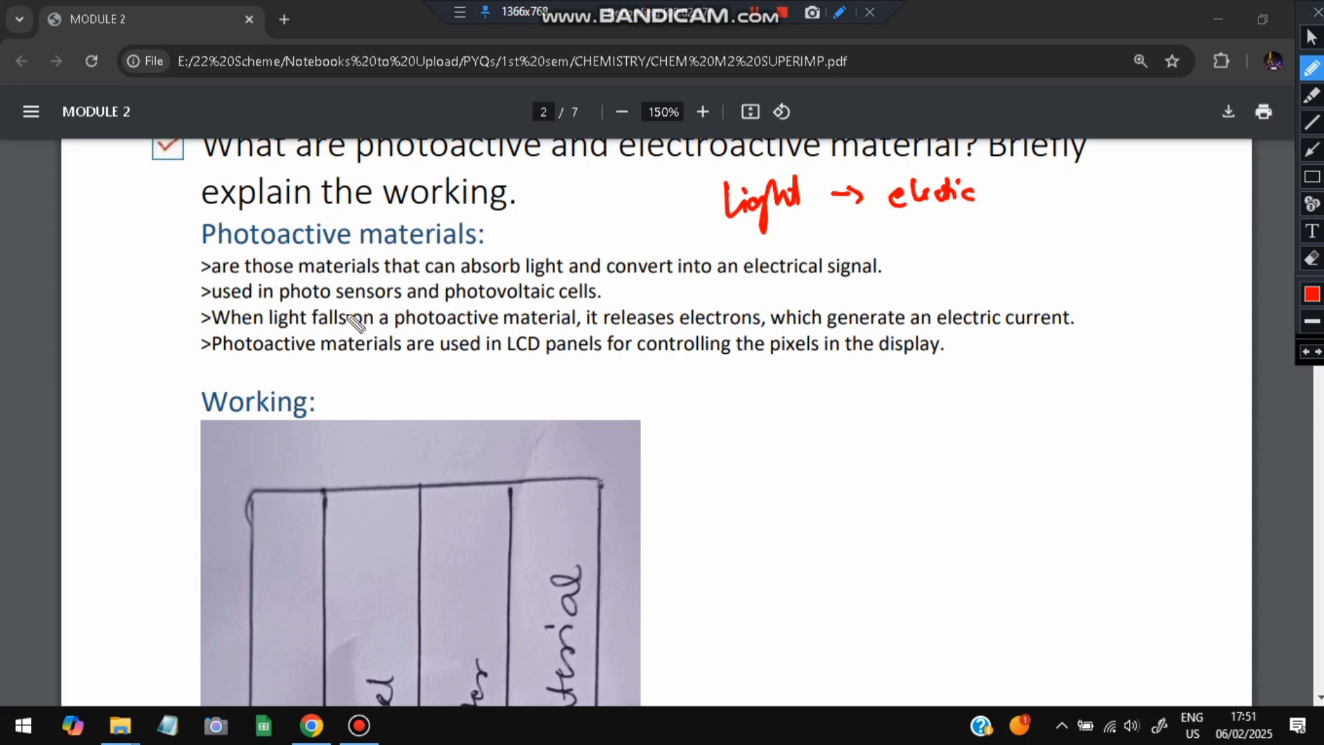
drag(441, 336, 564, 331)
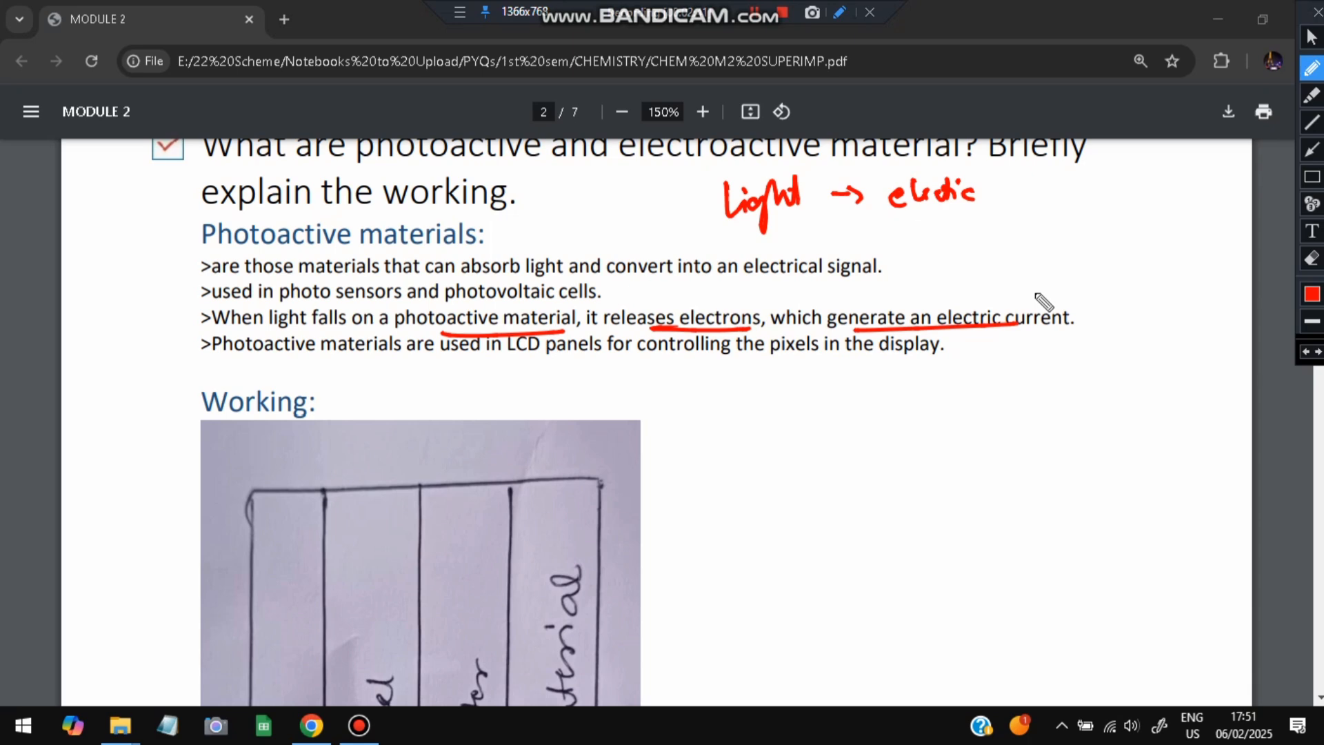
drag(502, 355, 548, 355)
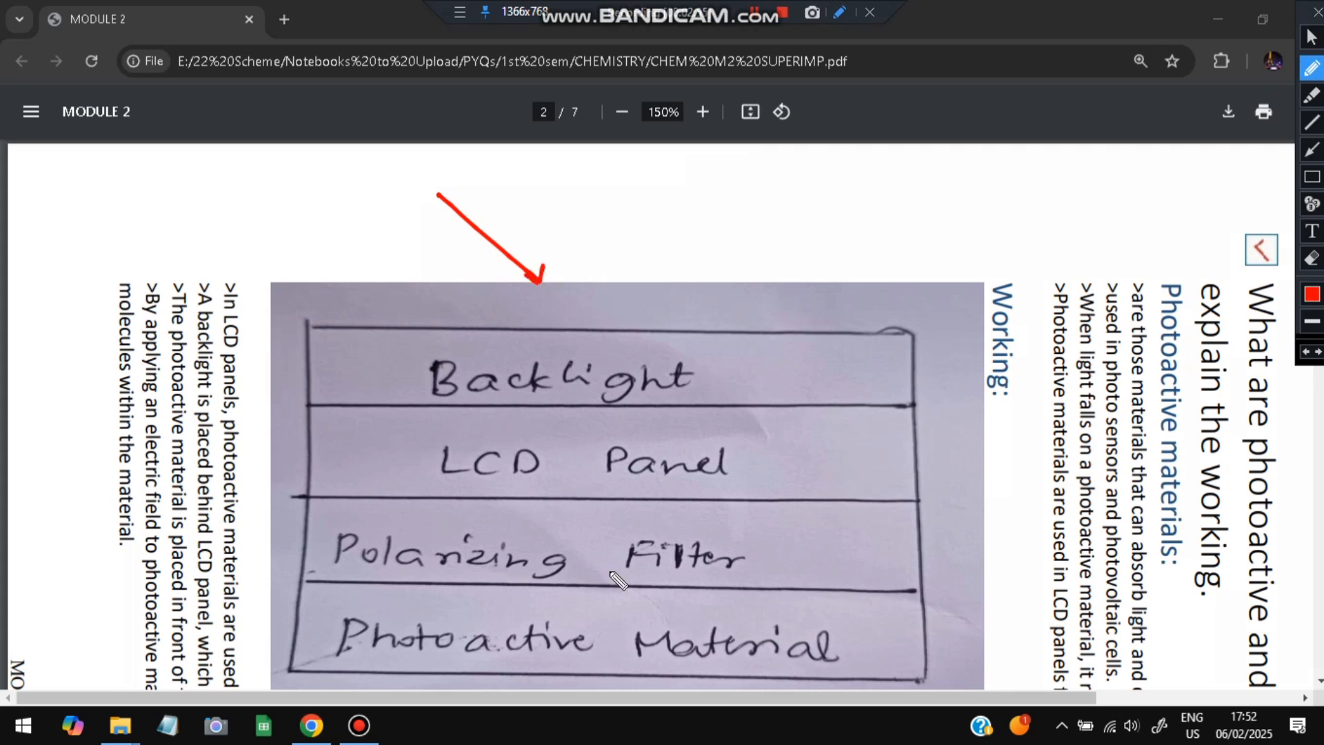
mouse_move(671, 310)
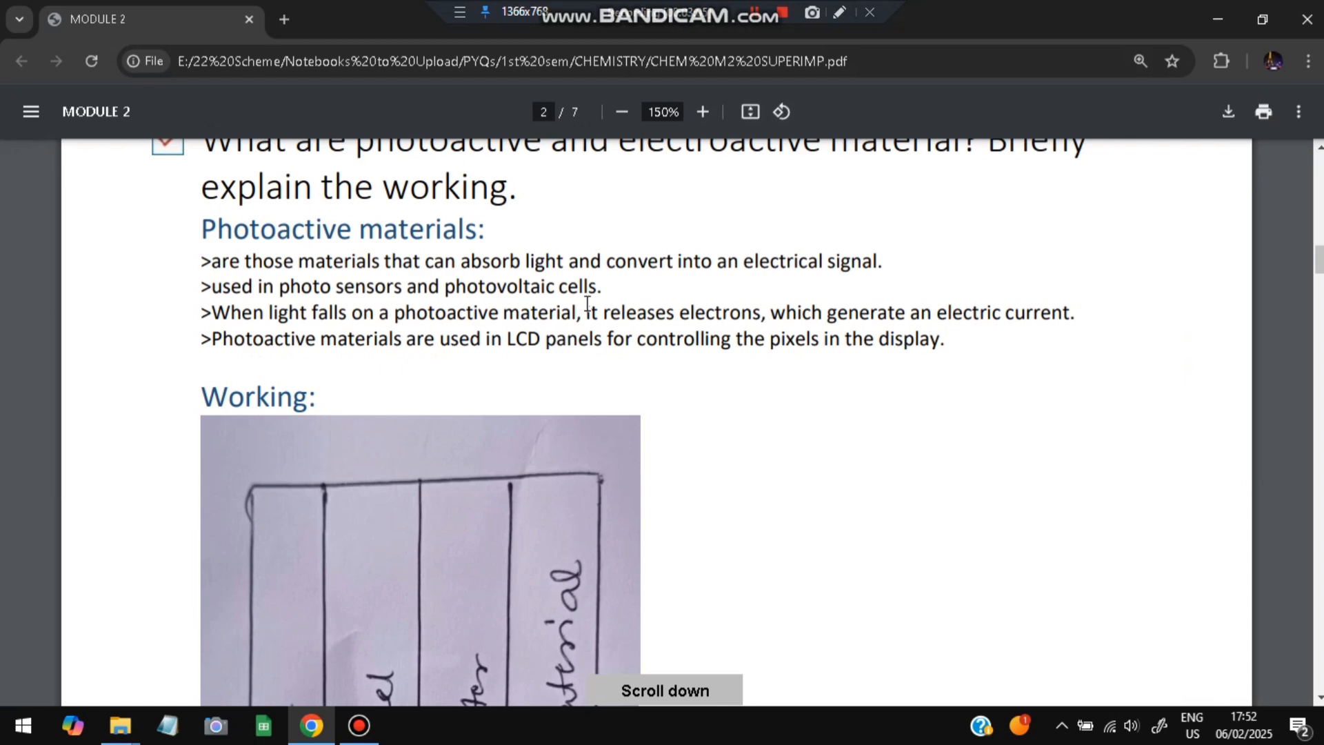
Scroll down to the LCD panel bullets below the working diagram.
scroll(down, 3)
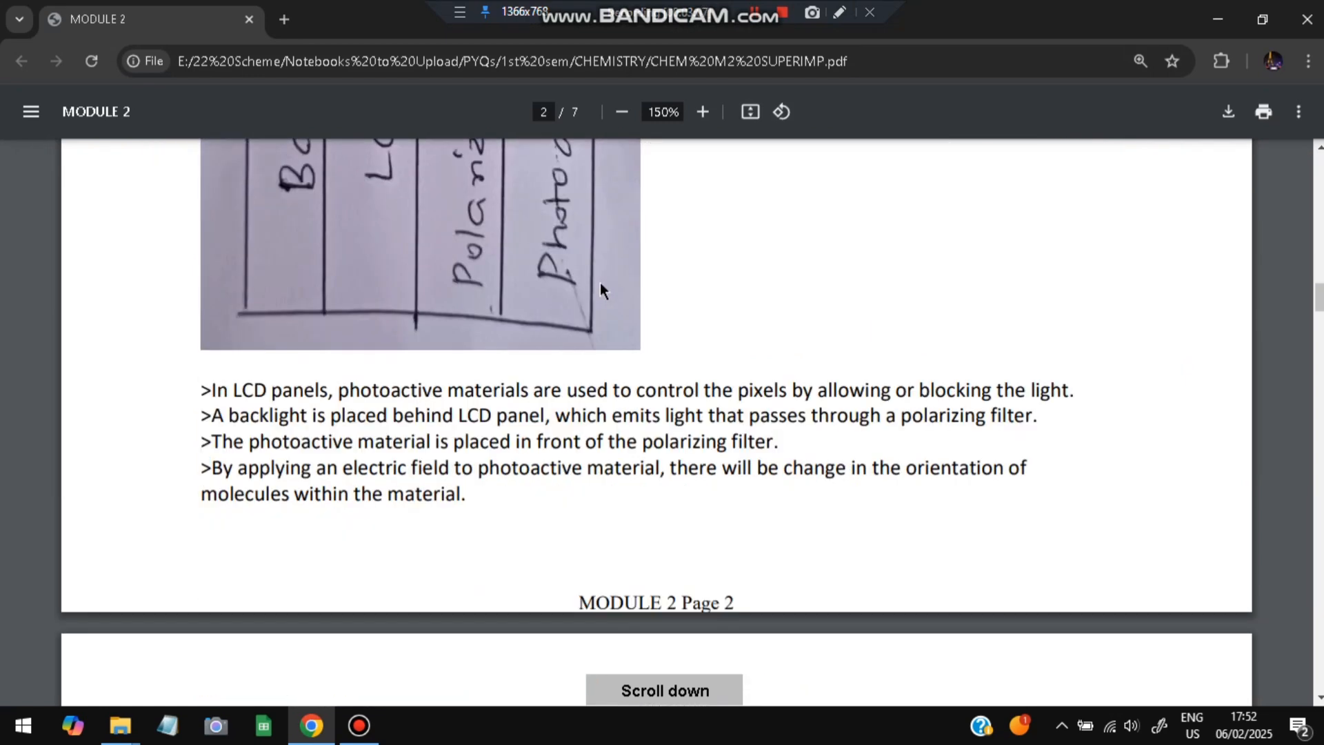
Underline 'shape and size', 'refractive' and another term in the electroactive materials definition.
scroll(down, 3)
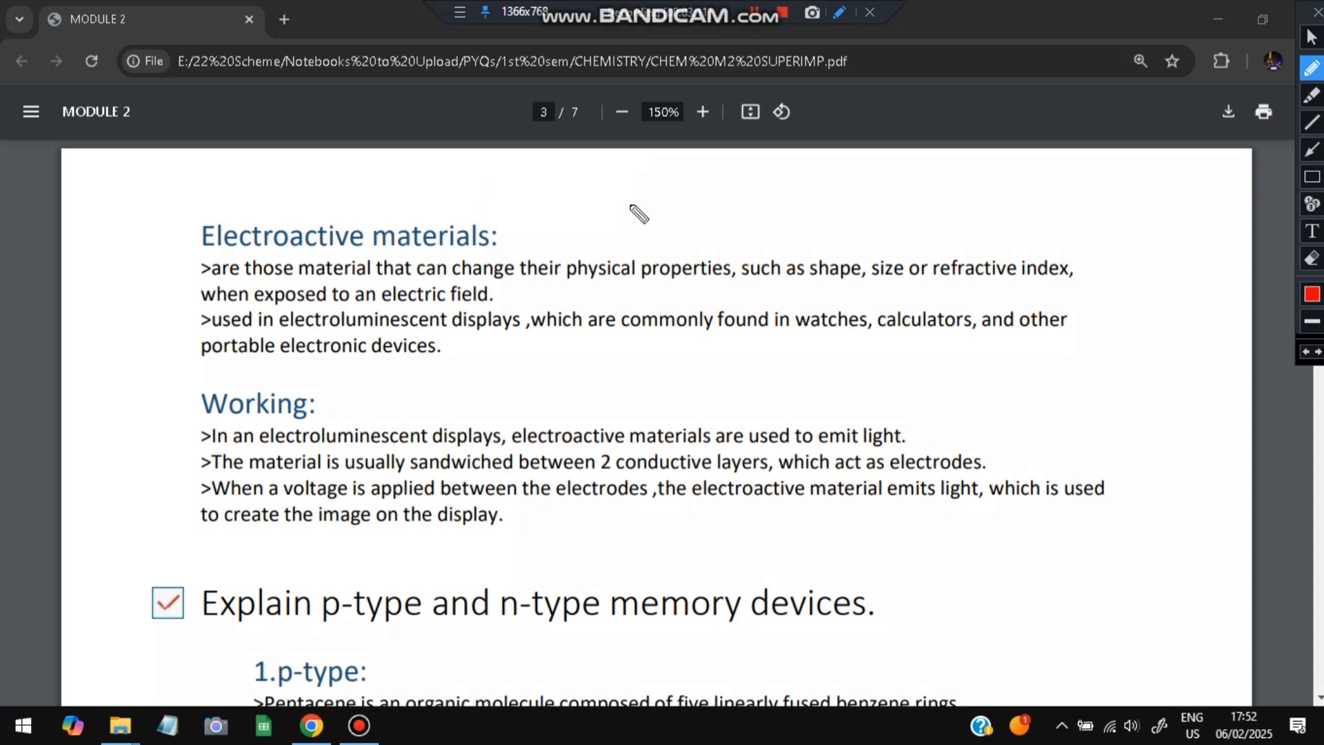
mouse_move(504, 318)
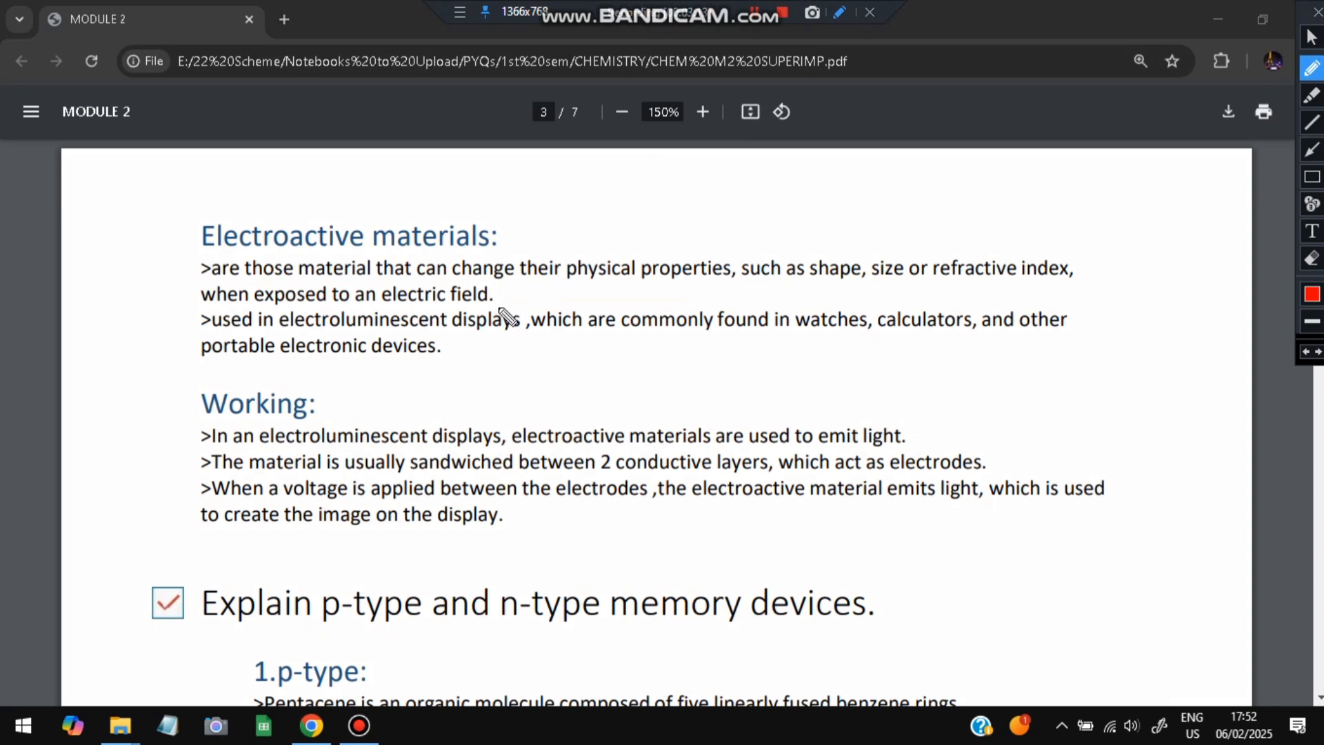
mouse_move(313, 292)
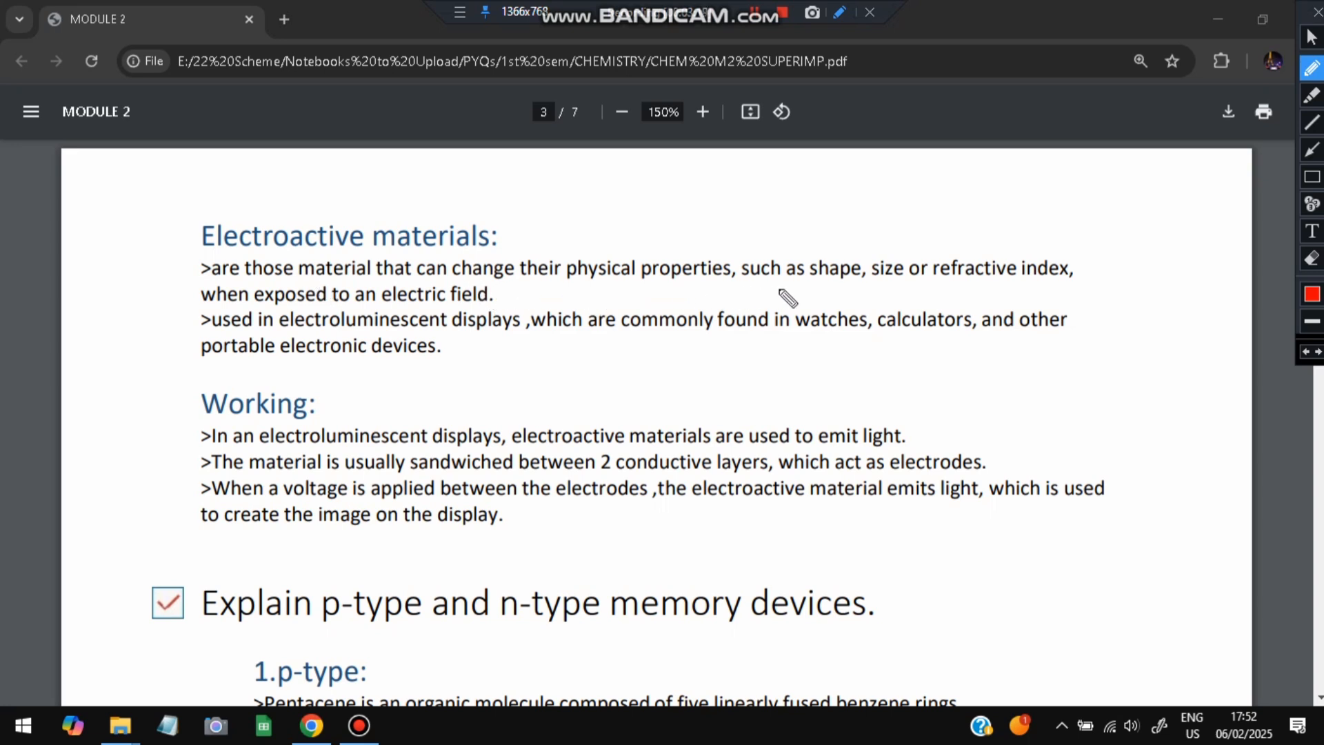
drag(815, 281, 992, 282)
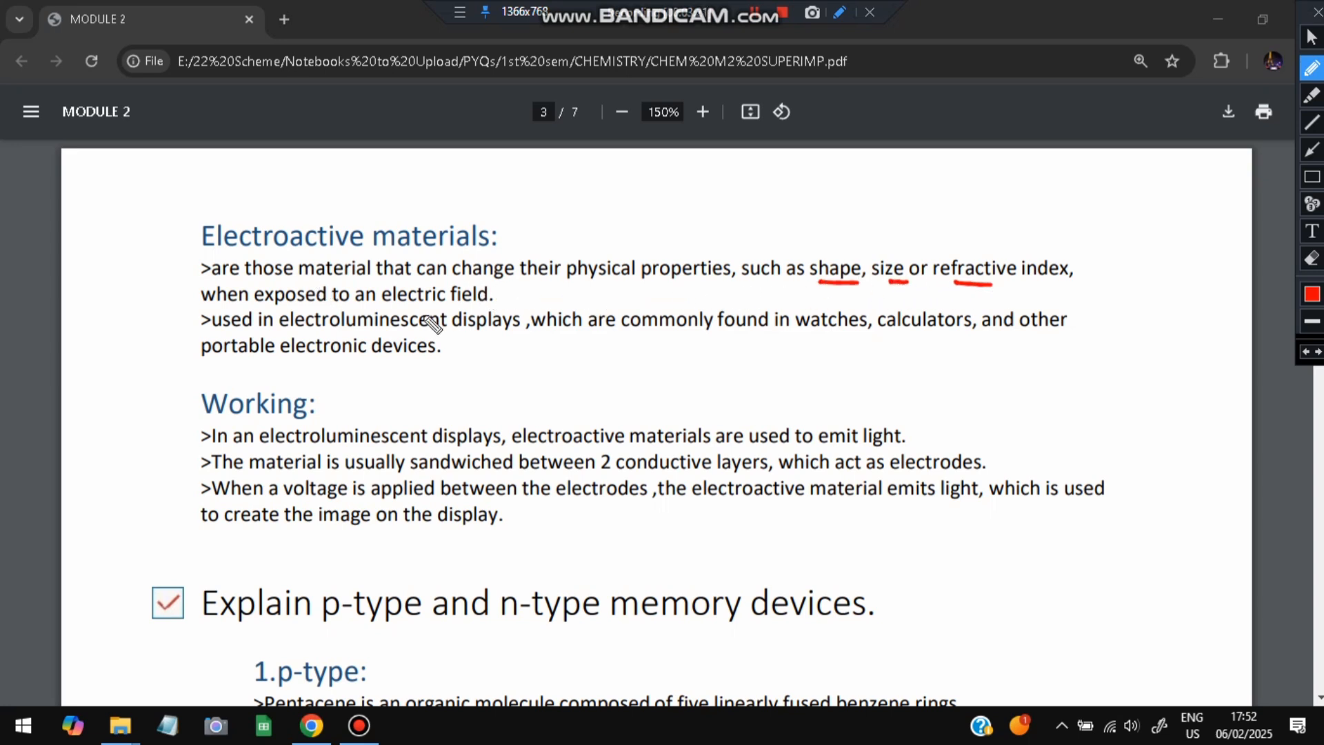
drag(389, 307, 479, 308)
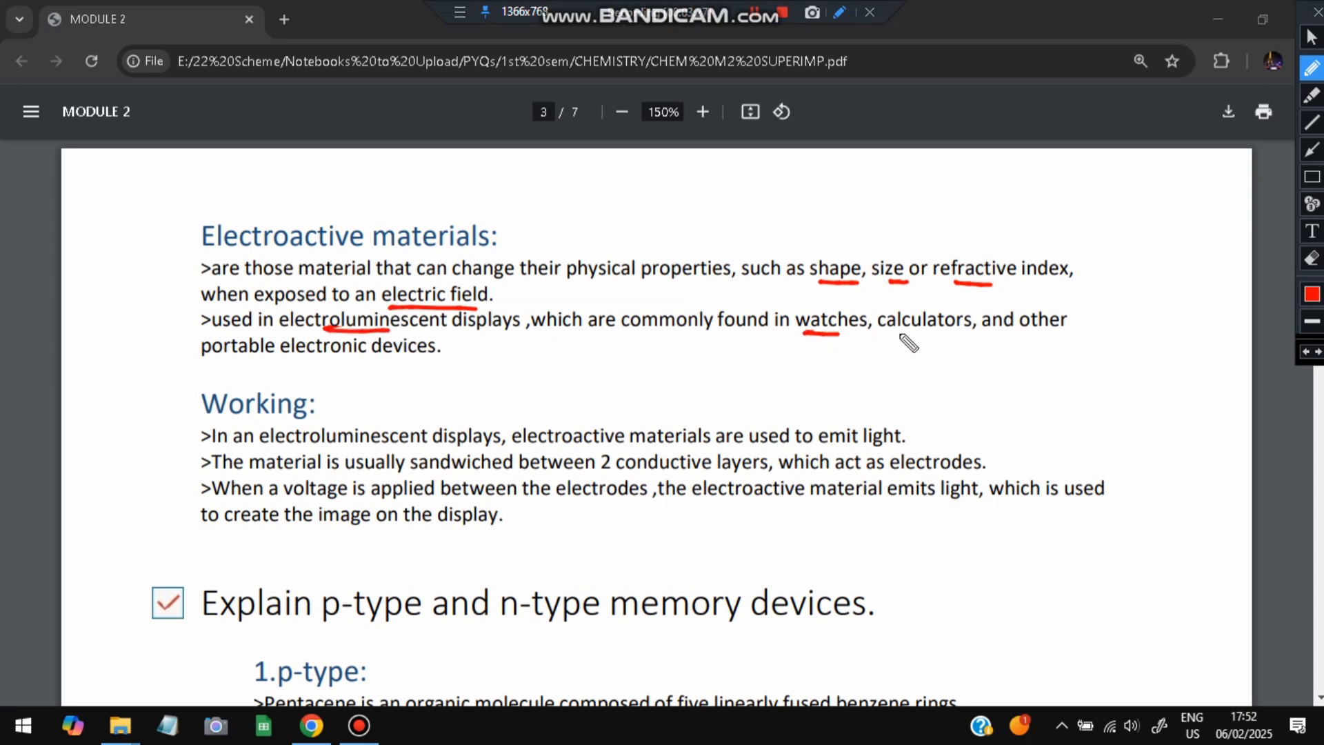
drag(887, 336, 1055, 338)
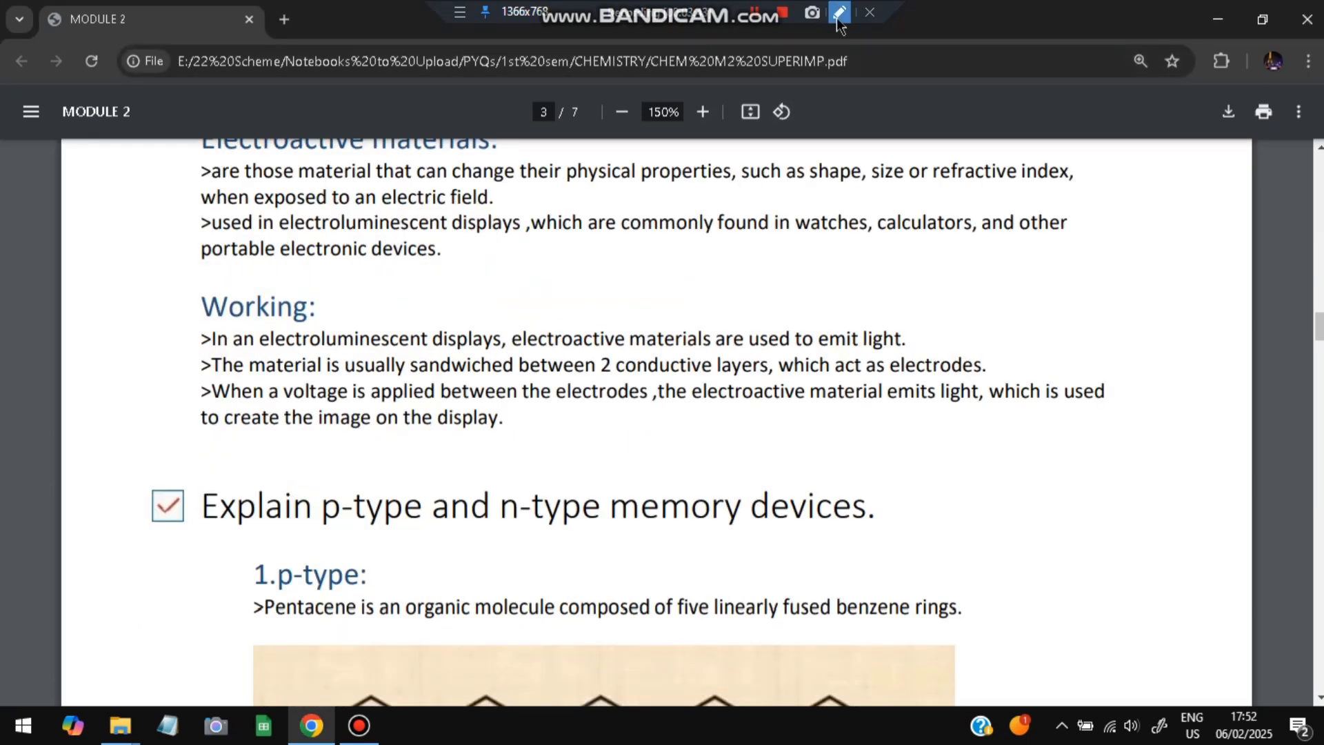
Resume the pen and underline voltage, emits and image on the display in the Working paragraph.
click(839, 14)
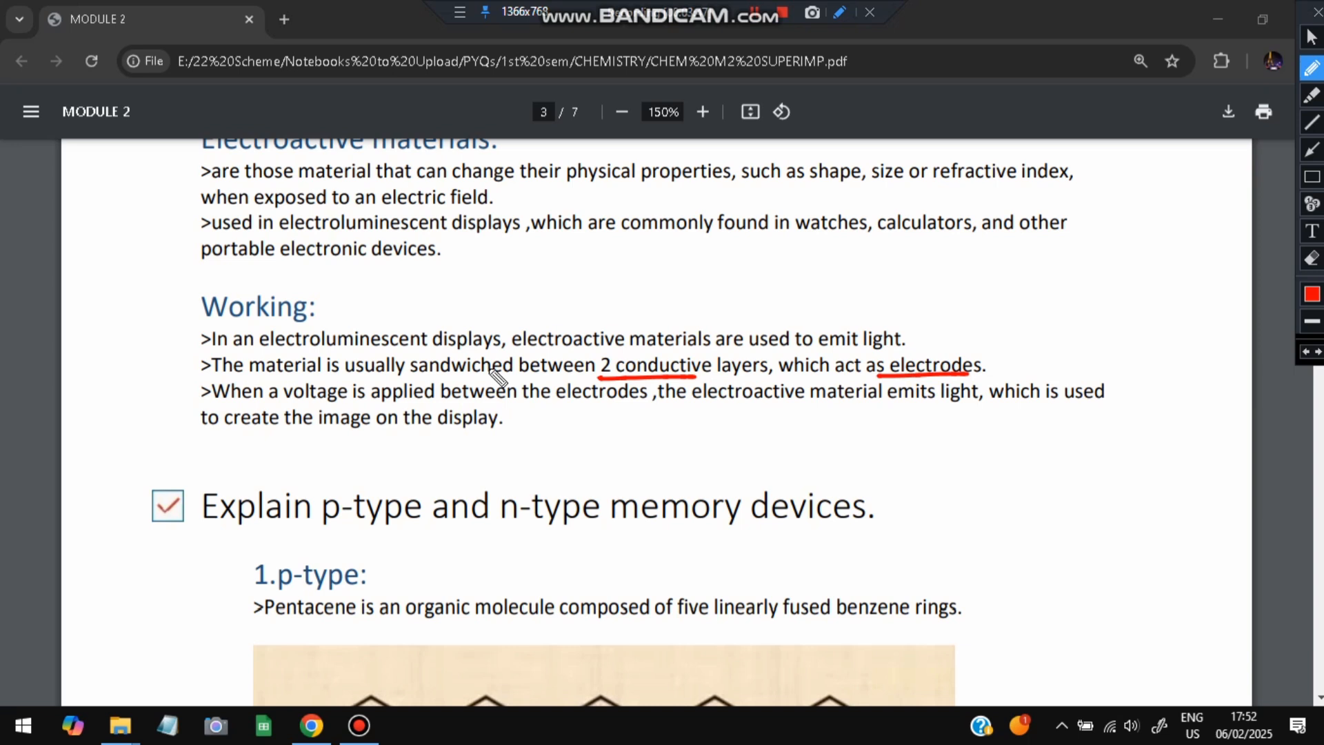
drag(286, 404, 370, 401)
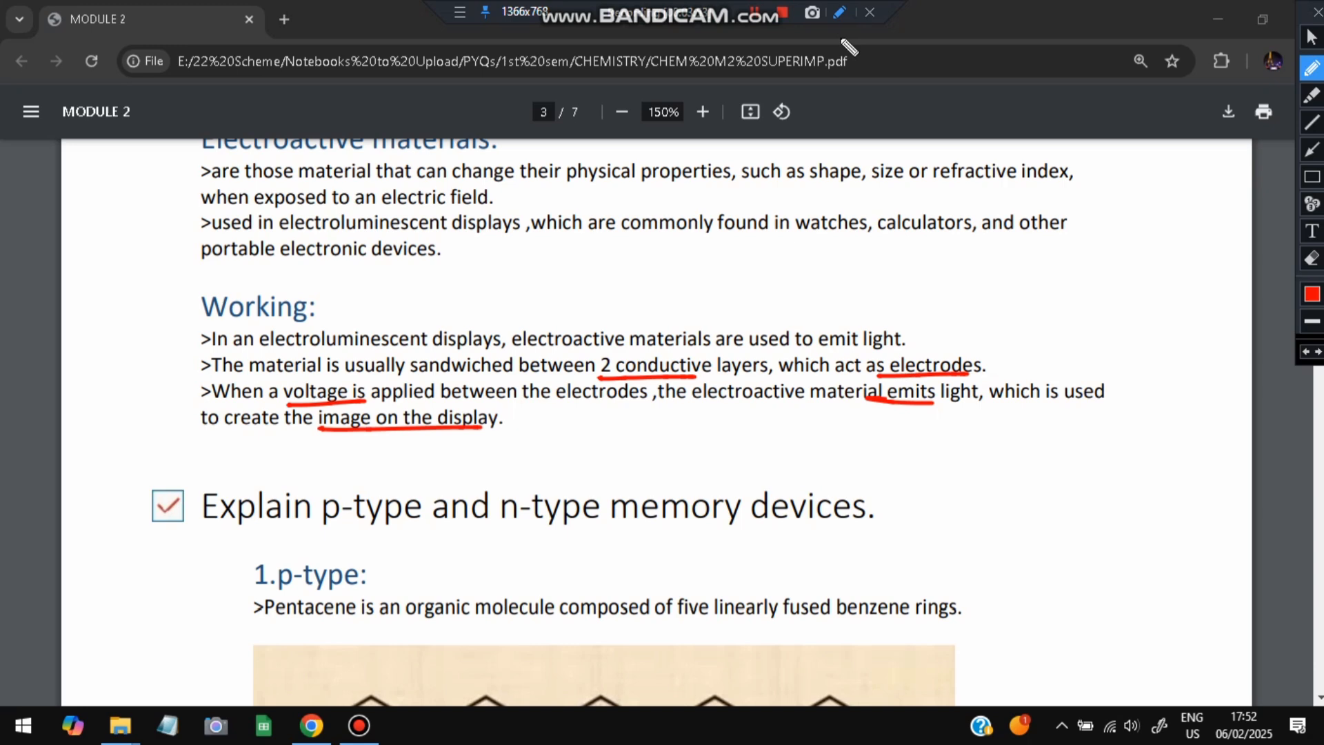
scroll(down, 3)
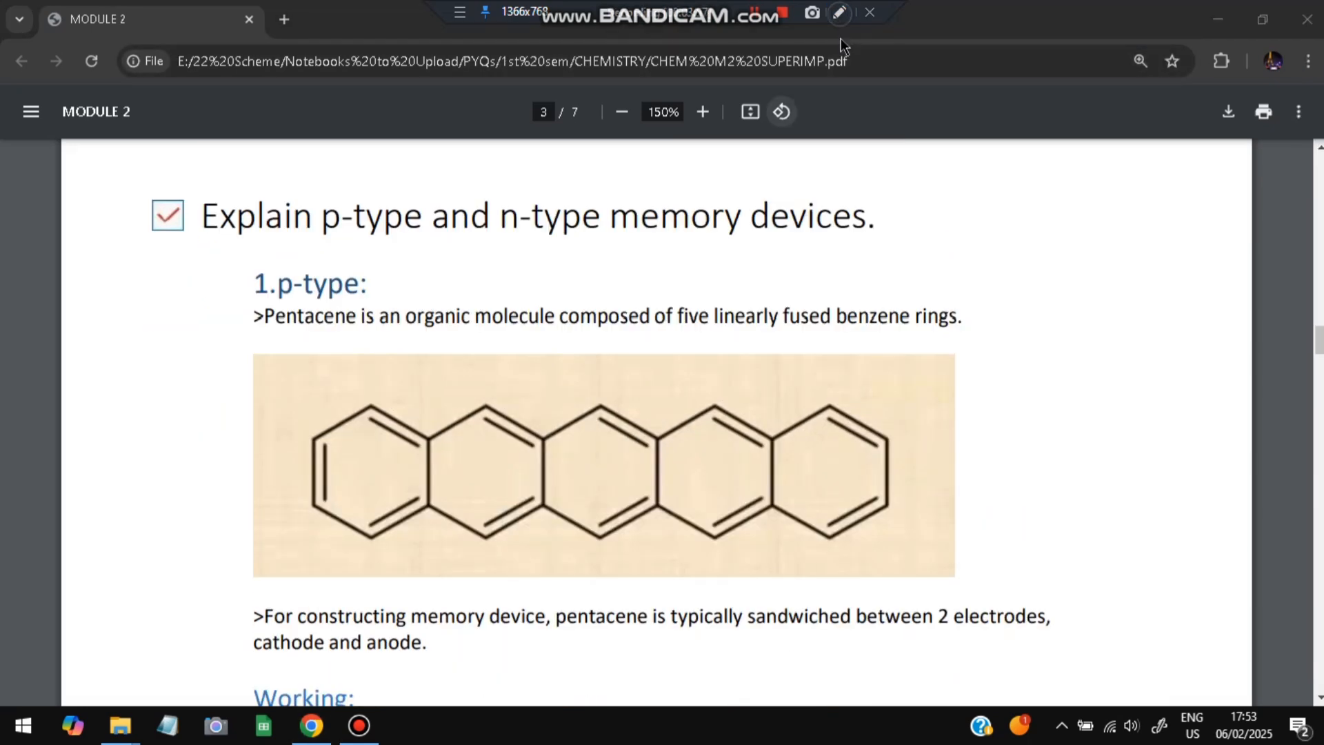
Underline 'Pentacene' and 'linearly fused benzene' in the p-type memory notes.
click(839, 14)
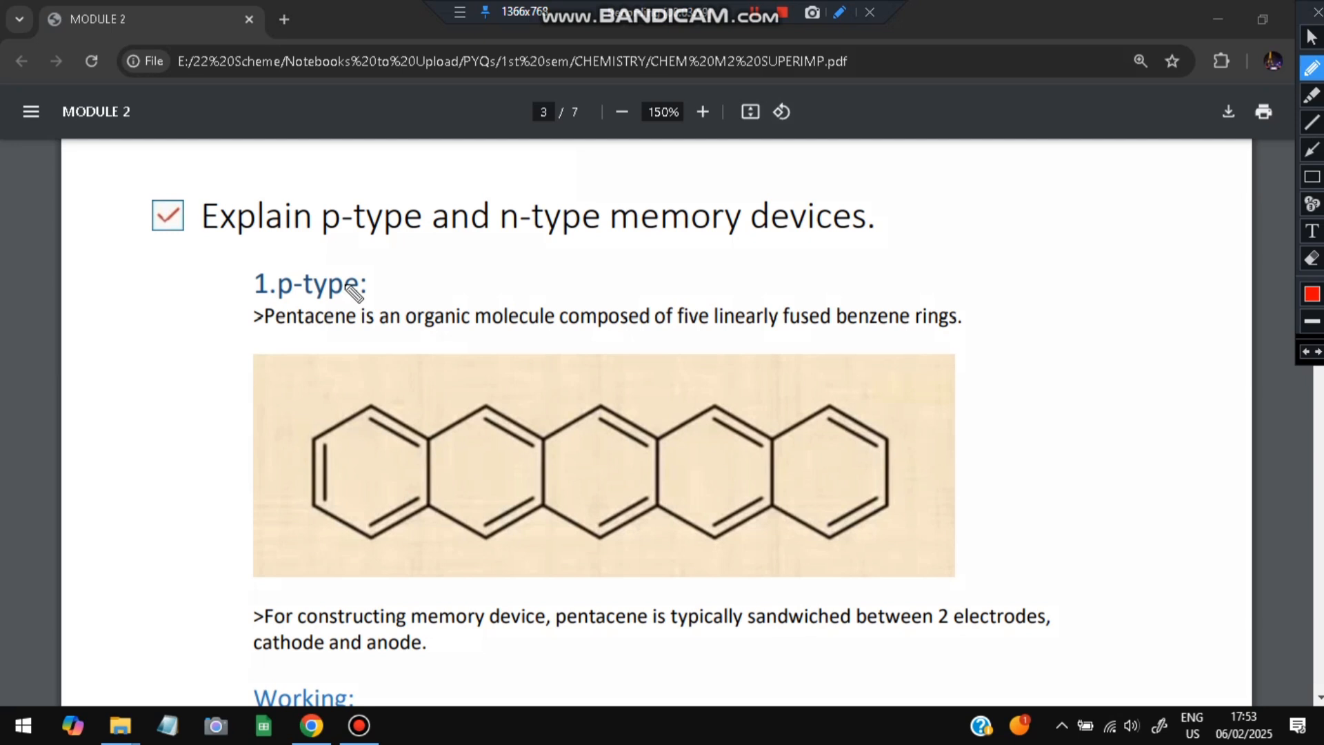
drag(262, 323, 359, 322)
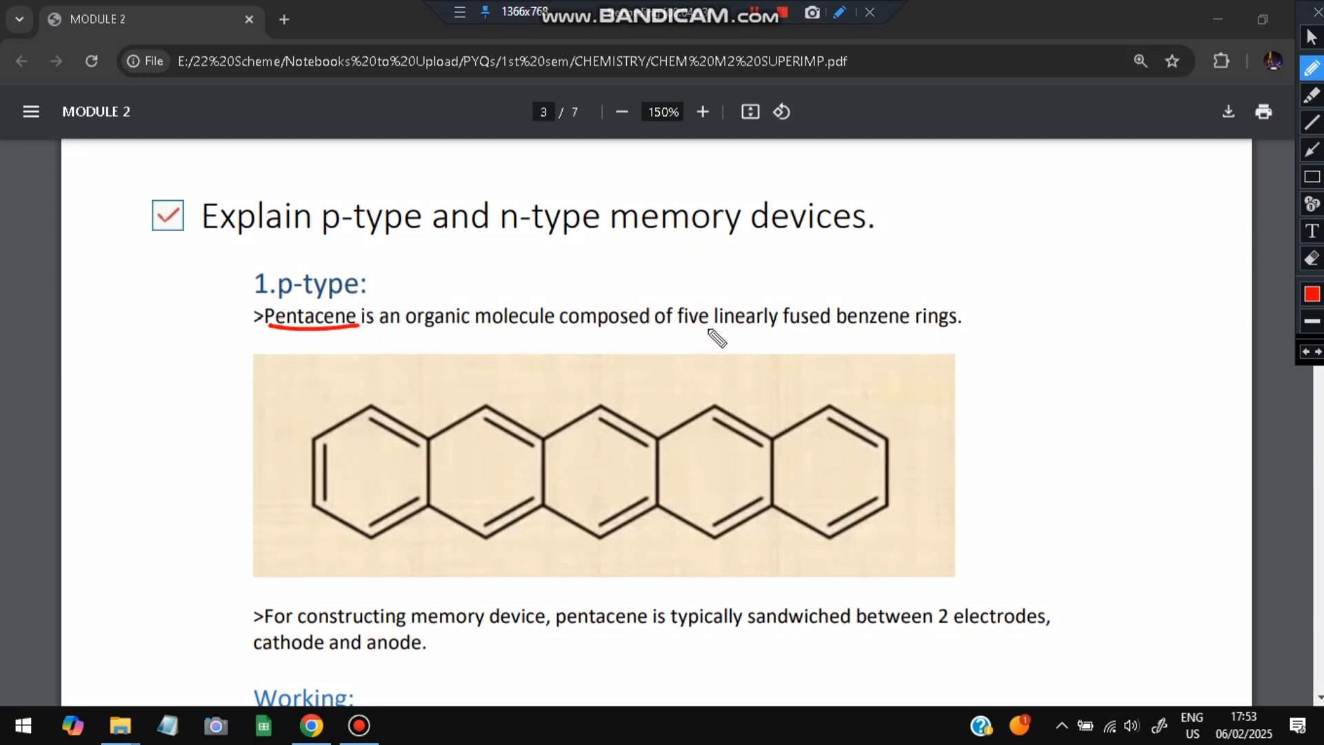
drag(723, 329, 908, 328)
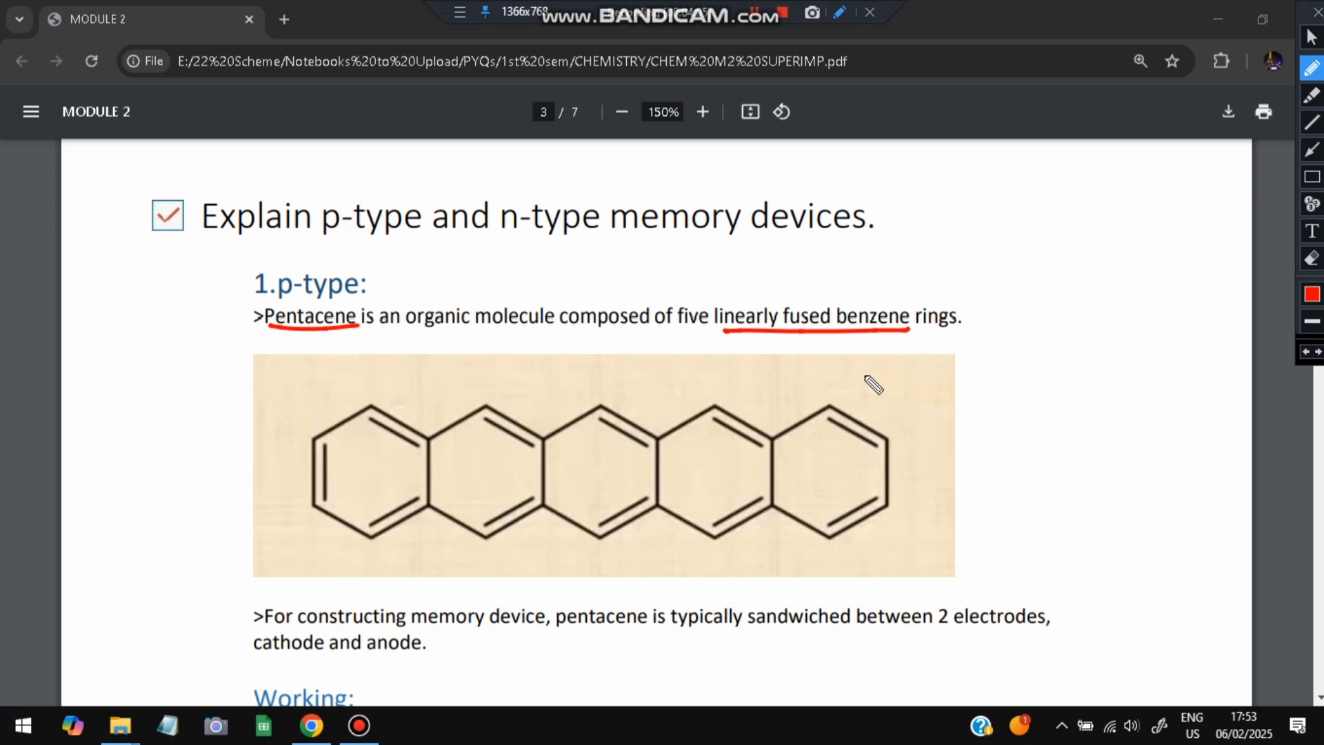
mouse_move(322, 349)
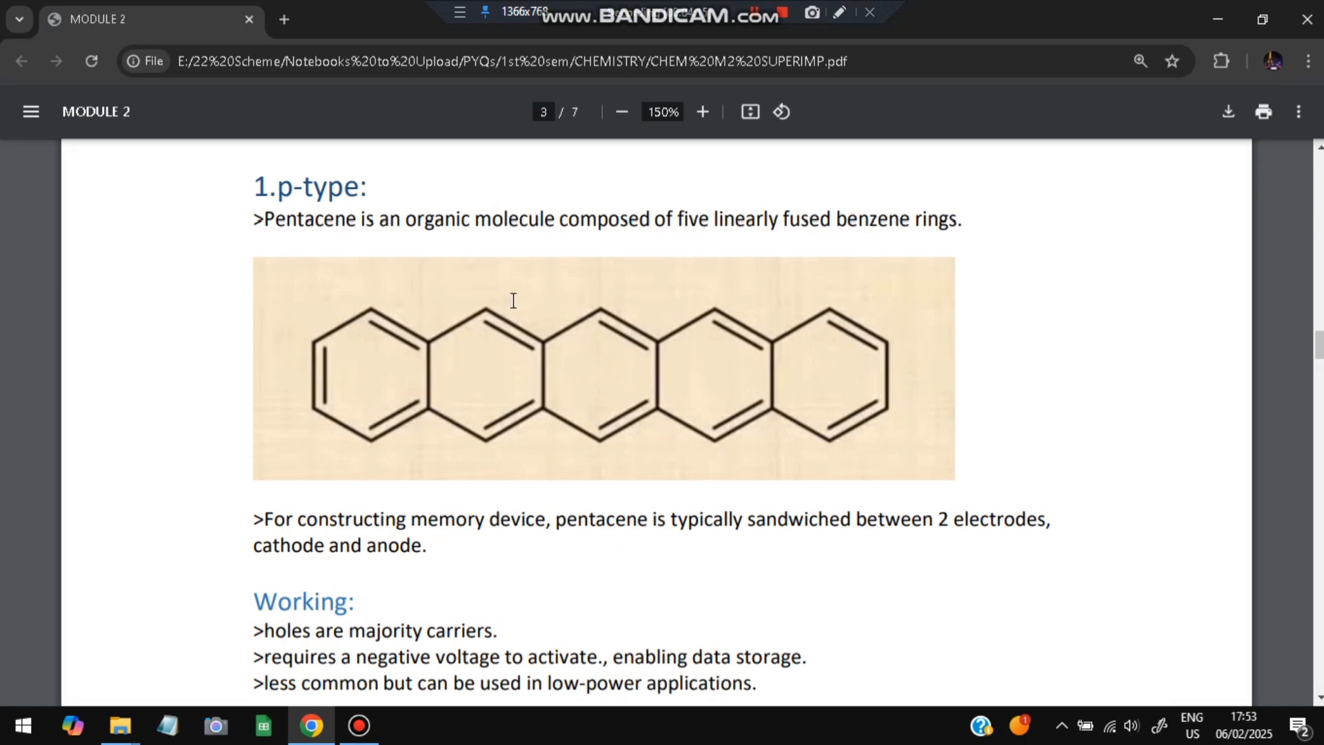
mouse_move(516, 307)
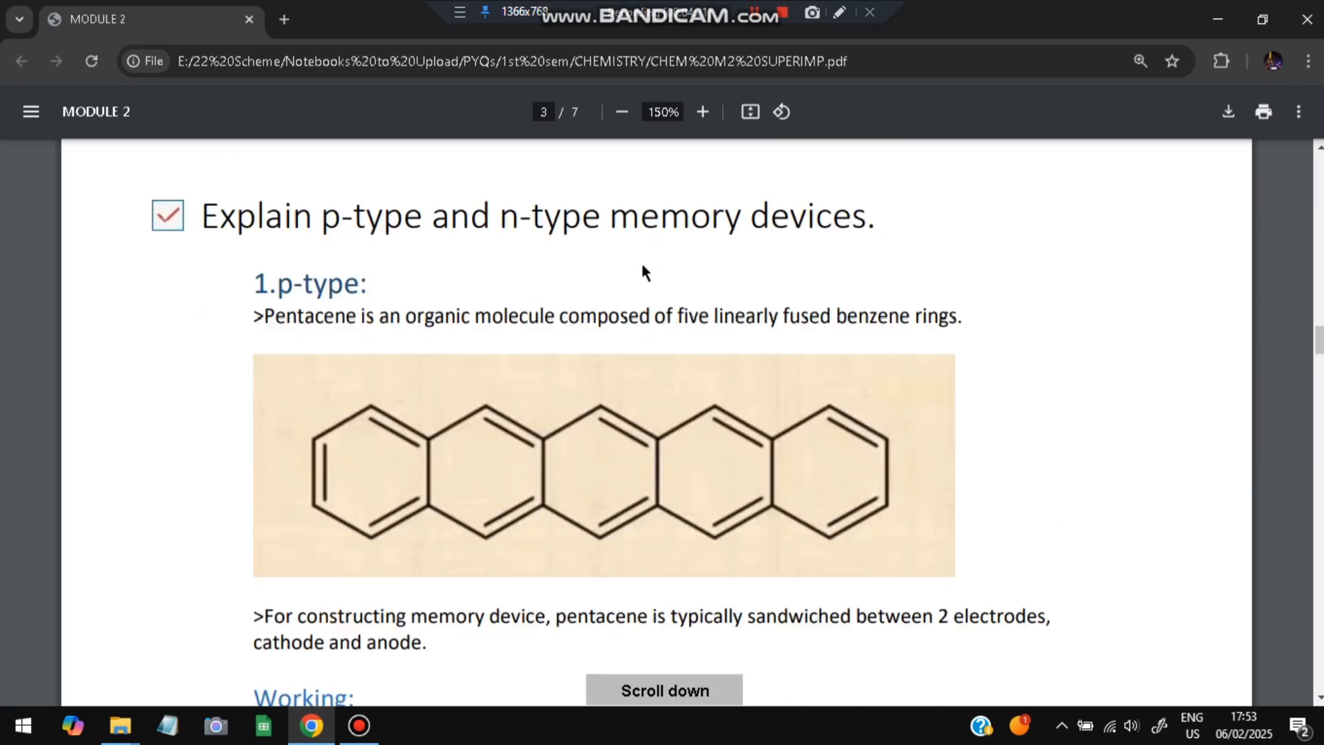
Tick the p-type Working point, then scroll on to the n-type section.
scroll(down, 3)
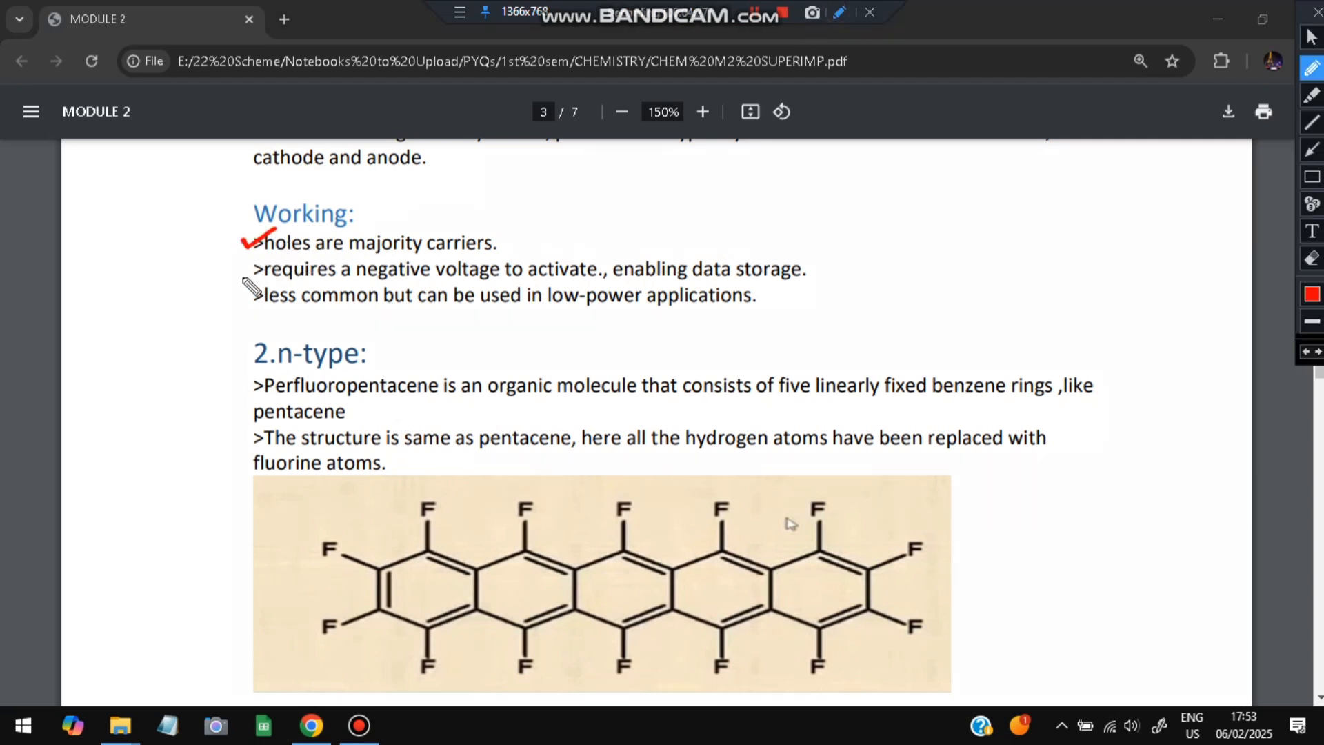
drag(262, 278, 245, 254)
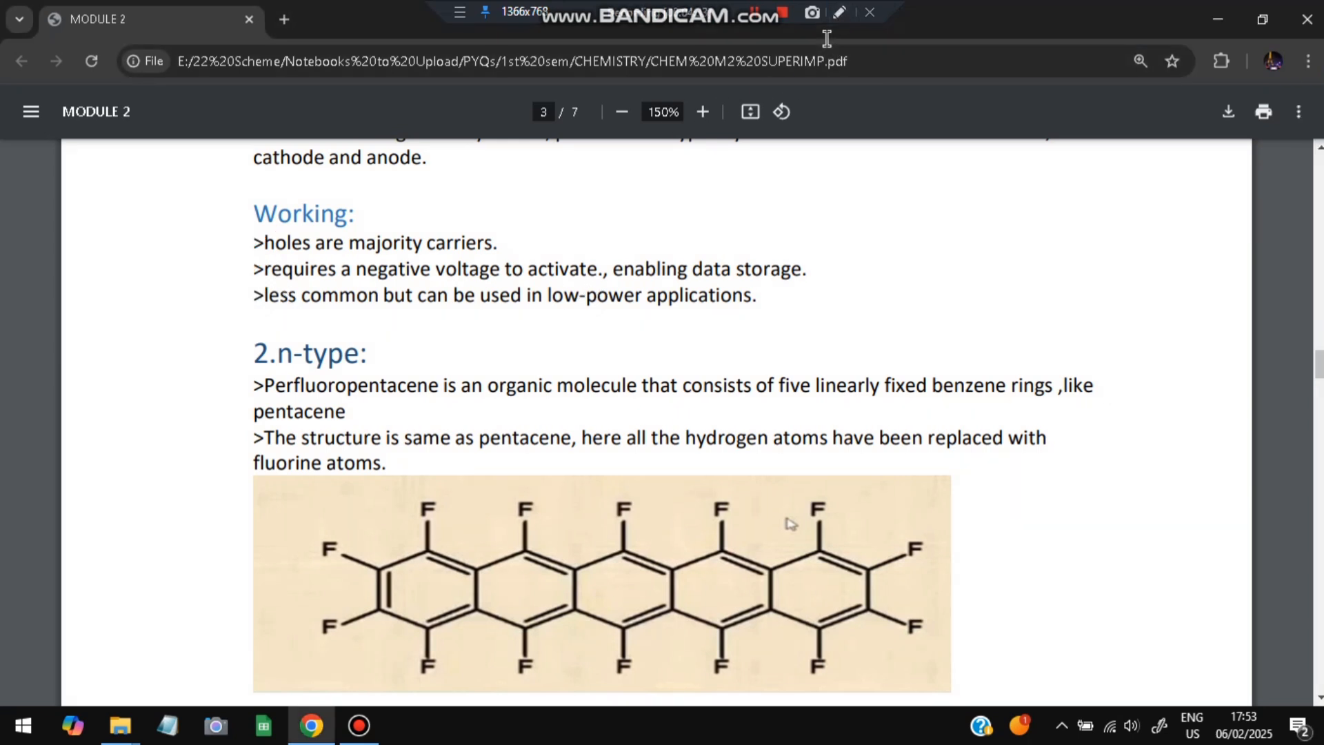
scroll(down, 3)
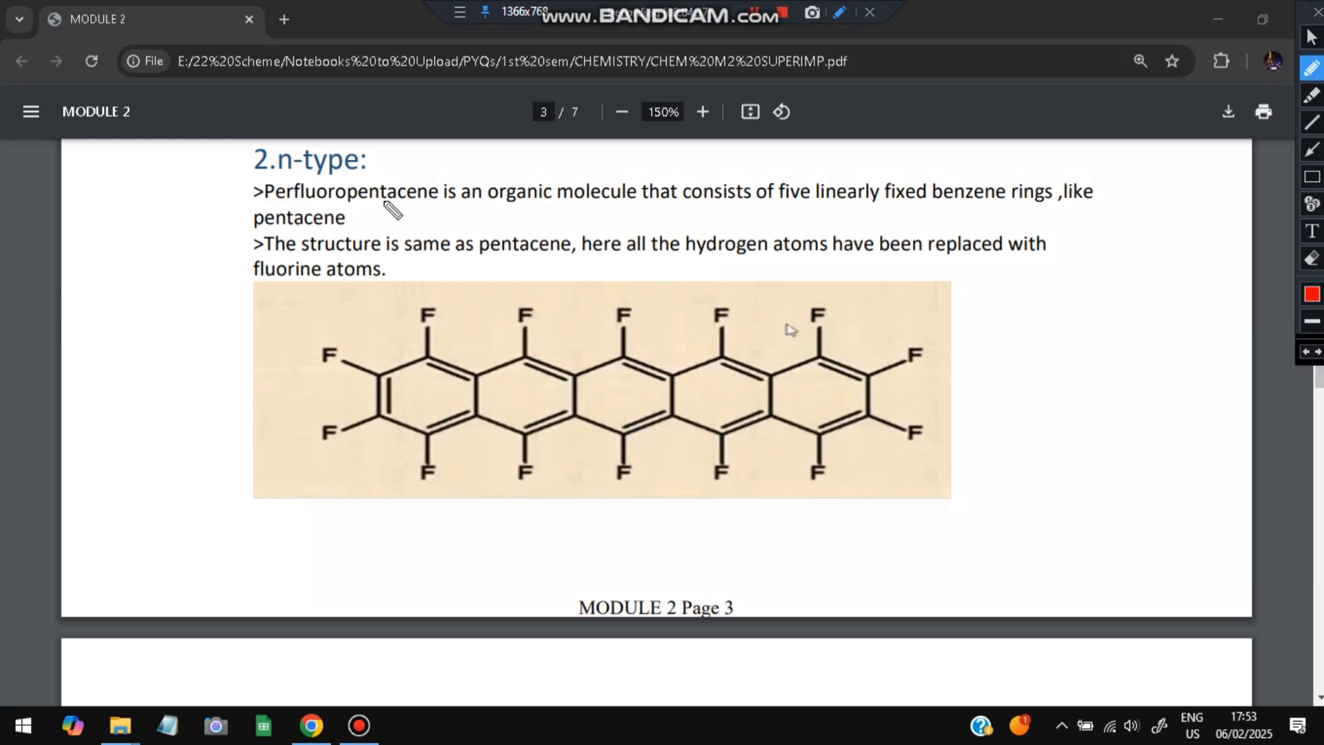
mouse_move(731, 404)
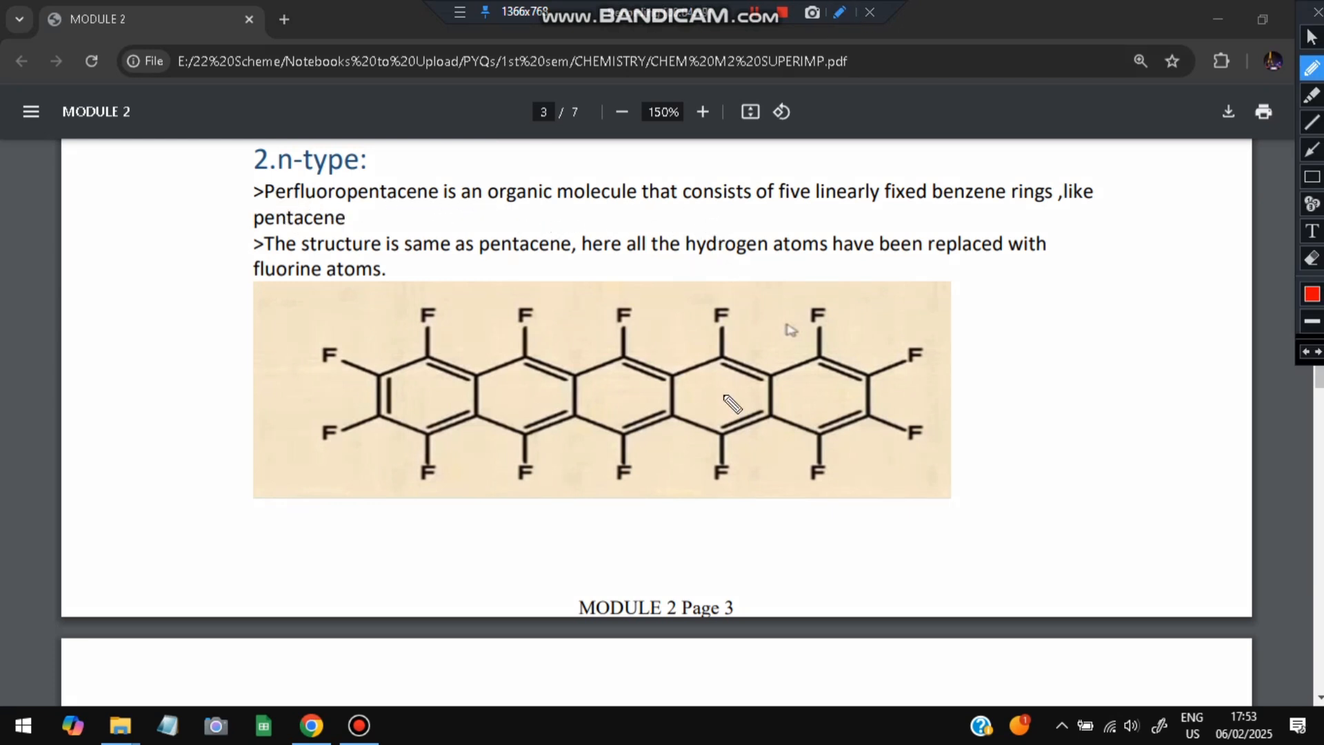
mouse_move(356, 353)
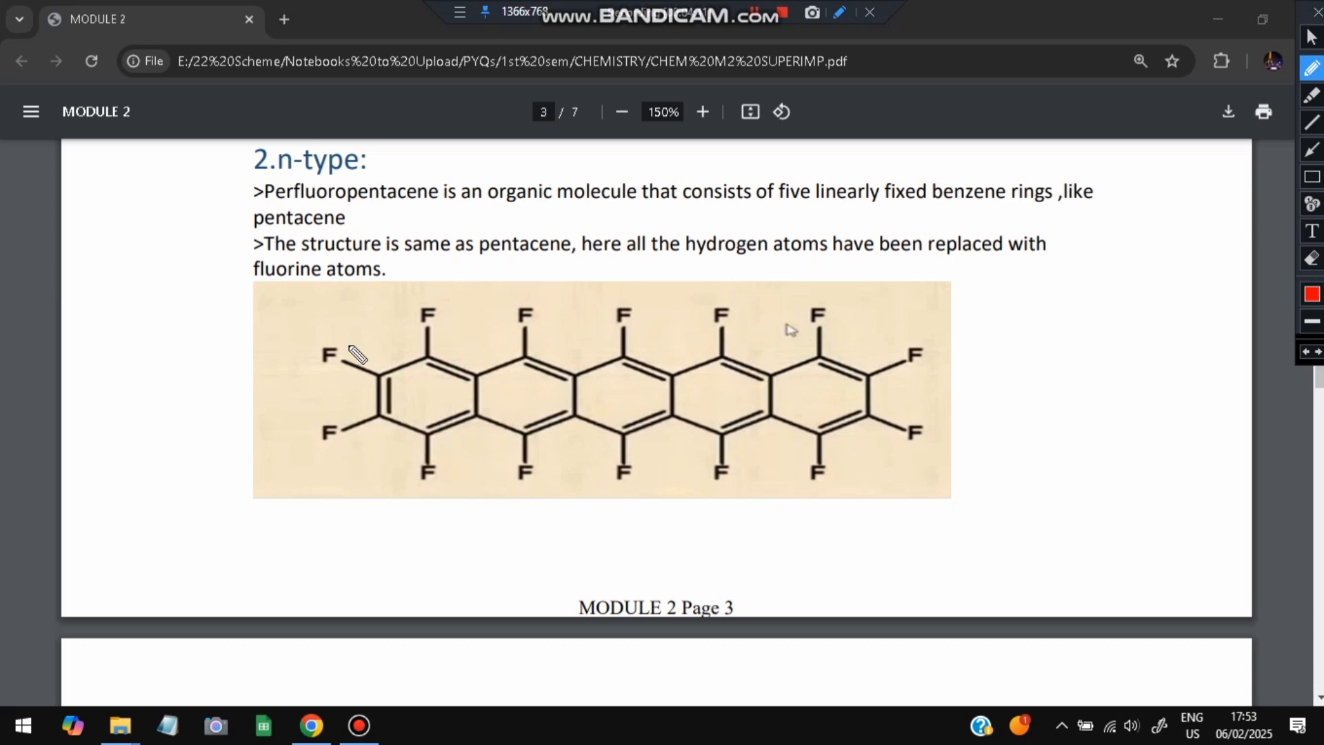
mouse_move(514, 271)
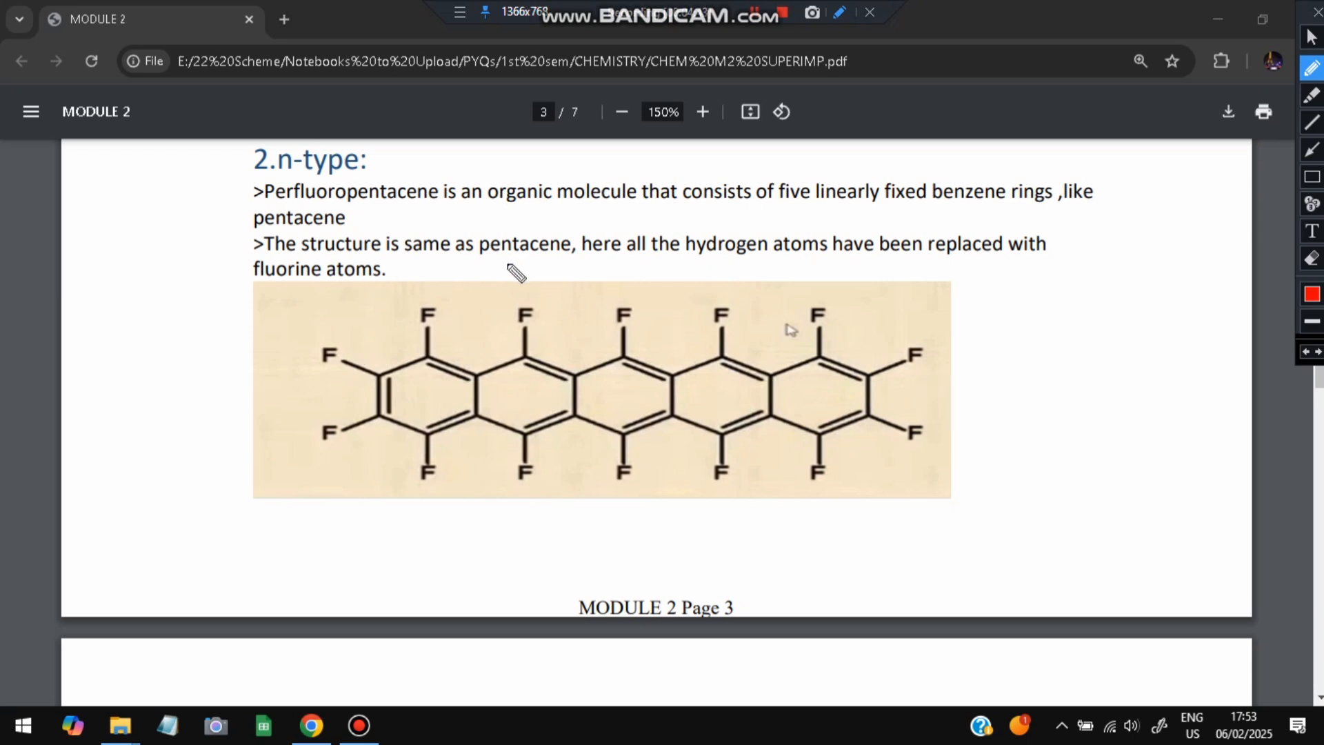
Annotate the n-type structure sentence, underline 'electrons move', tick the Working points and scroll to the QLED question.
drag(684, 257, 795, 258)
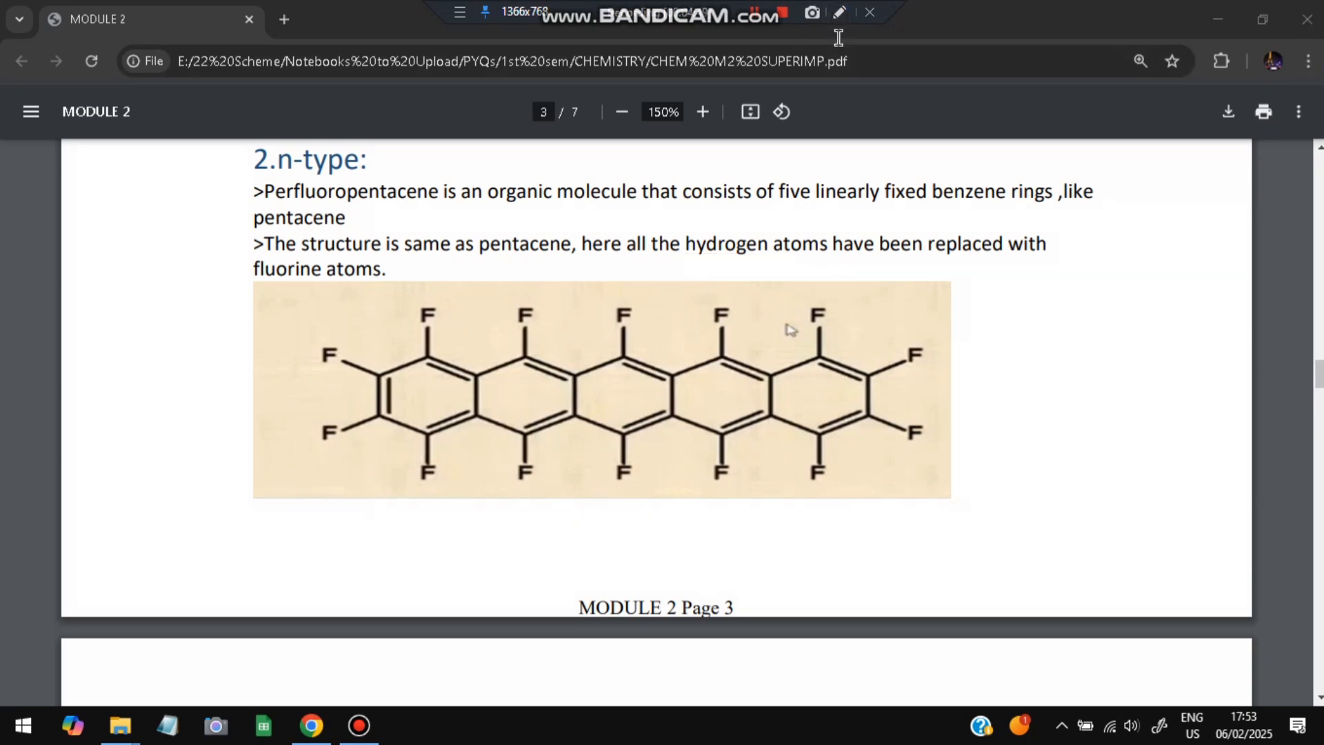
scroll(down, 3)
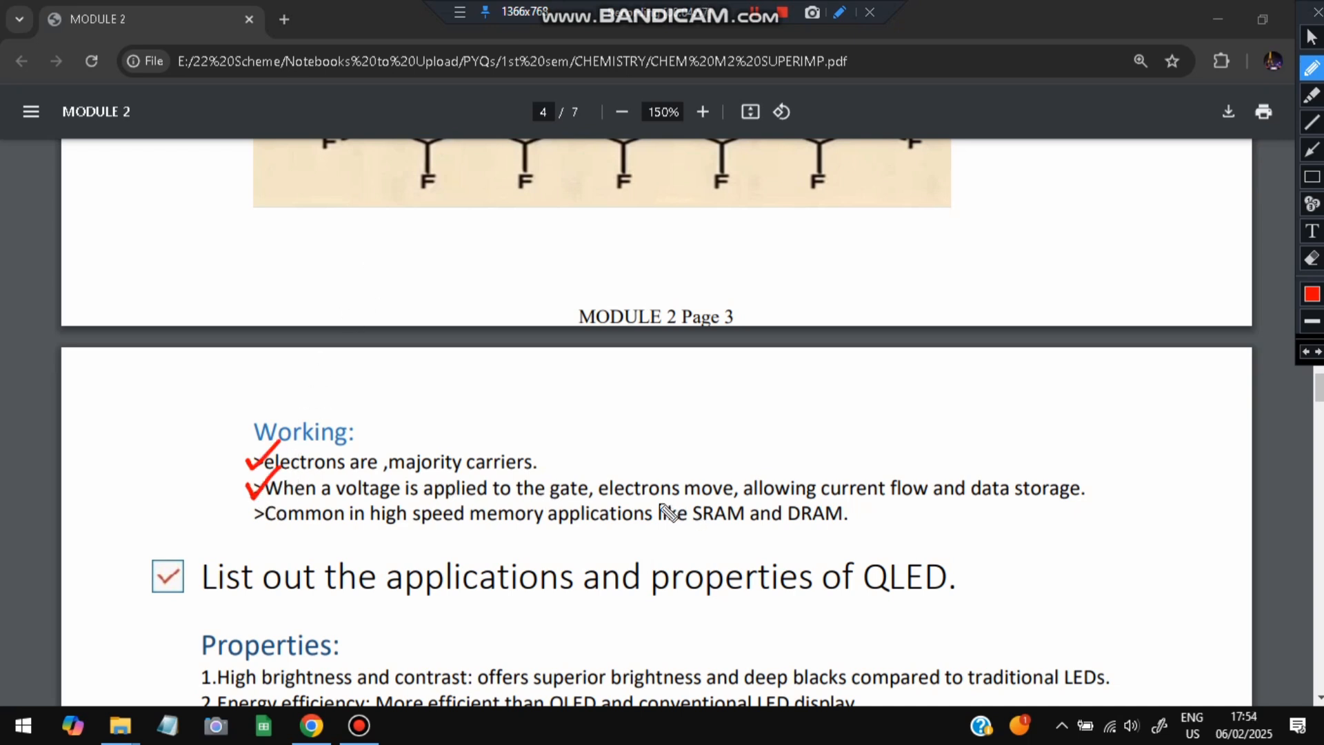
drag(609, 498, 727, 497)
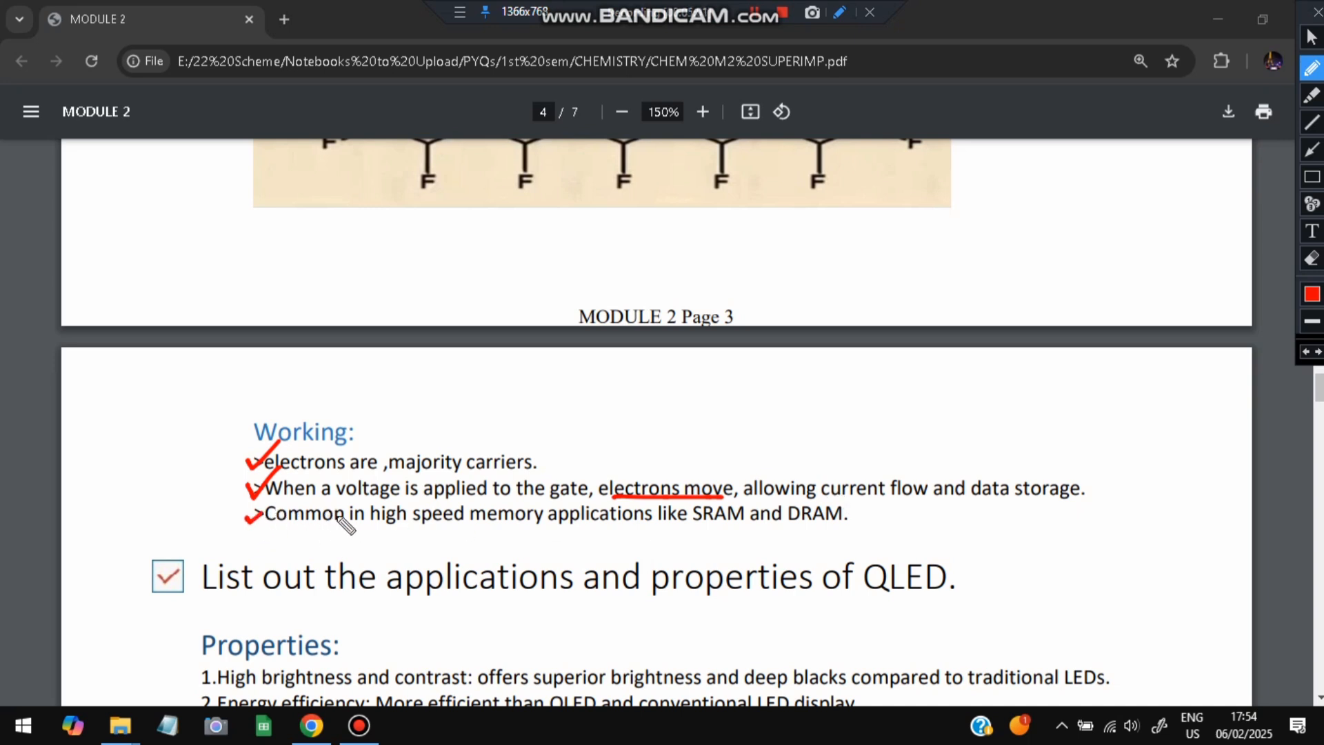
drag(691, 525, 831, 524)
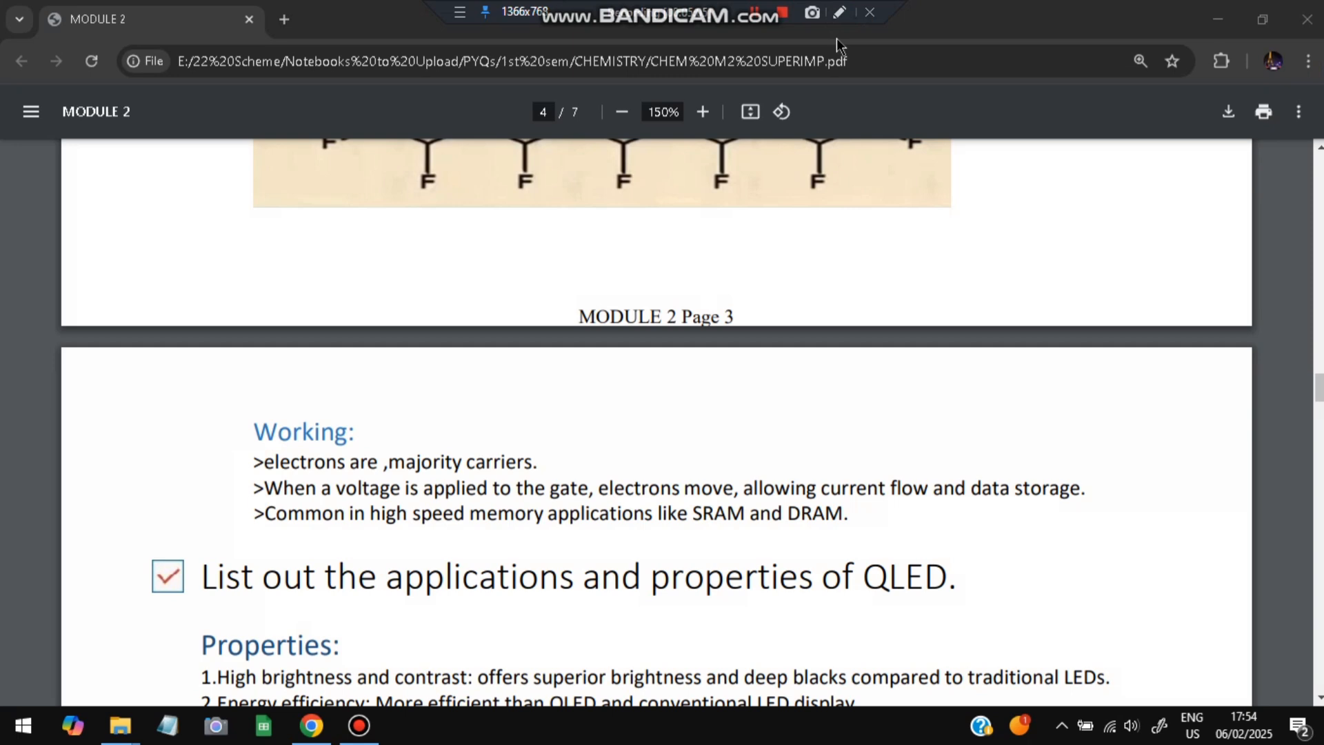
scroll(down, 3)
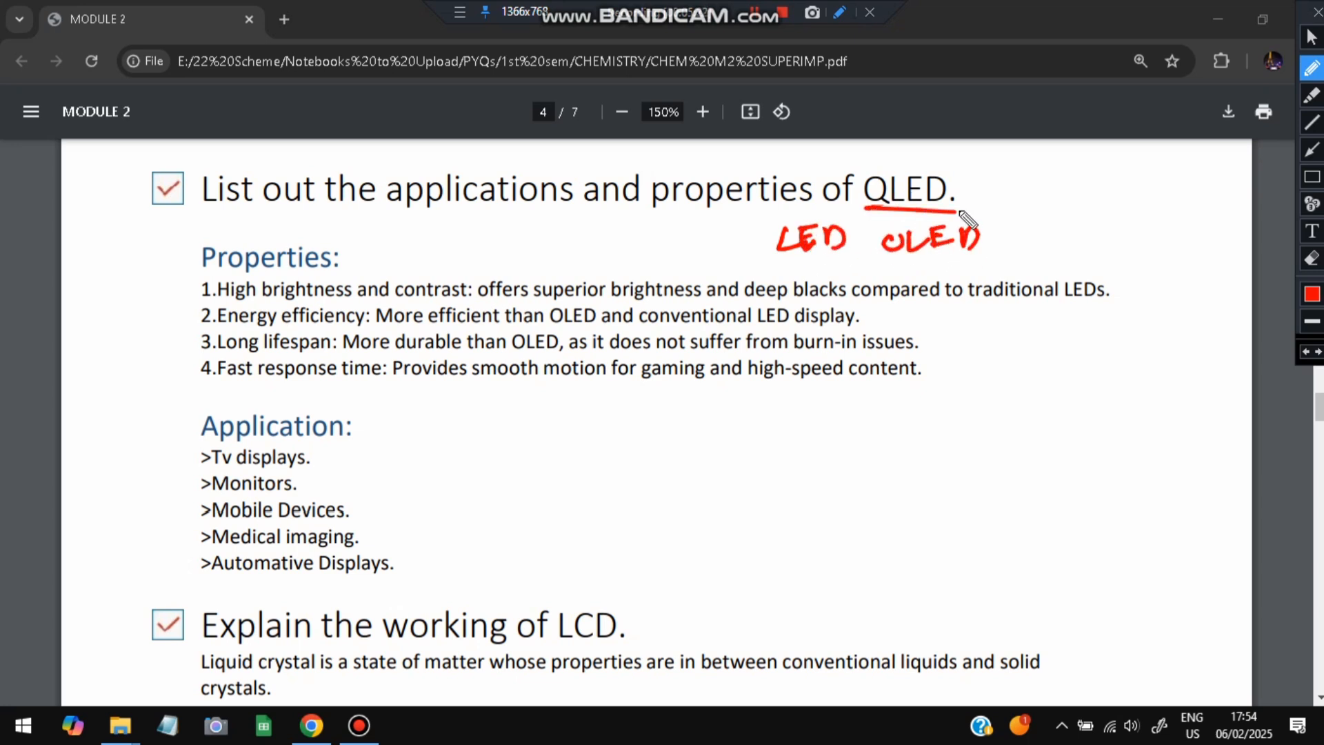
Underline High brightness, deep blacks, Energy efficiency, Long lifespan and Fast response in the QLED properties.
drag(218, 298, 353, 294)
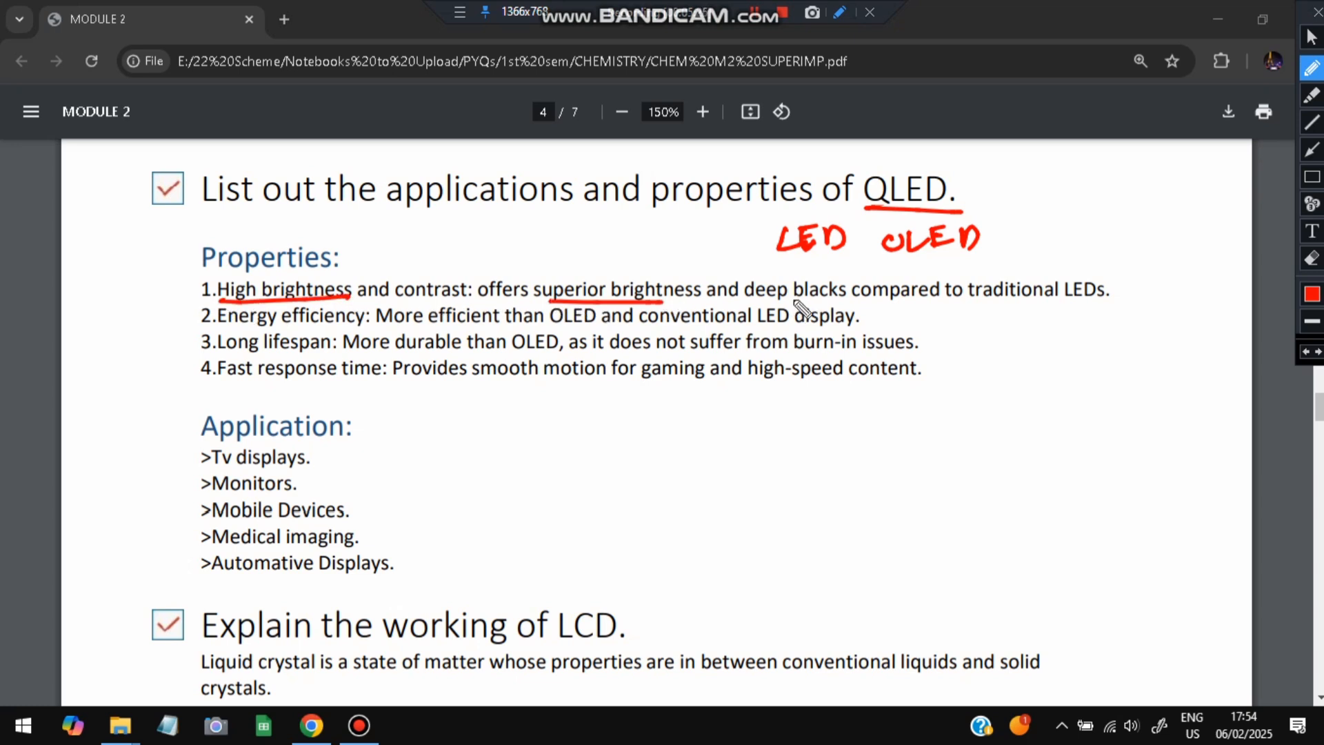
drag(752, 302, 860, 302)
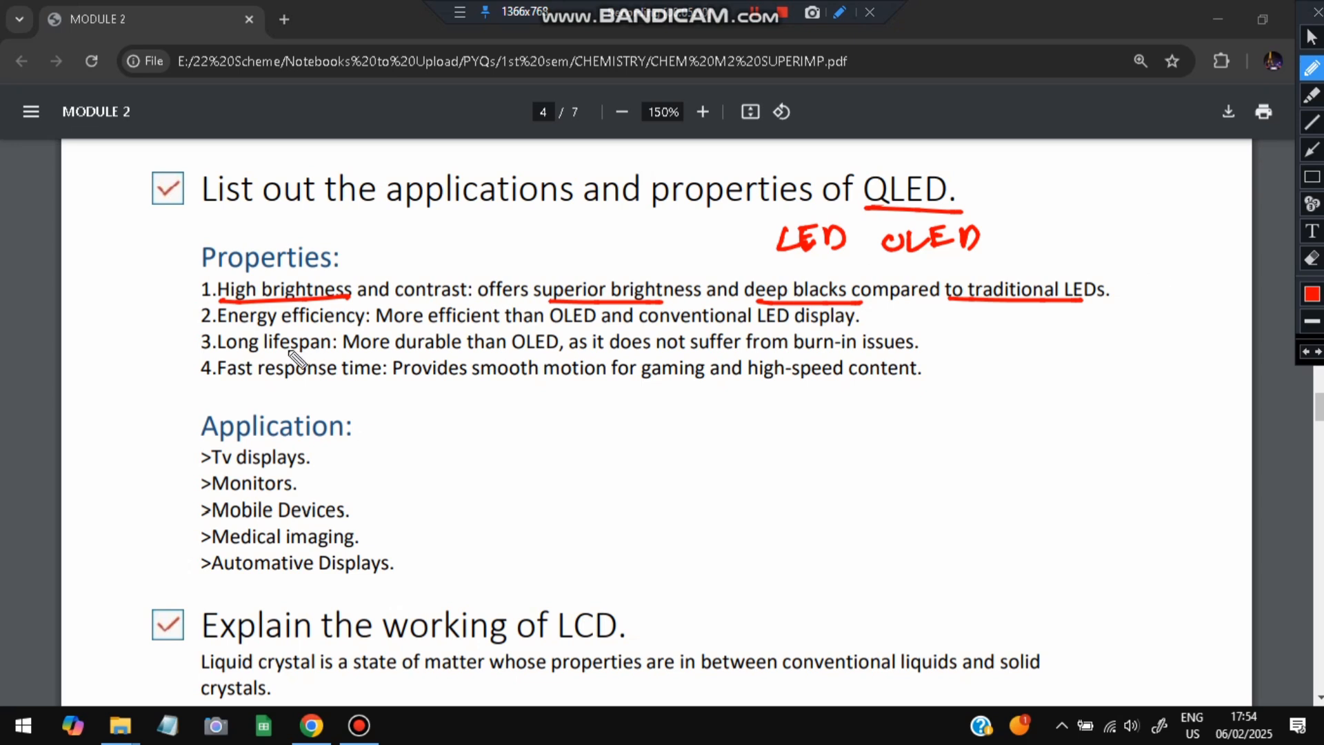
drag(218, 324, 355, 353)
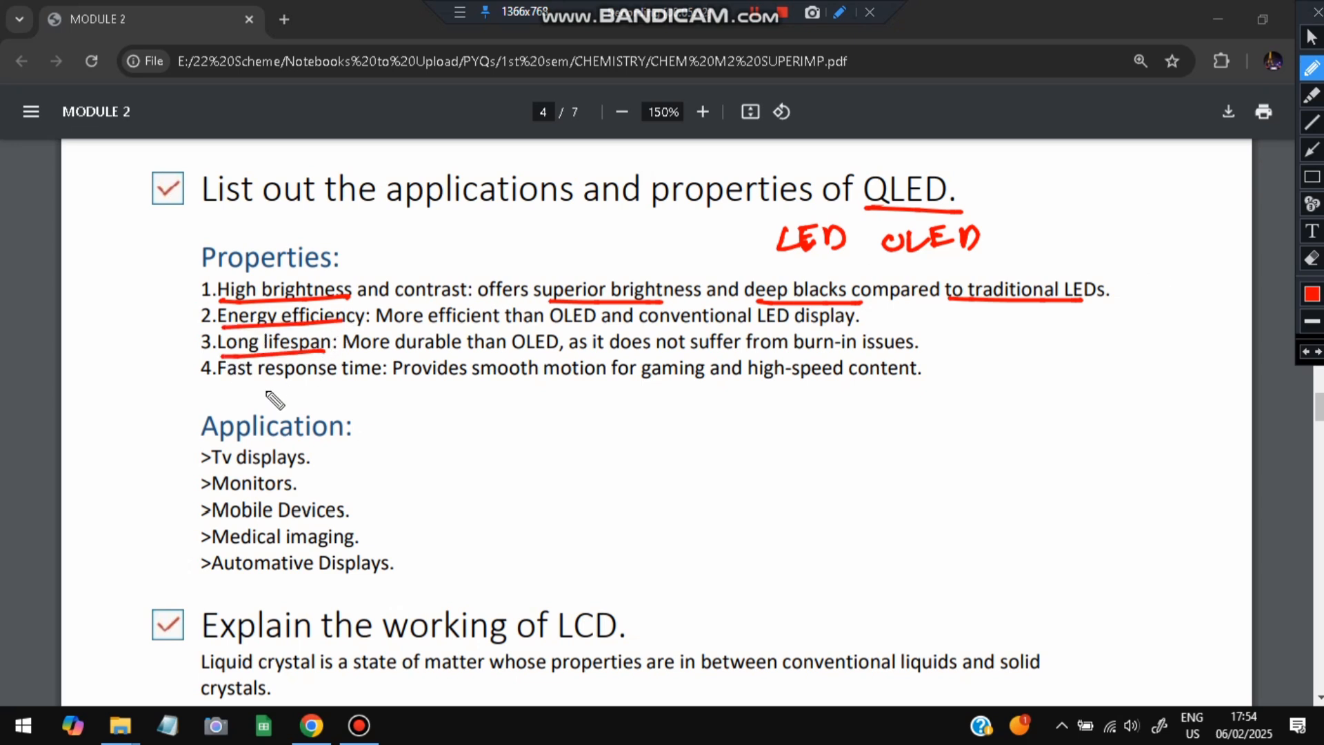
drag(220, 383, 334, 383)
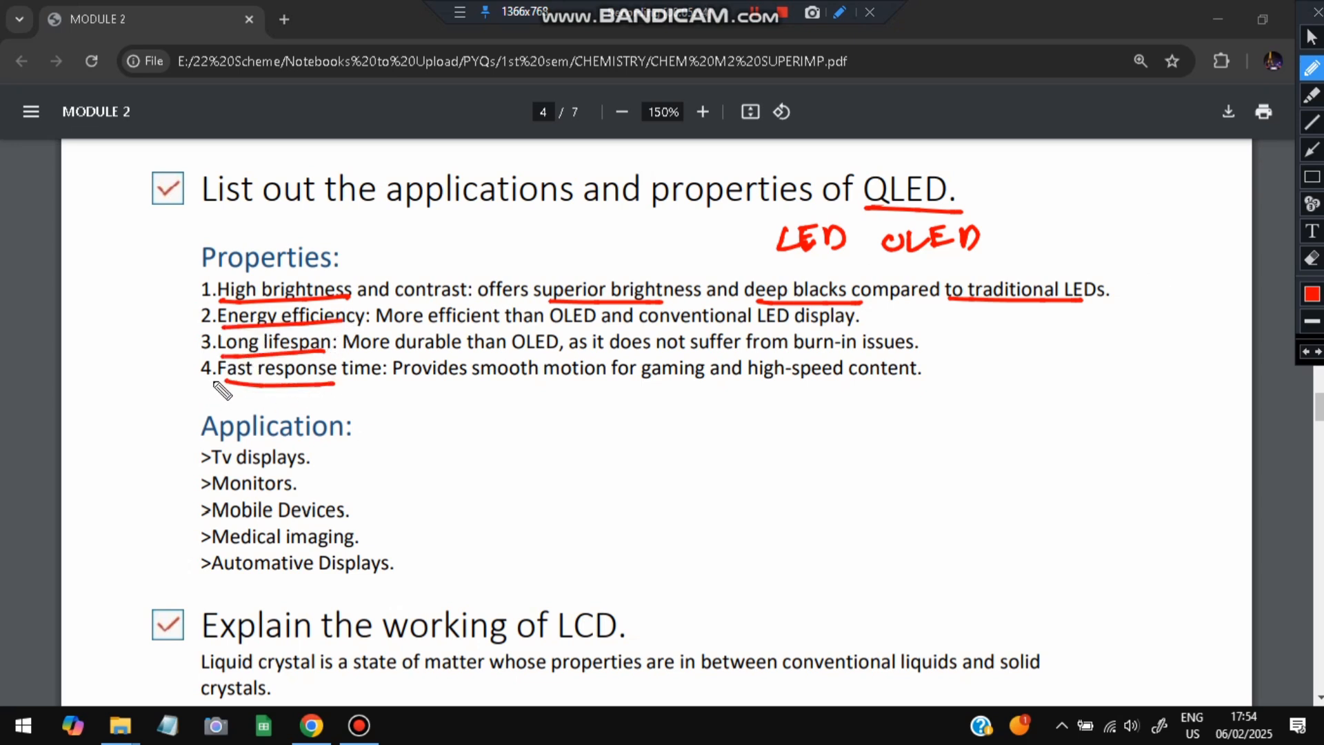
mouse_move(549, 394)
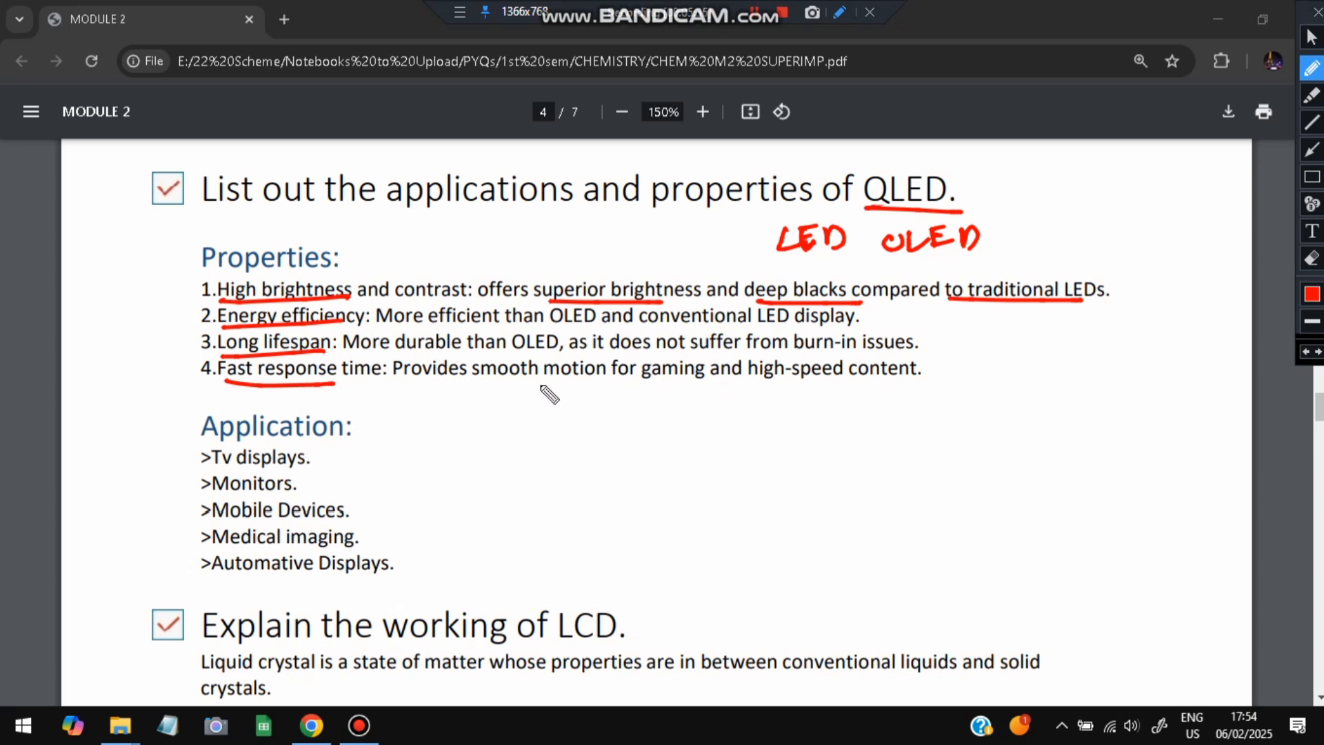
Underline 'smooth motion for gaming' and tick the Tv displays application.
drag(500, 380, 689, 385)
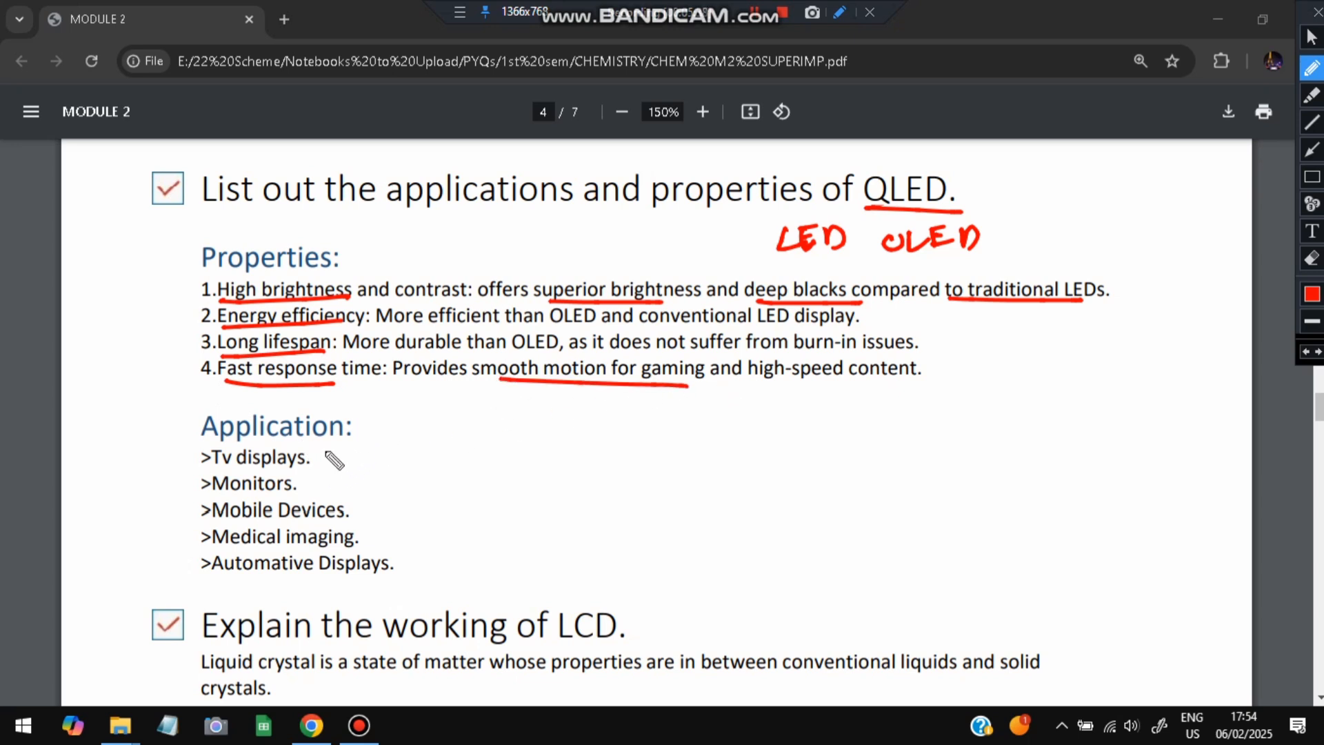
drag(303, 469, 358, 434)
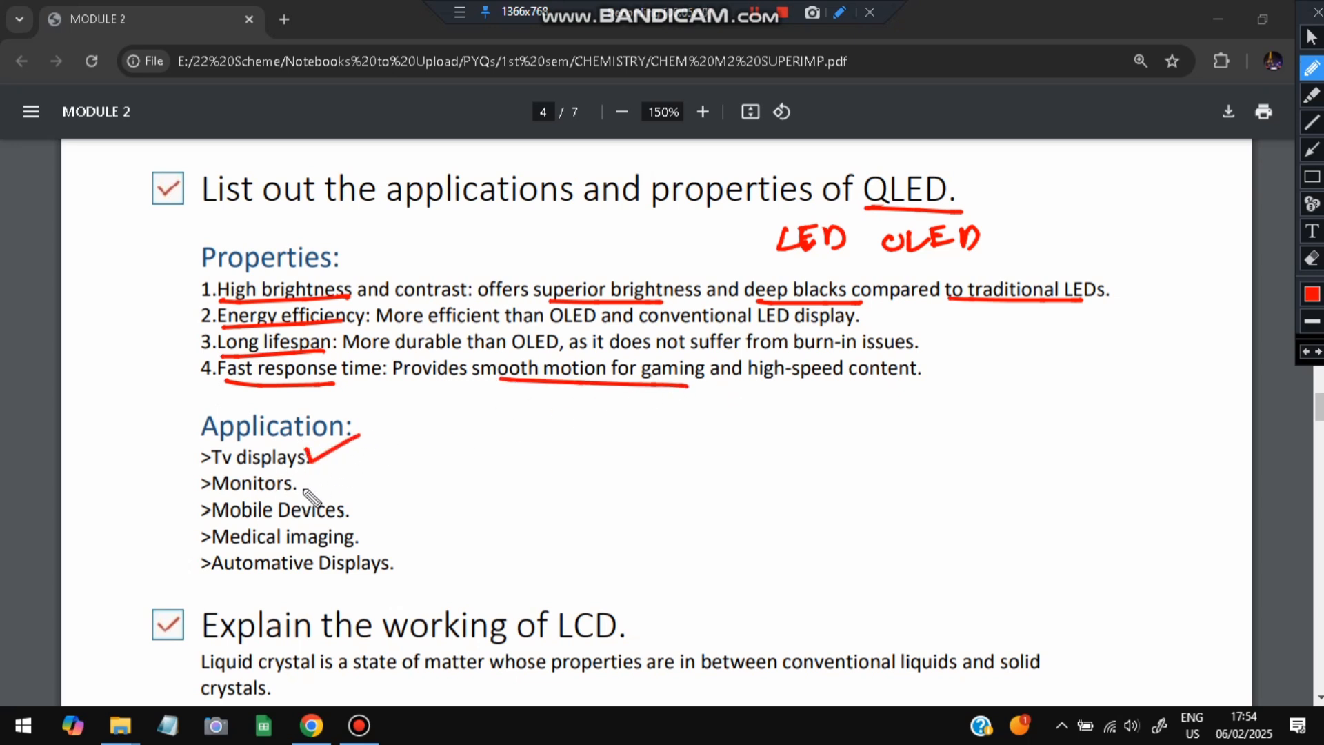
drag(303, 469, 385, 532)
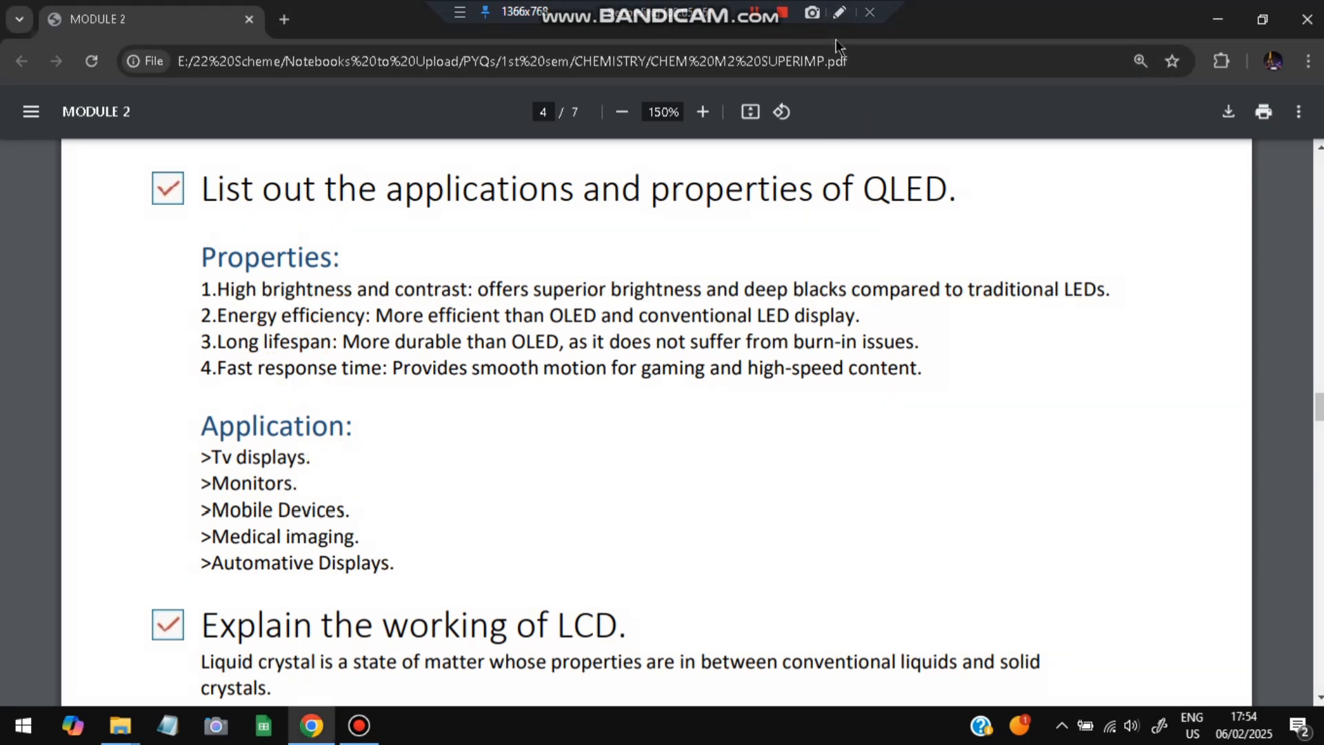
Underline 'conventional liquids' in the LCD definition, then scroll on to its Working bullets.
scroll(down, 3)
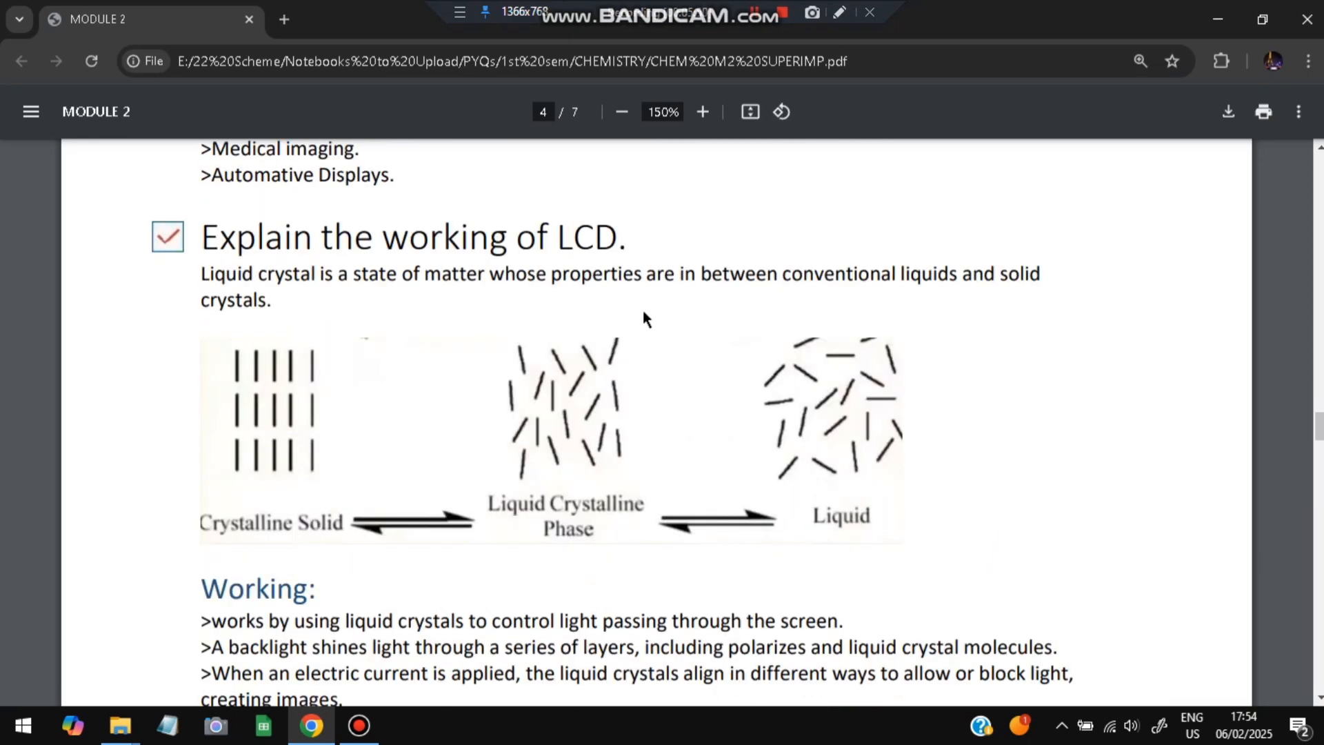
click(838, 12)
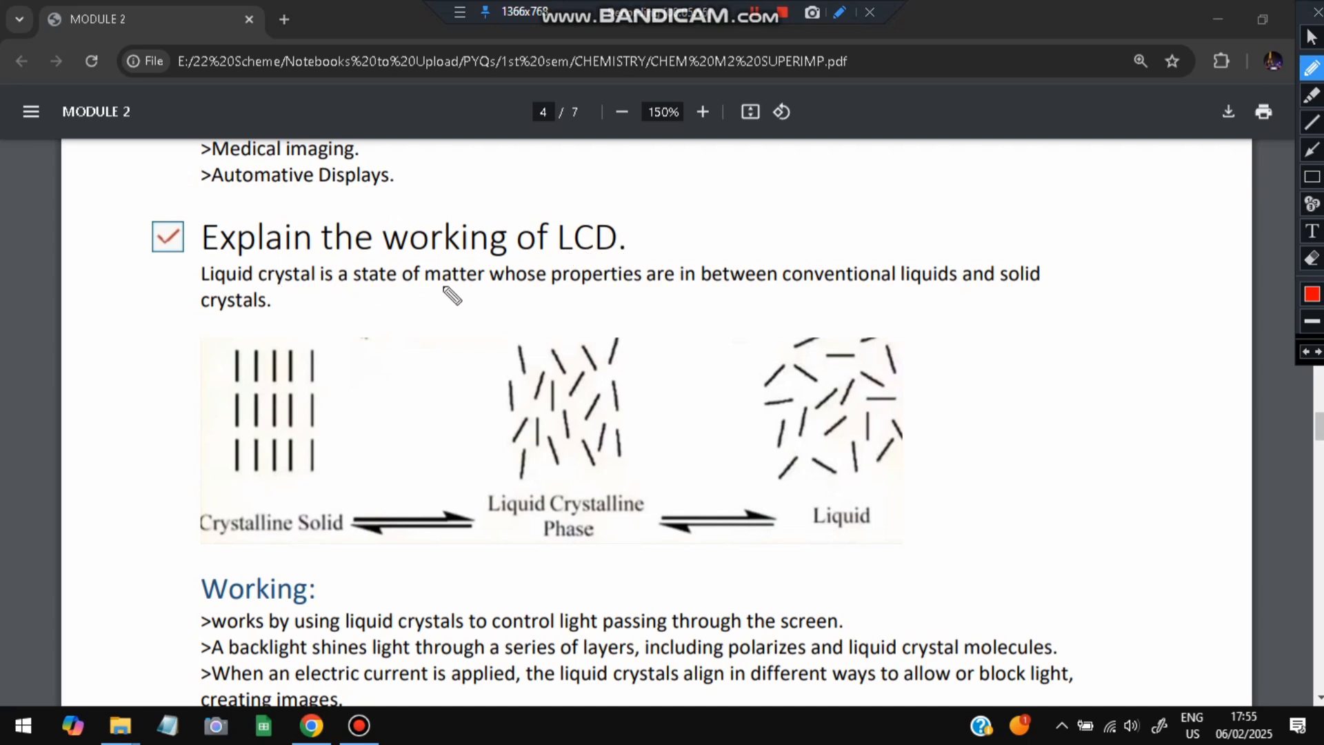
drag(800, 284, 958, 291)
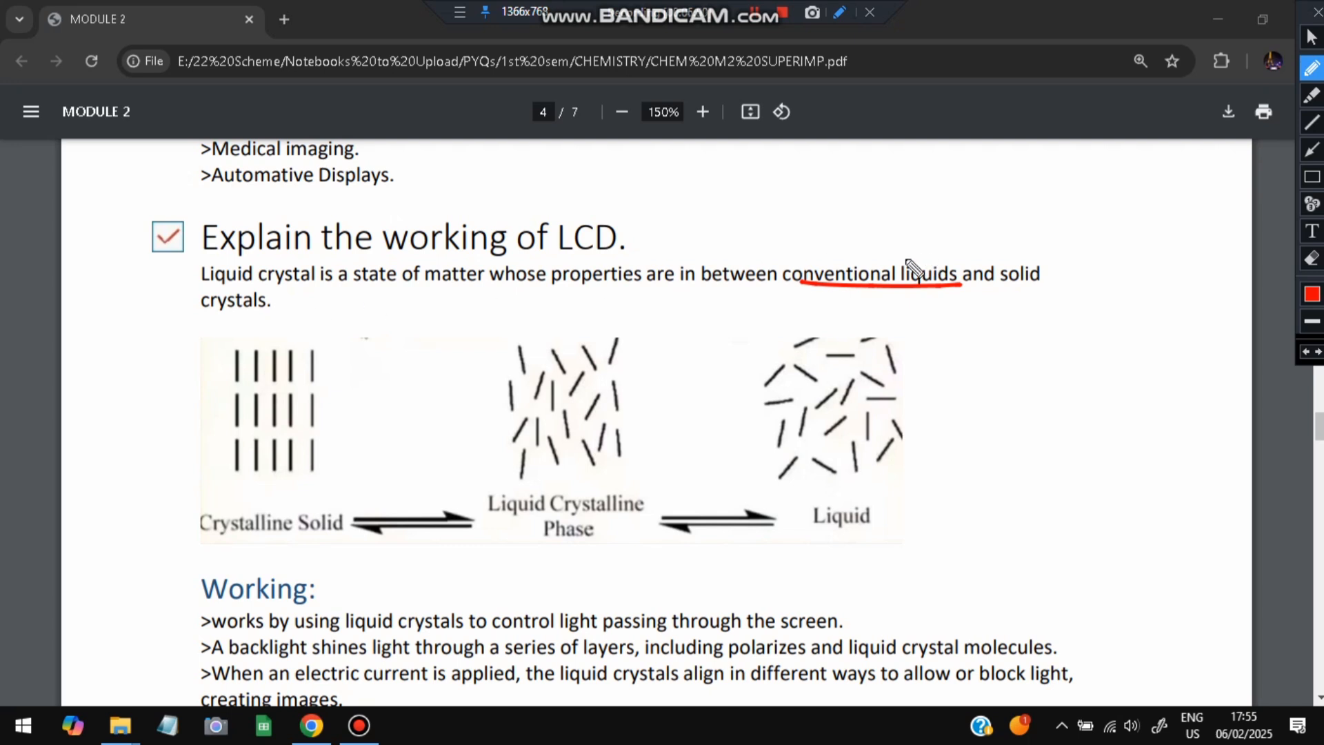
drag(866, 203, 866, 258)
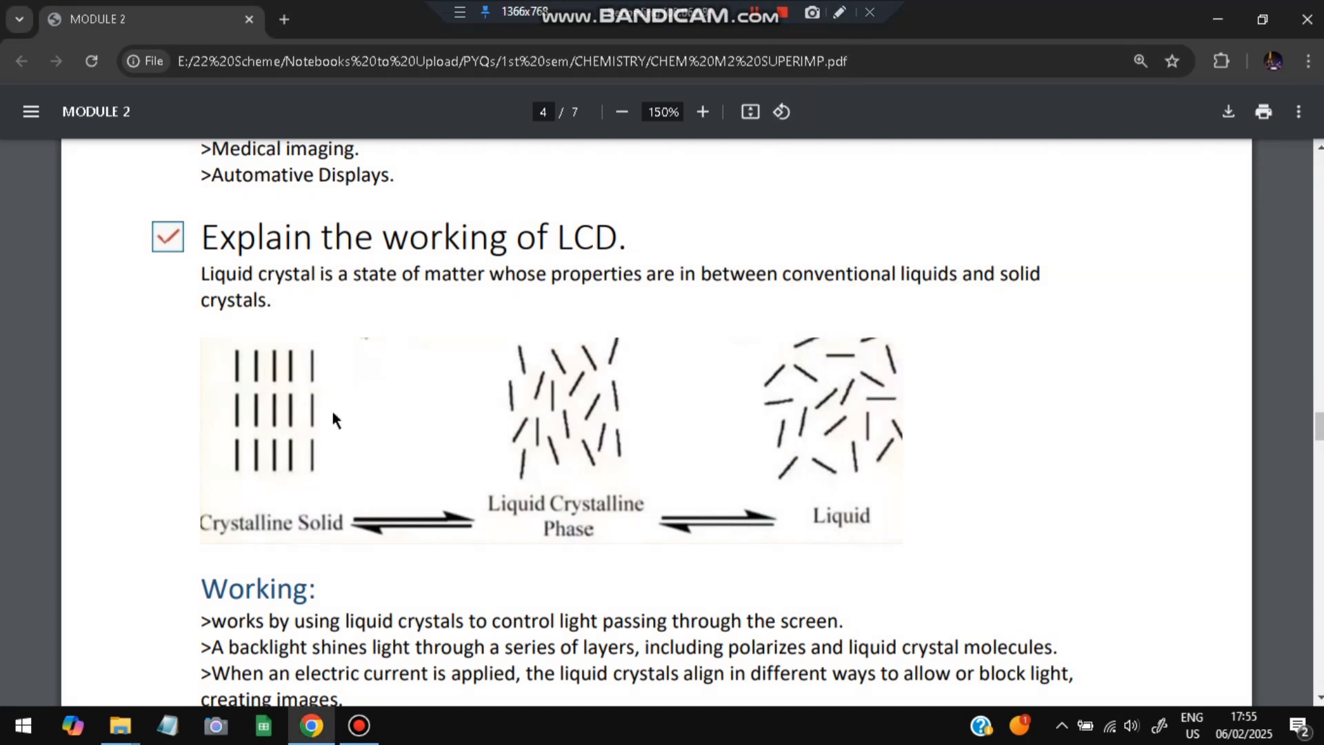
scroll(down, 3)
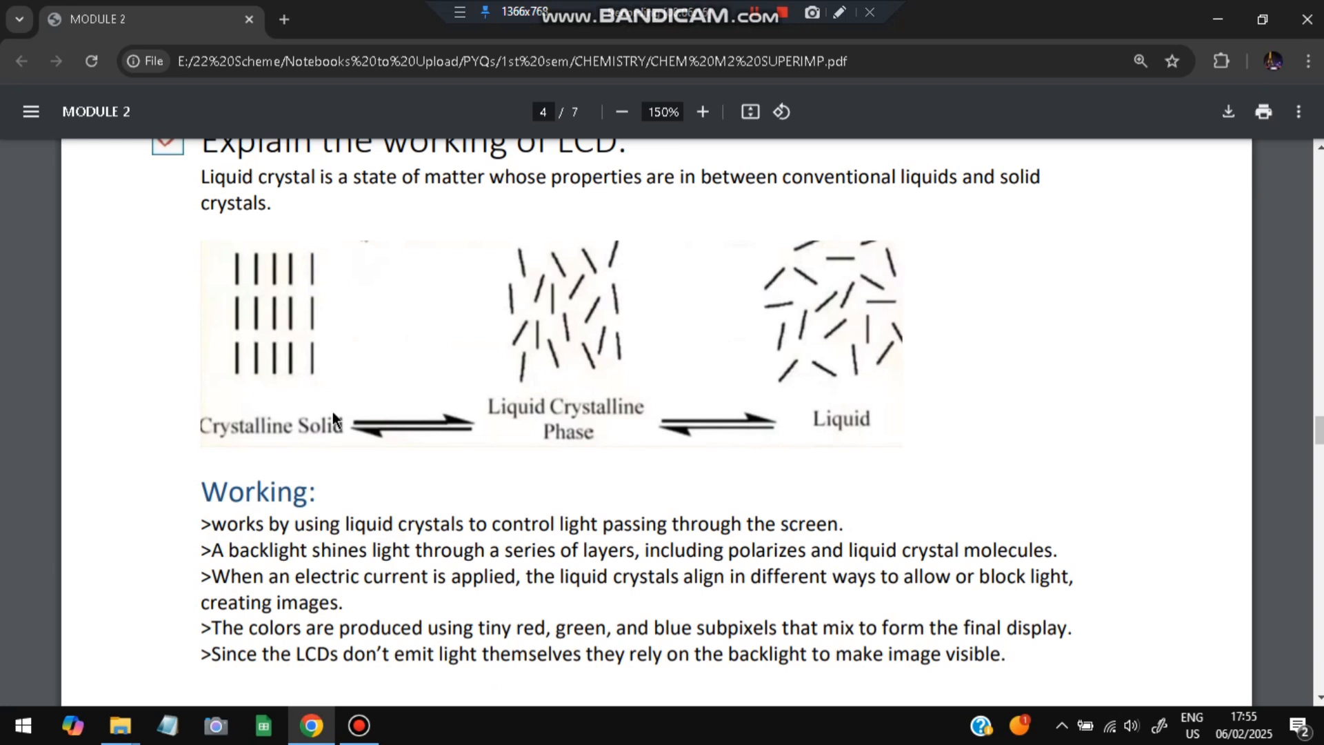
Sketch a vertical light-blocking line beside the LCD diagram with arrows pointing toward it.
scroll(down, 3)
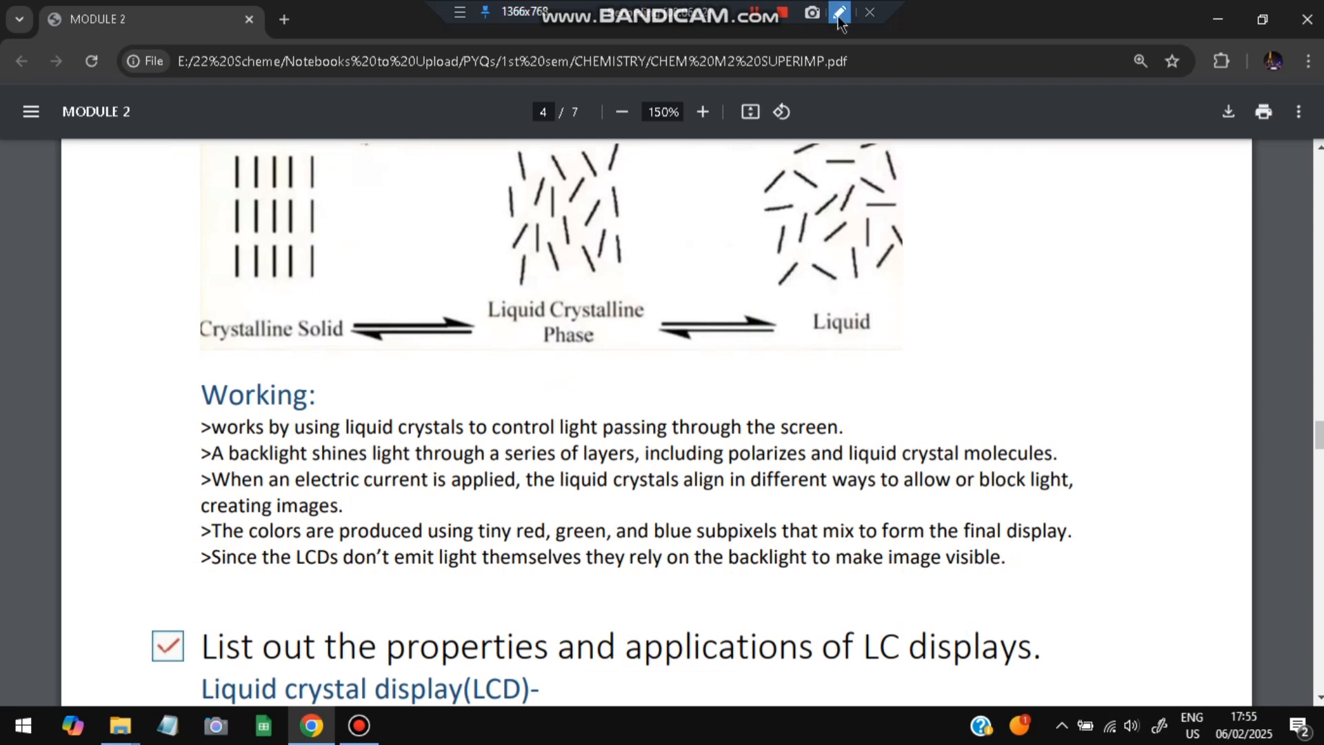
drag(1037, 201, 1033, 293)
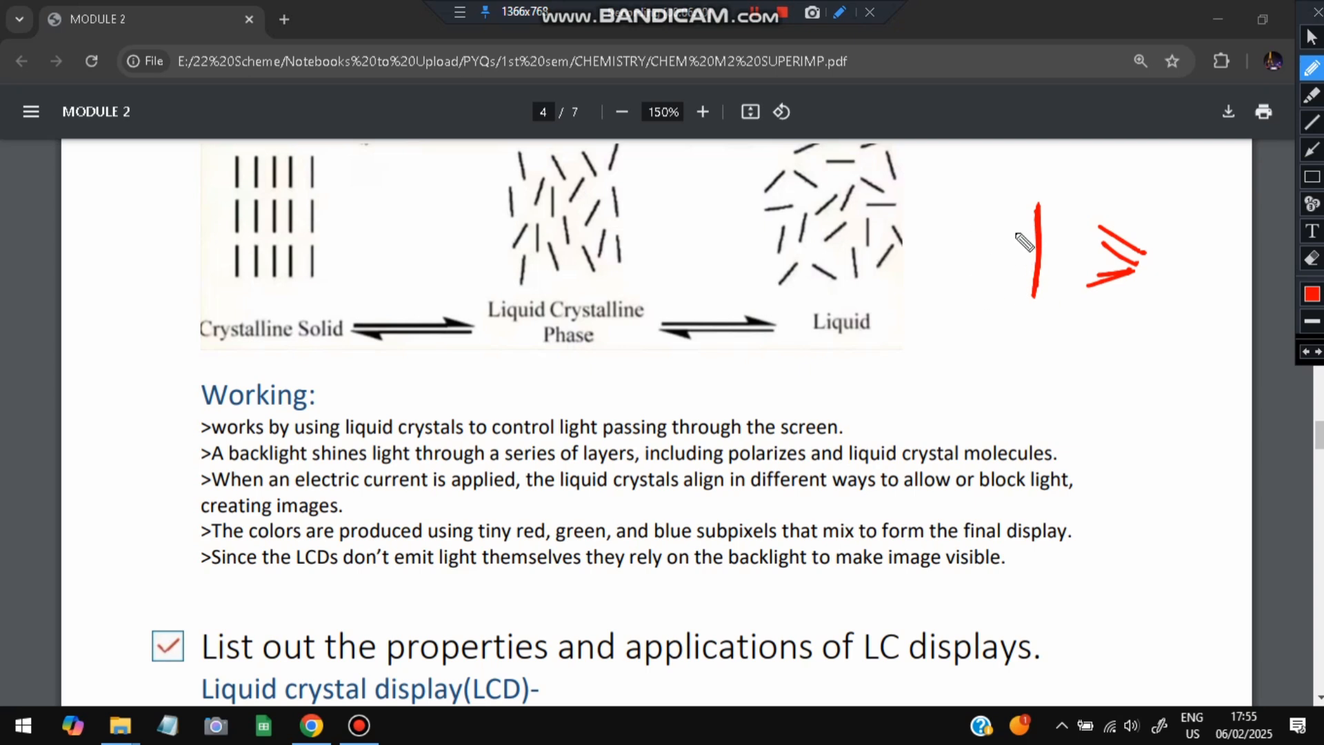
drag(1014, 236, 967, 270)
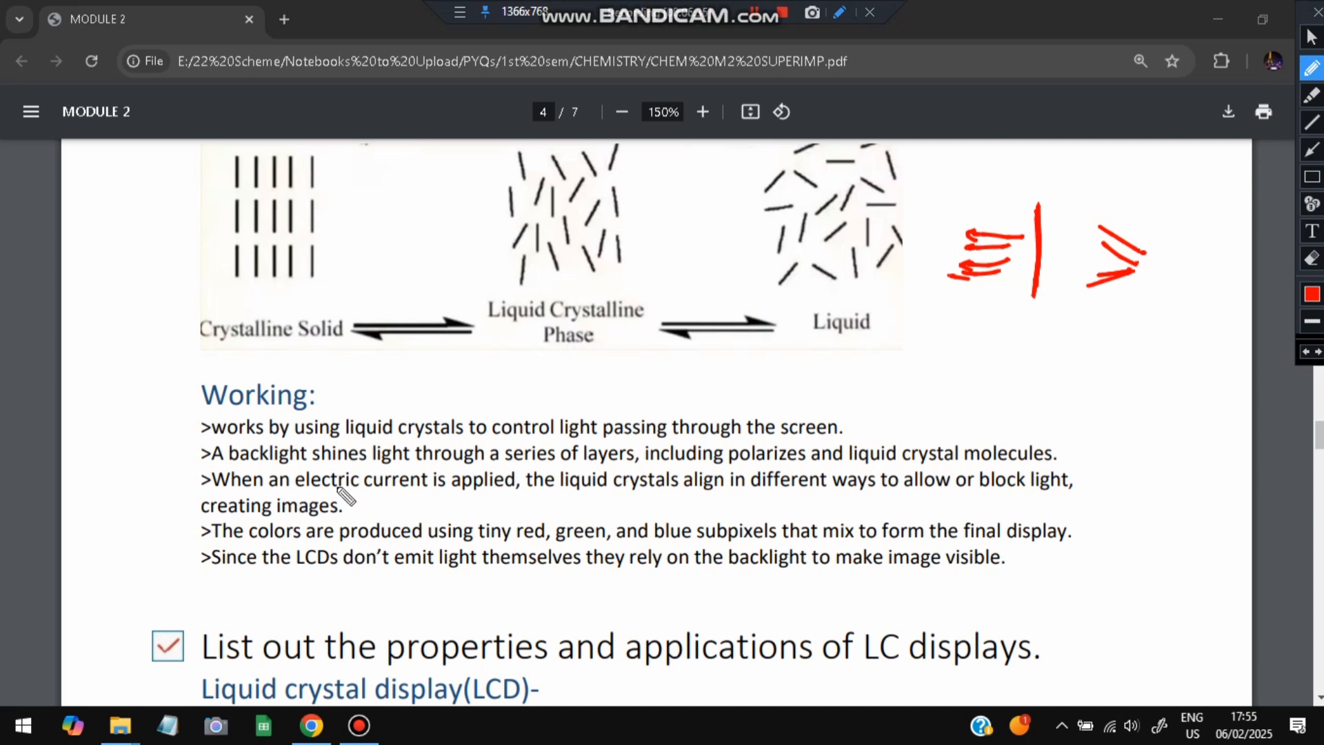
Underline the 'electric current', 'crystals align', 'creating images' and 'subpixels' phrases.
drag(318, 488, 438, 487)
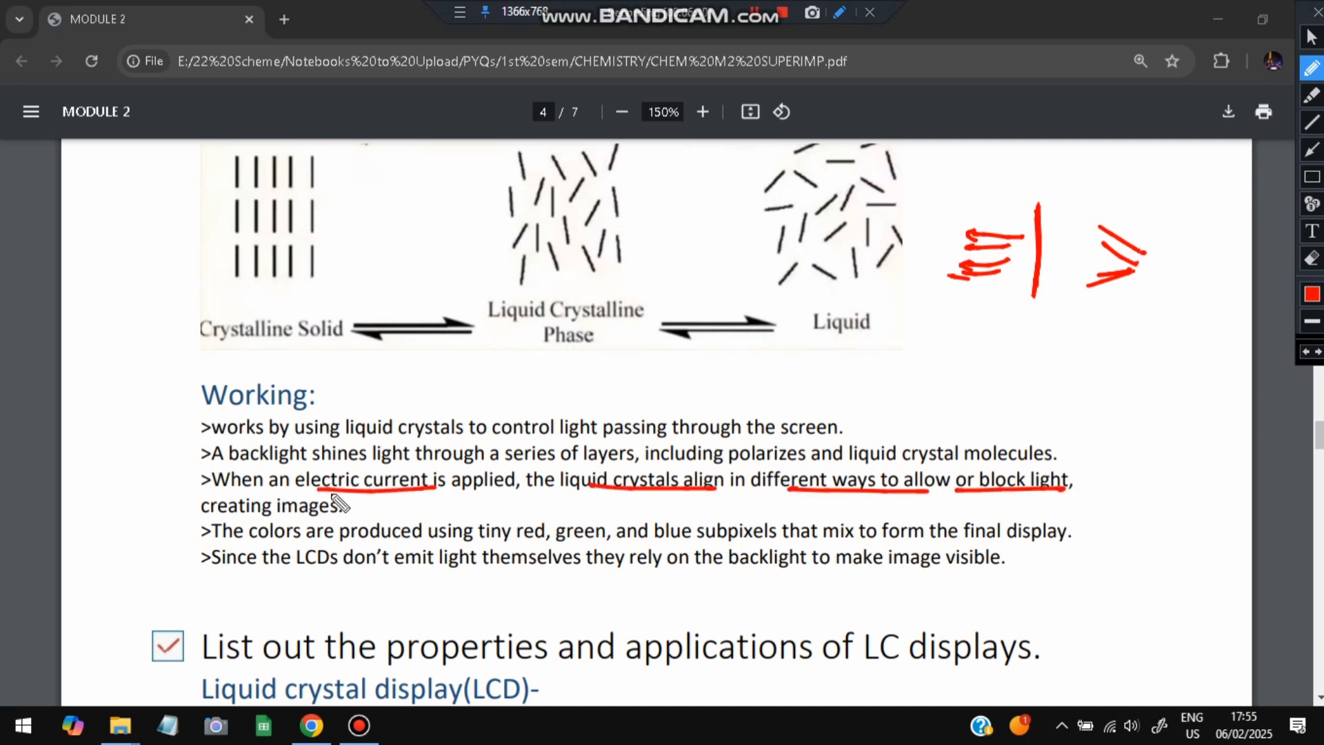
drag(203, 514, 342, 514)
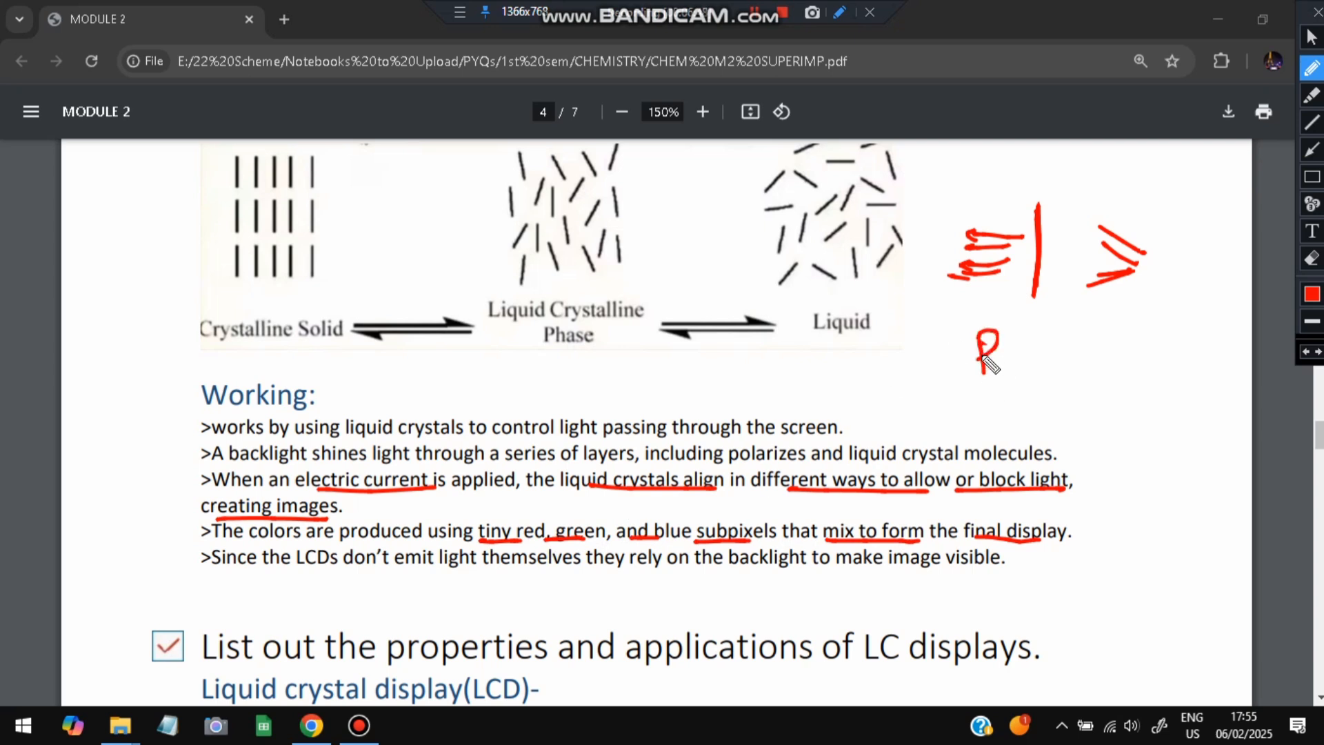
Write 'RGB' beside the diagram, box it and underline the backlight line.
drag(979, 355, 1063, 354)
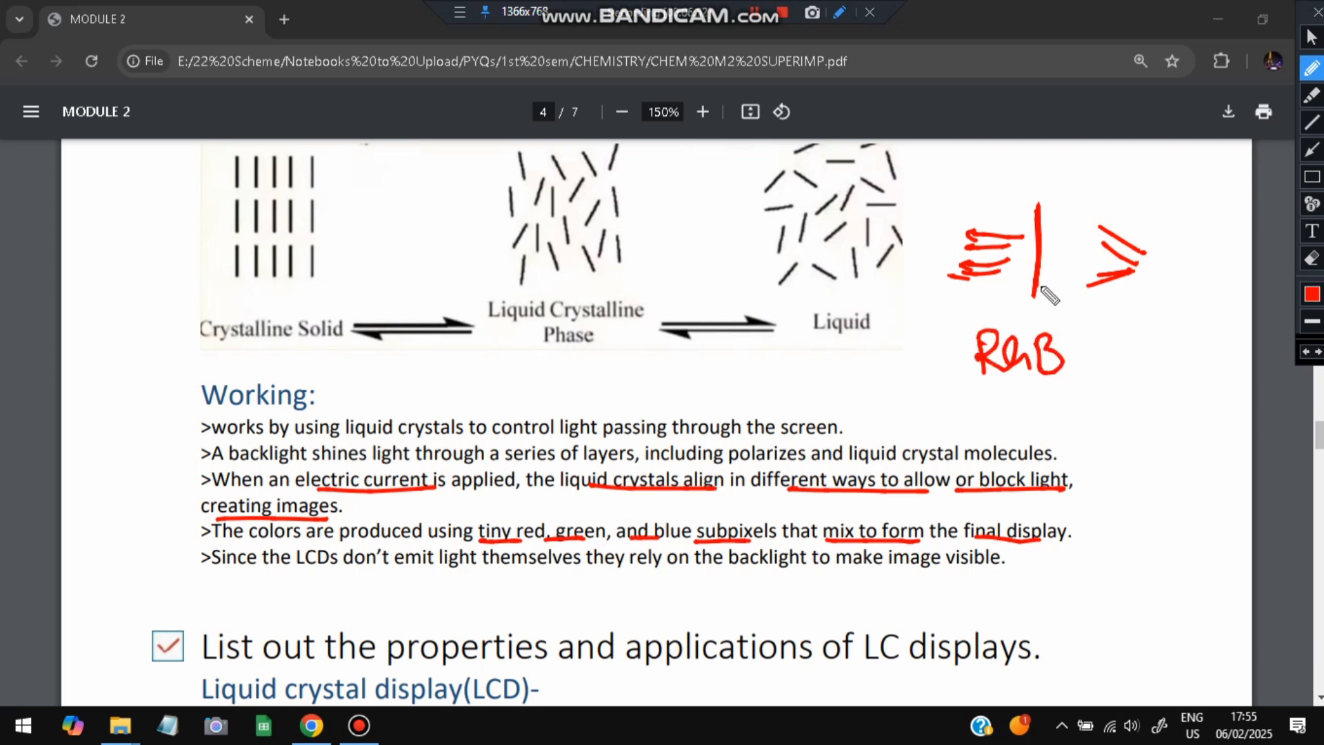
drag(971, 325, 1063, 389)
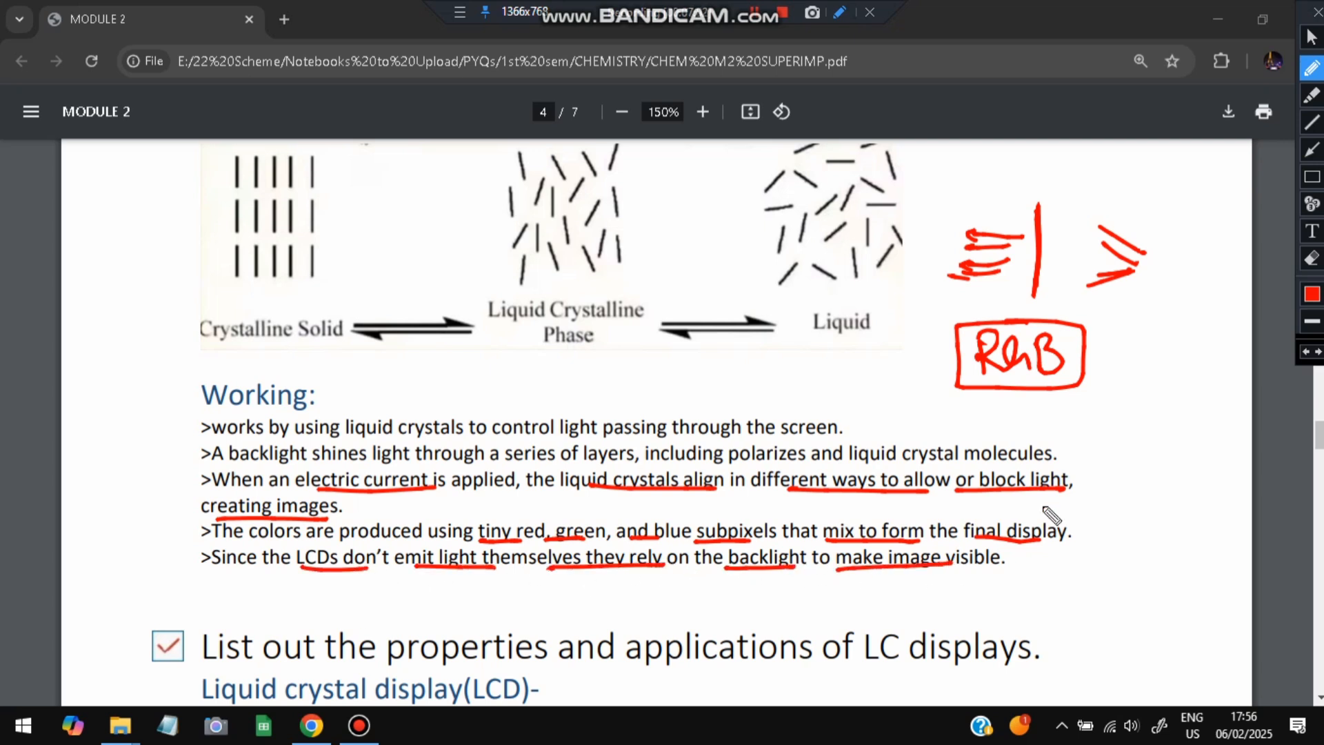
mouse_move(1161, 218)
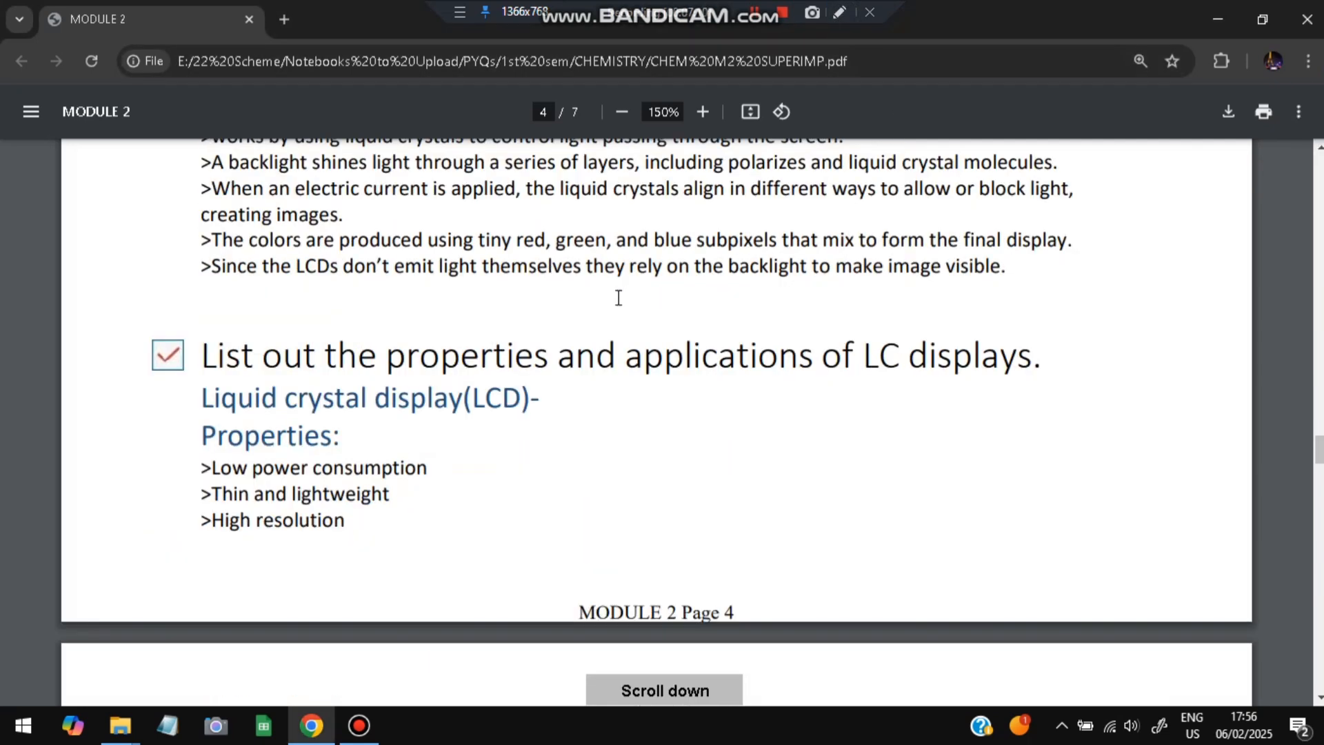
Tick 'Low power consumption' in the LCD properties list with the Bandicam pen.
scroll(down, 3)
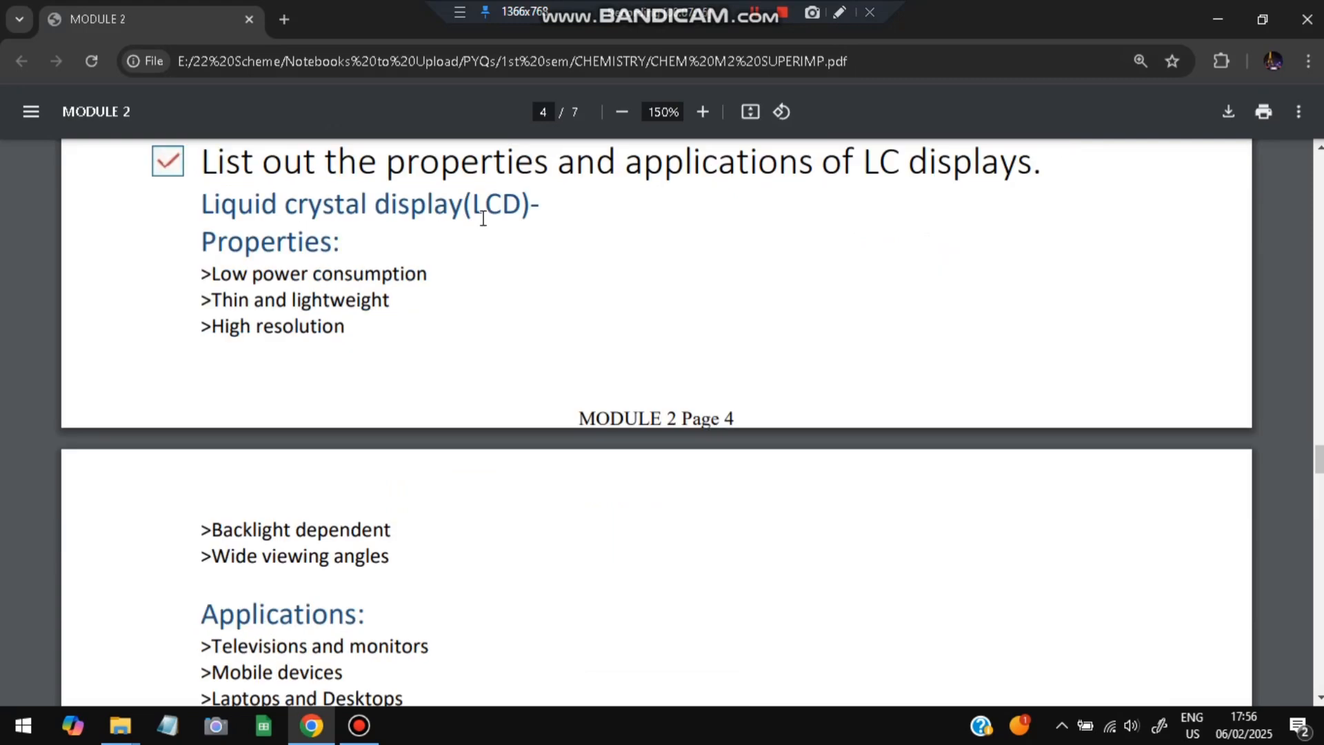
click(837, 12)
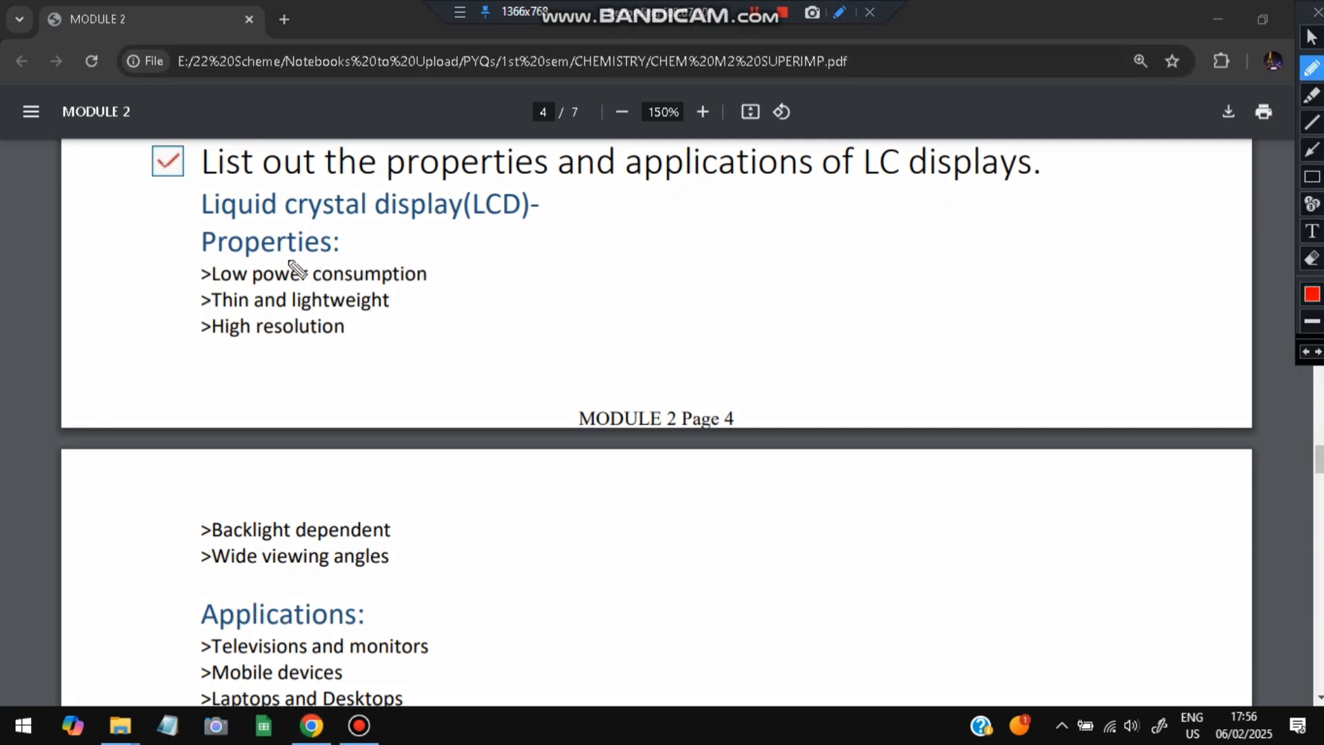
drag(190, 282, 245, 253)
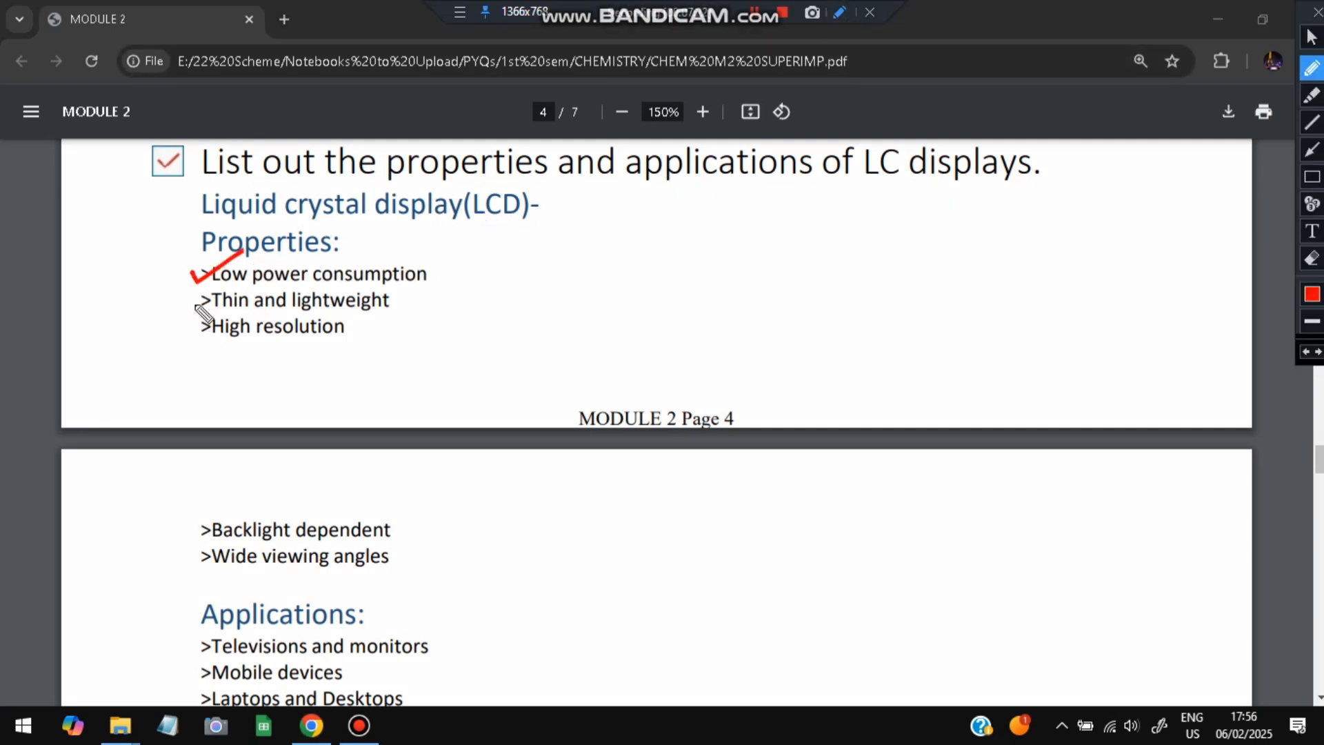
drag(193, 294, 211, 337)
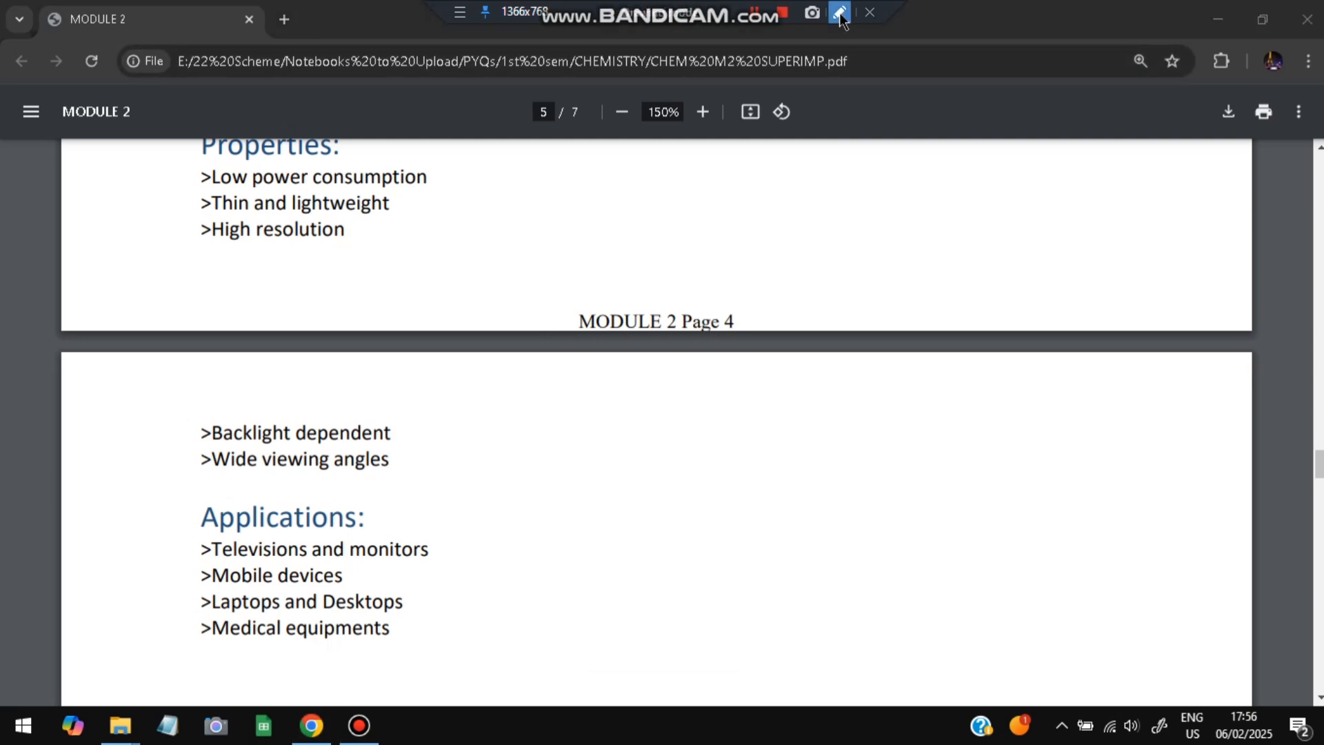
Exit drawing mode and scroll down page 5 past the end of the LCD applications list.
click(838, 13)
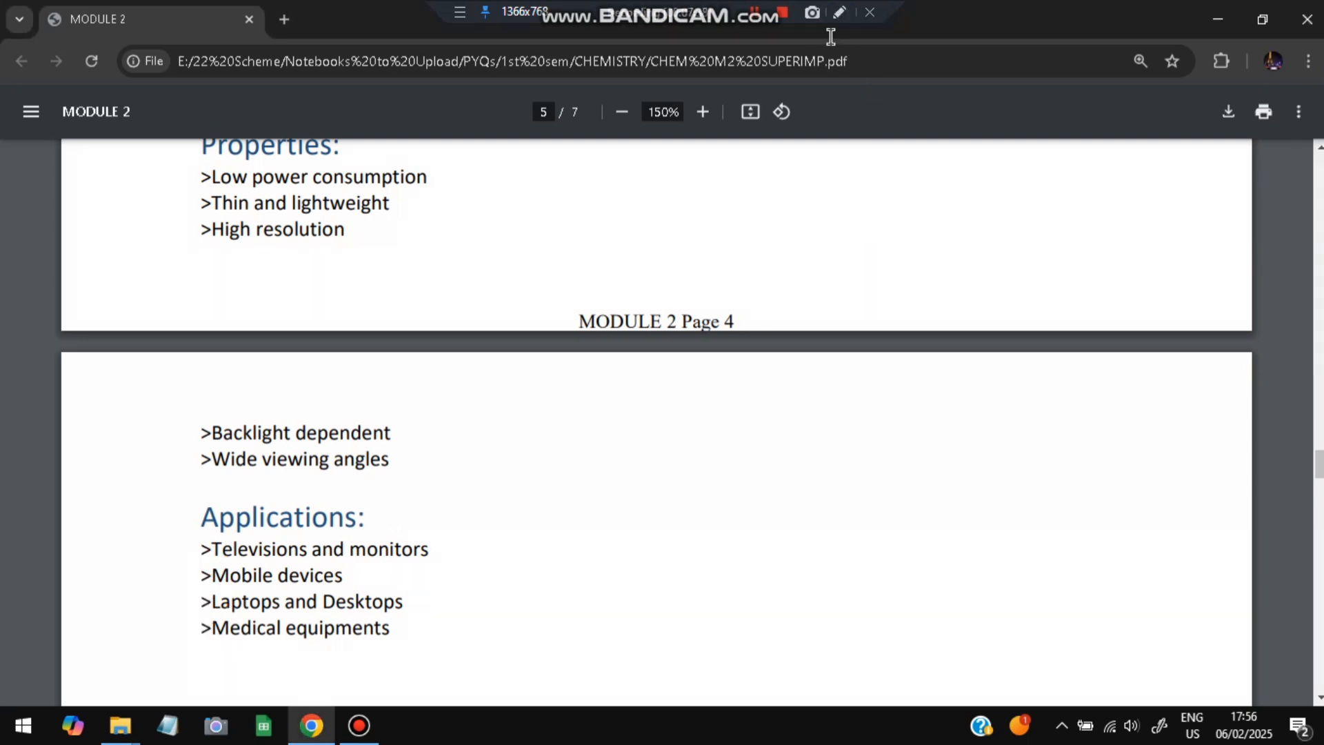
scroll(down, 3)
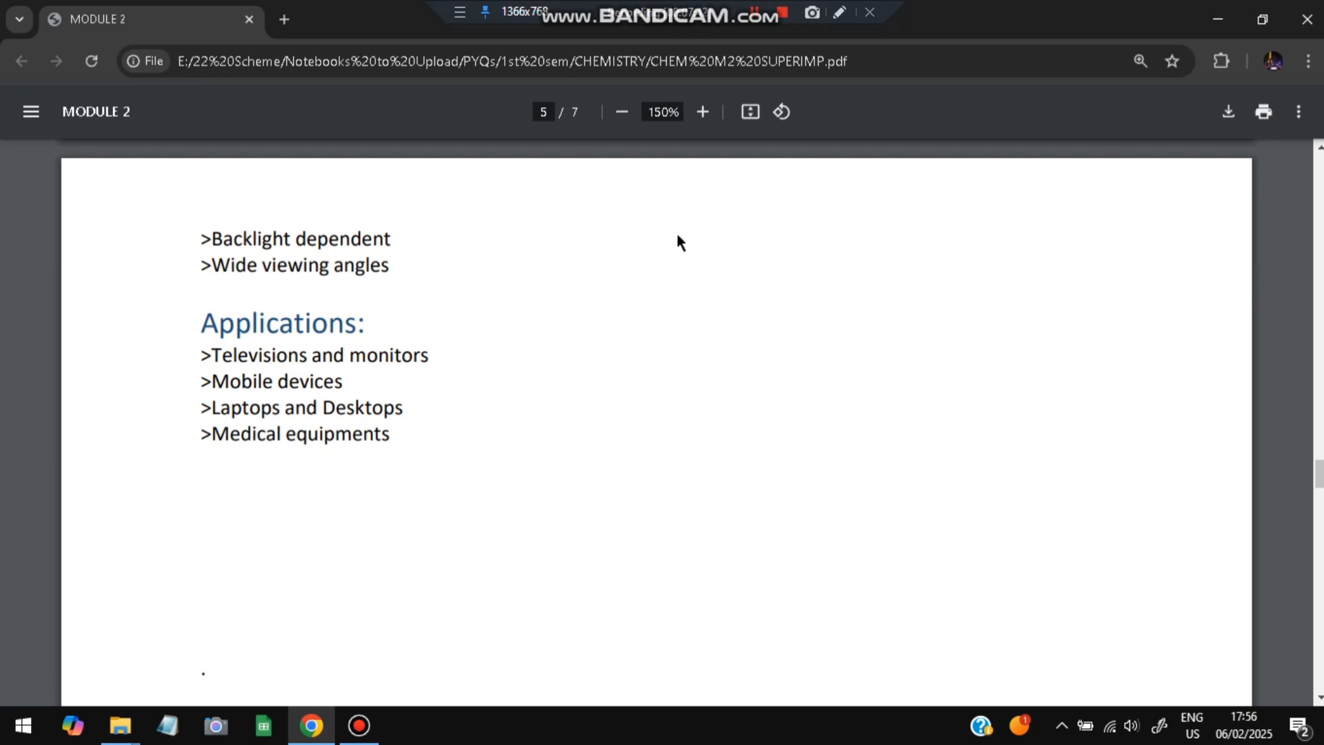
mouse_move(675, 234)
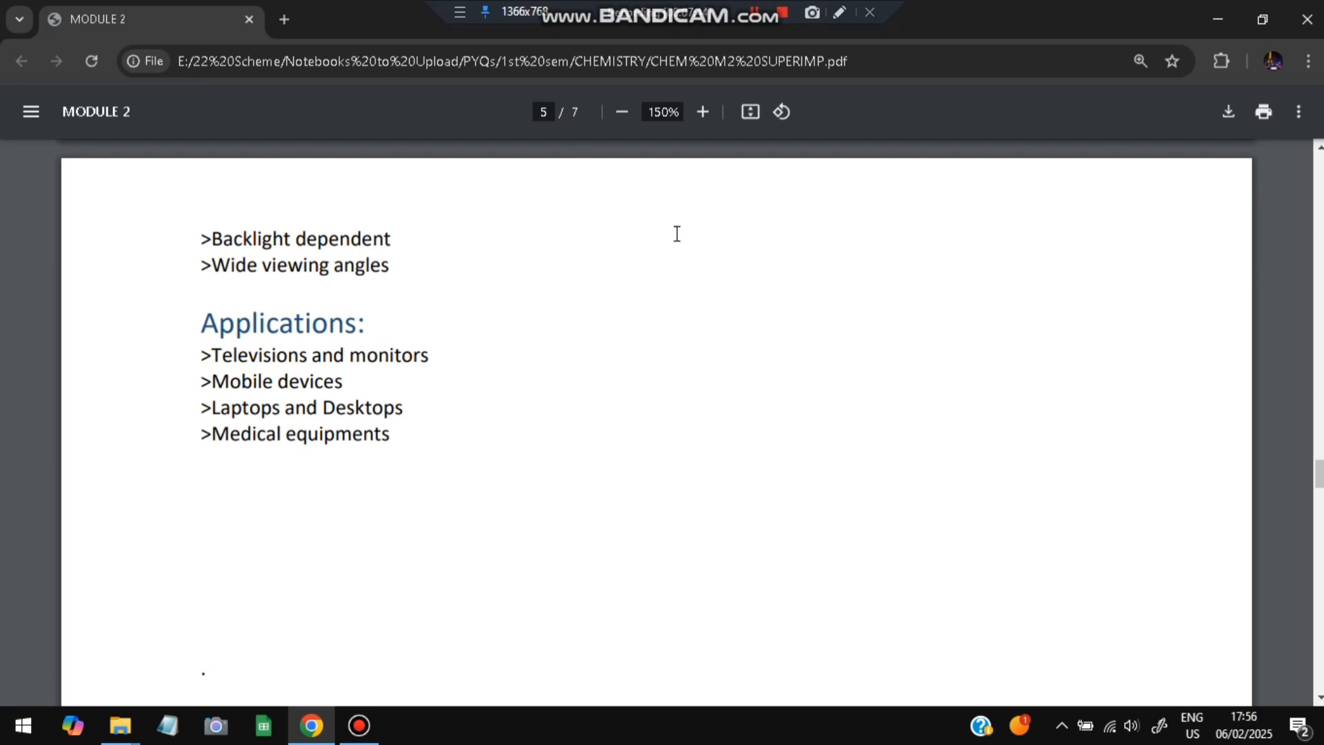
scroll(down, 3)
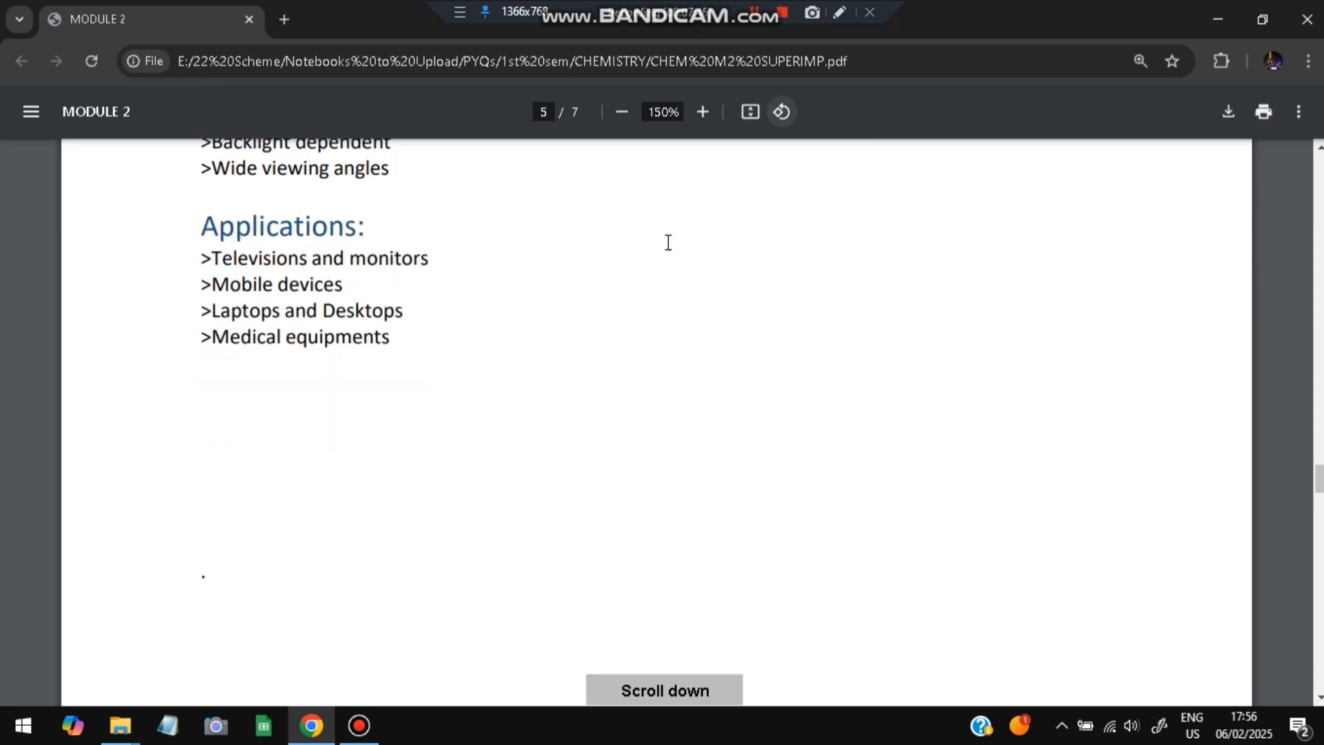